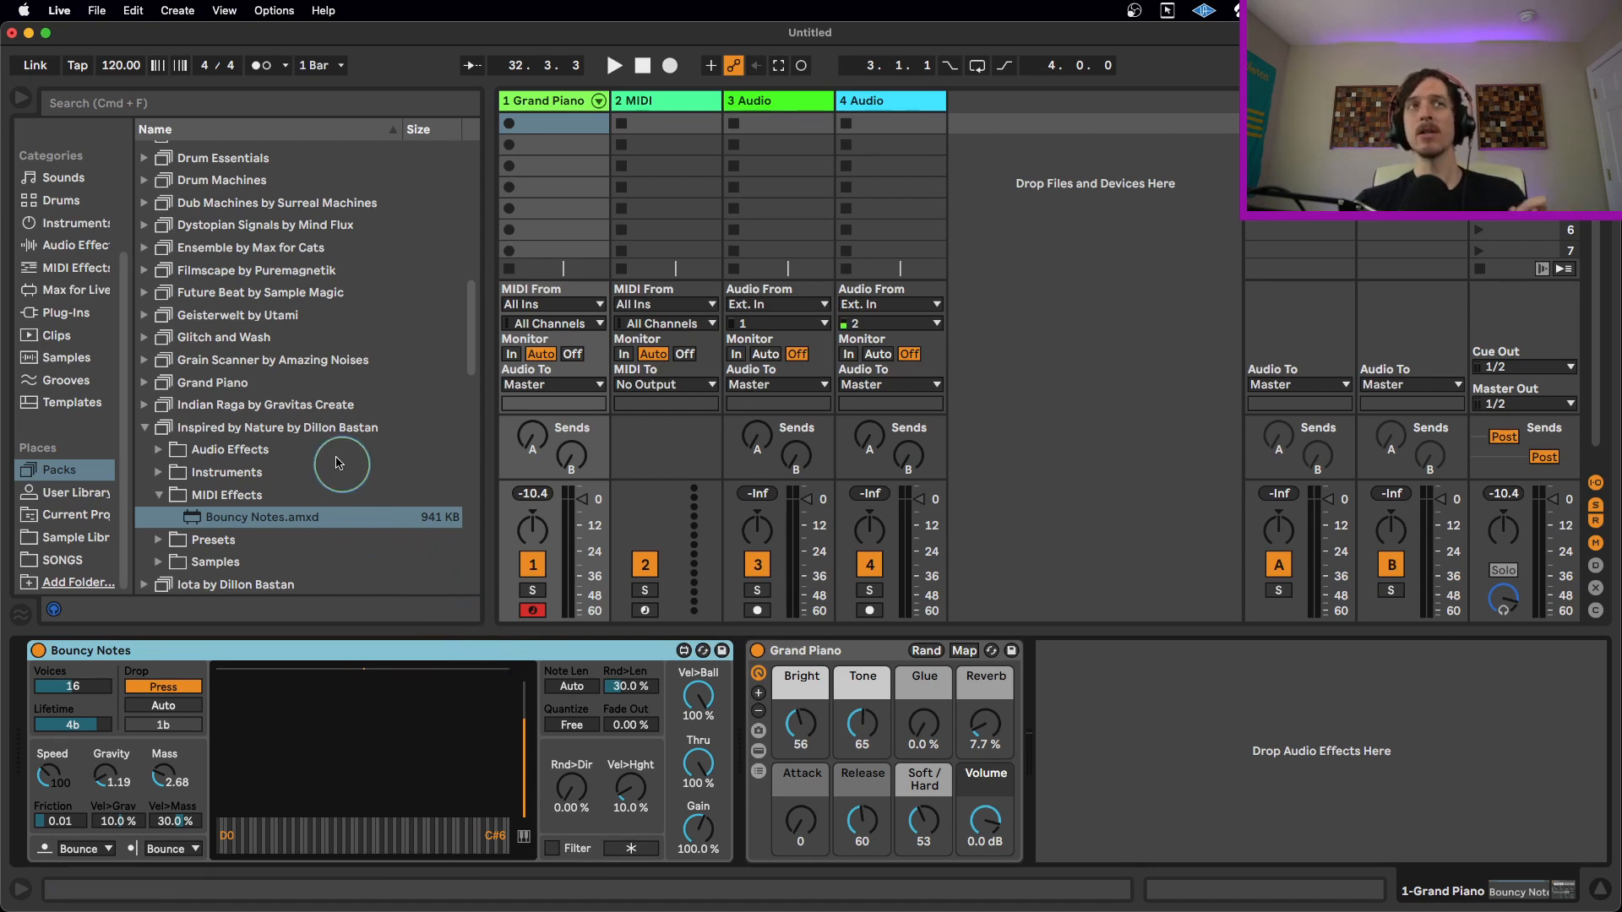
- Locate Bouncy Notes.amxd under Inspired by Nature > MIDI Effects, then show the Max for Live categories
click(279, 427)
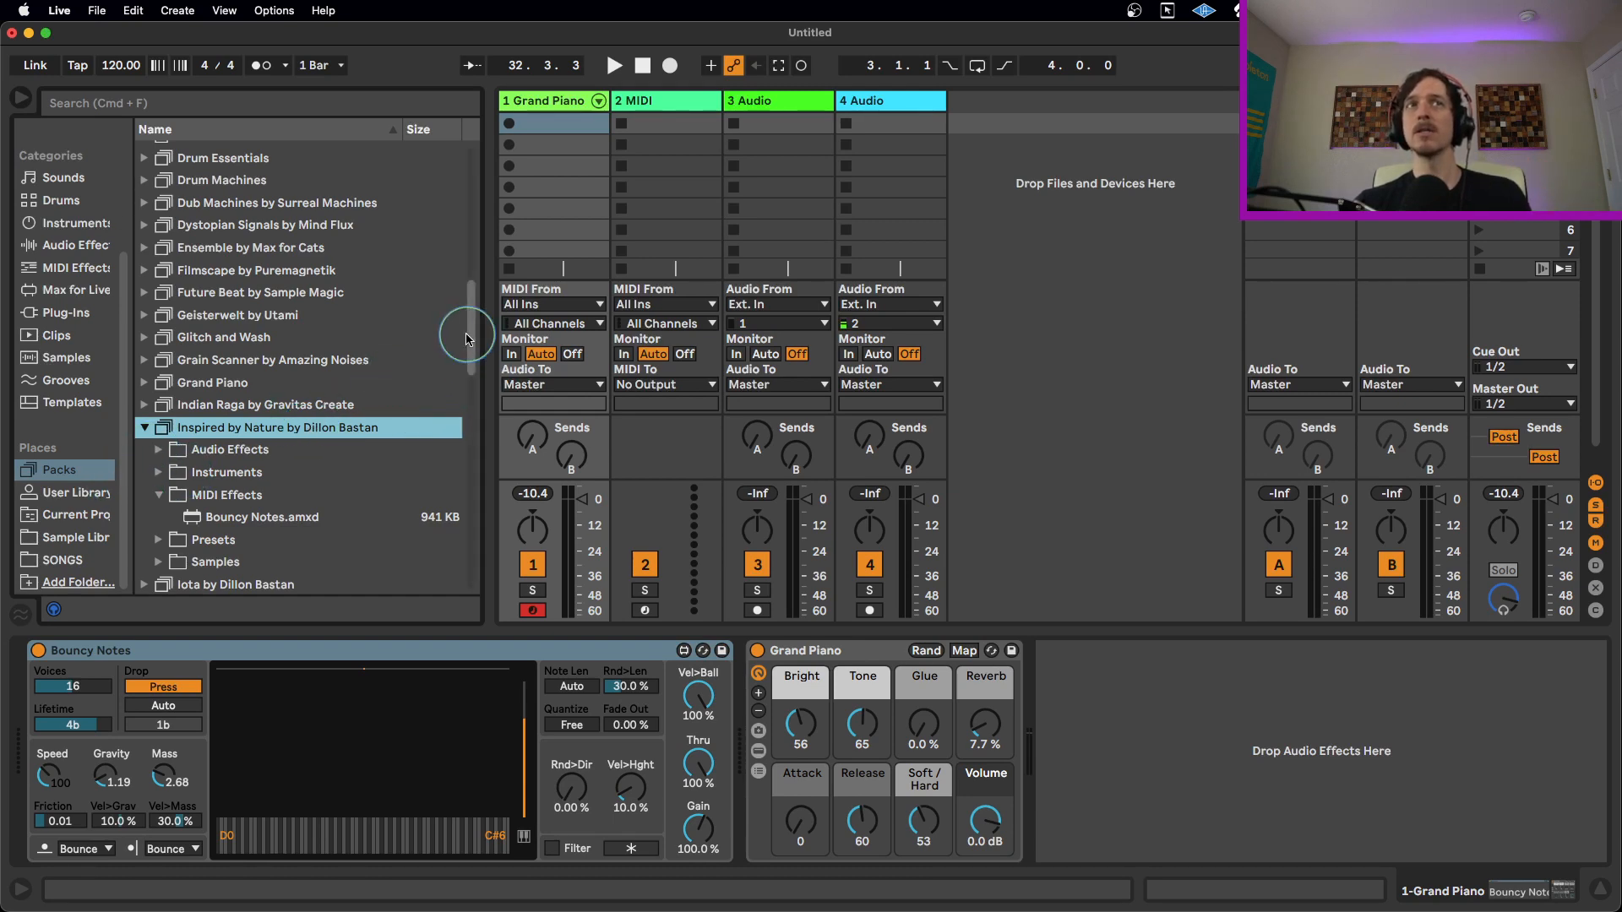
scroll(down, 3)
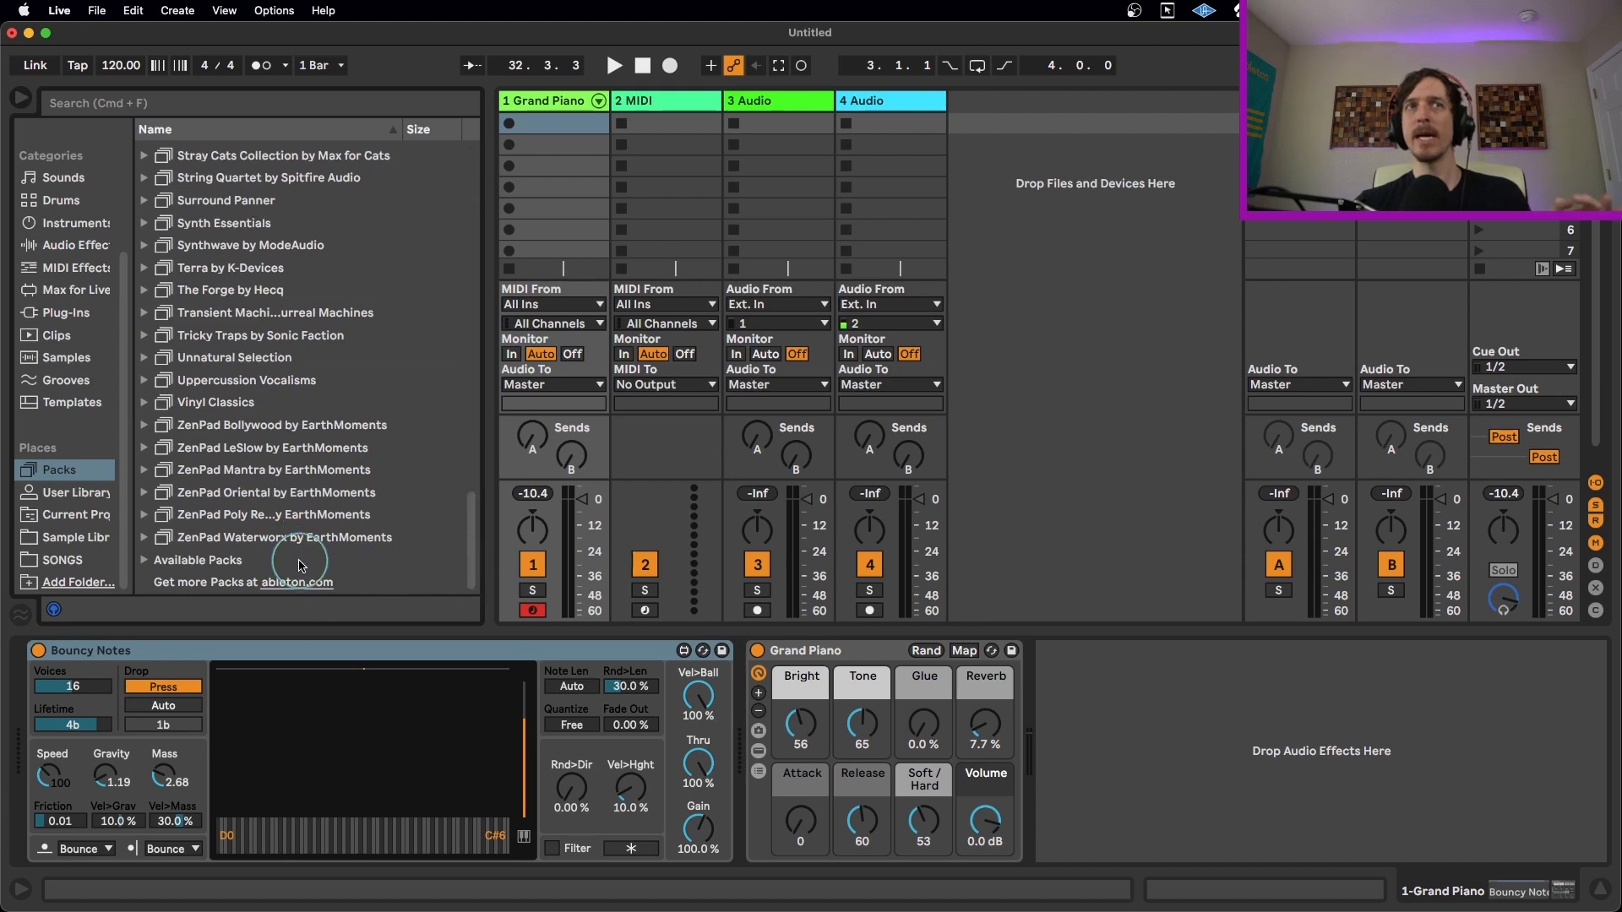
click(197, 559)
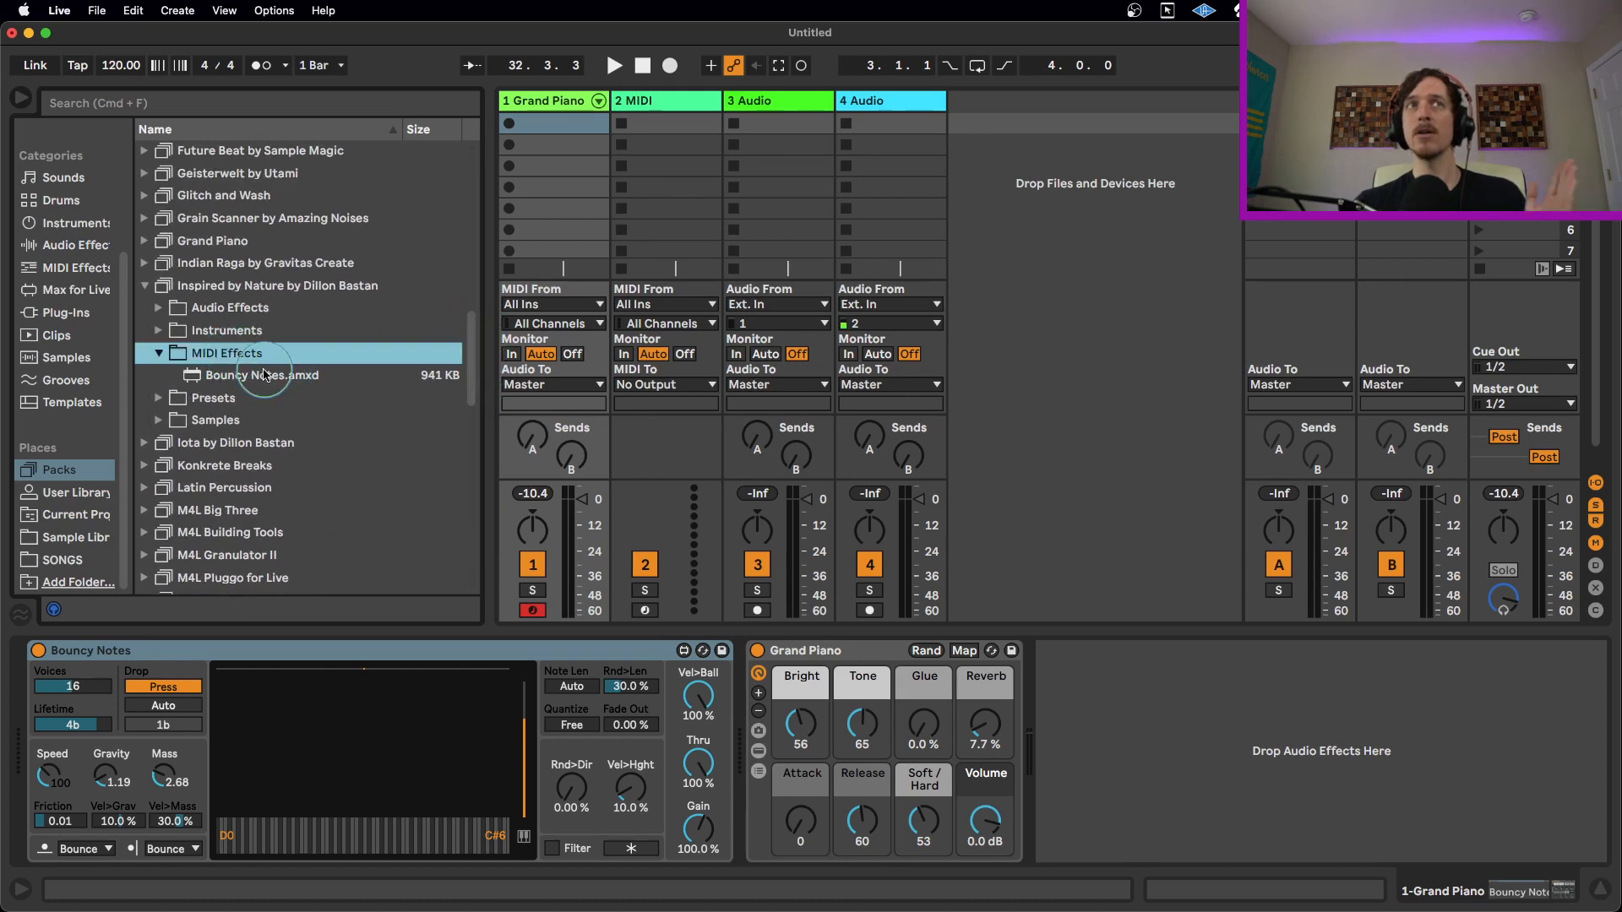
click(262, 375)
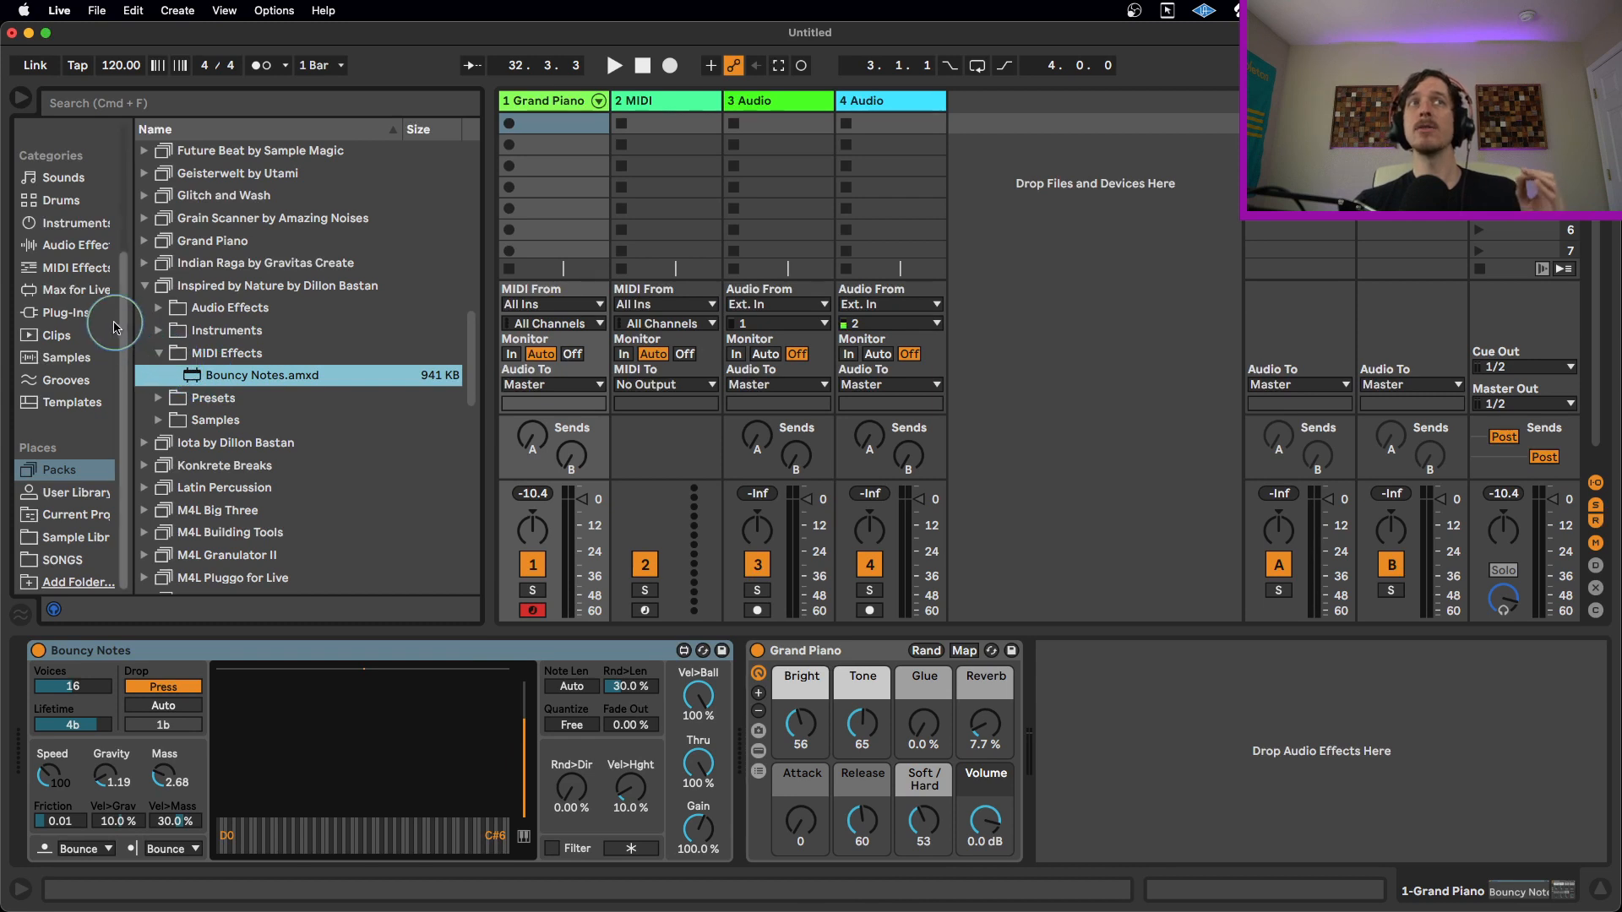
click(74, 290)
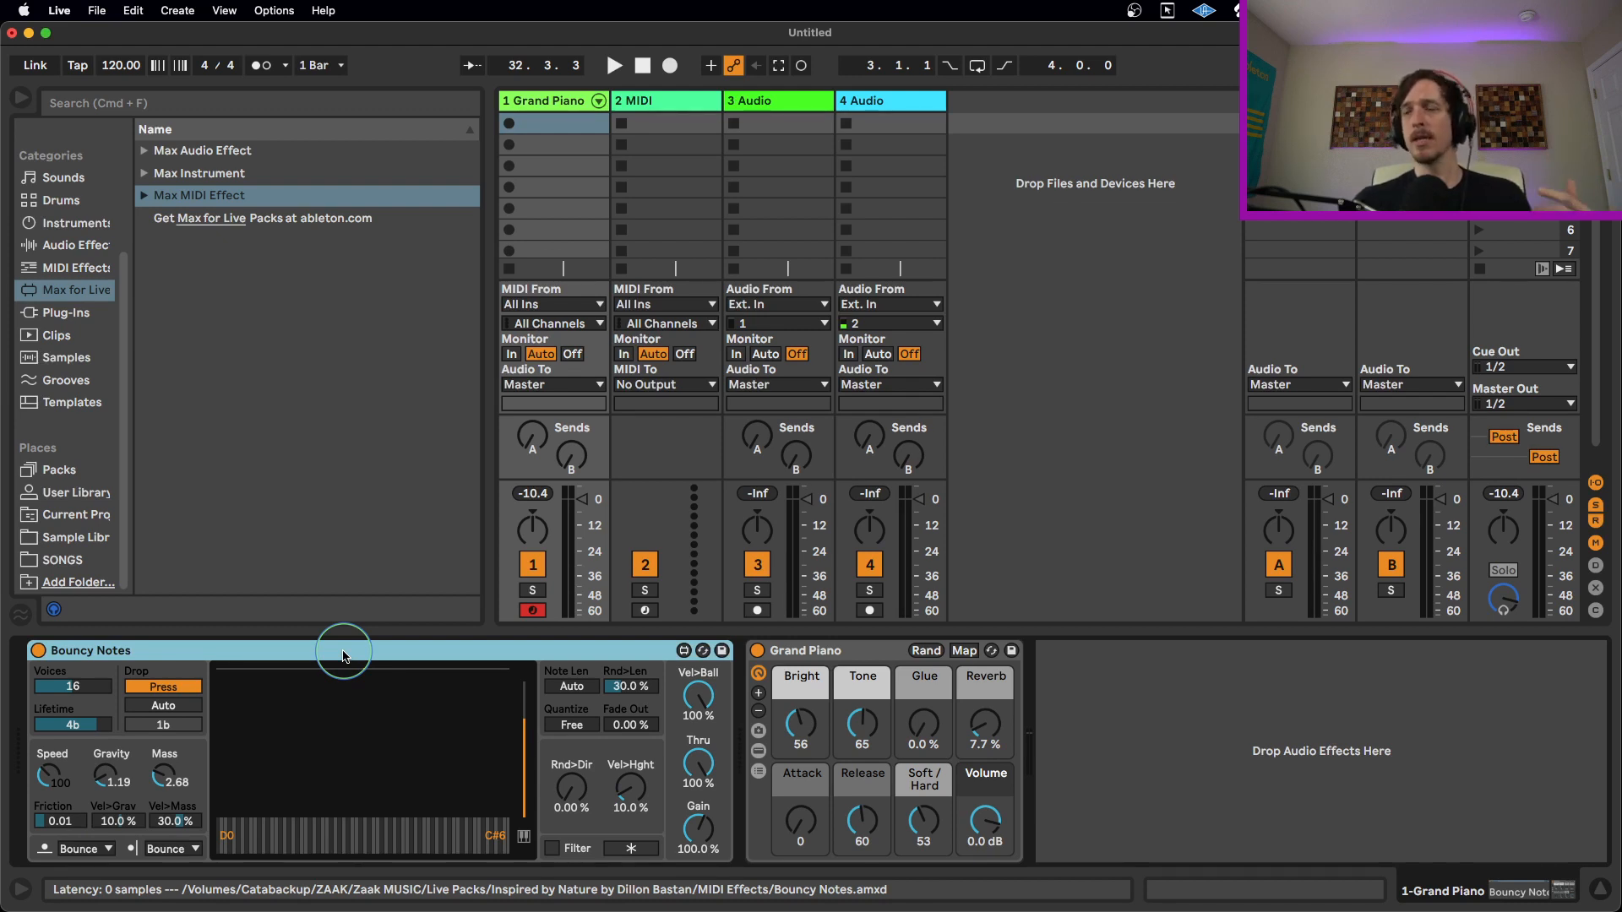
mouse_move(353, 711)
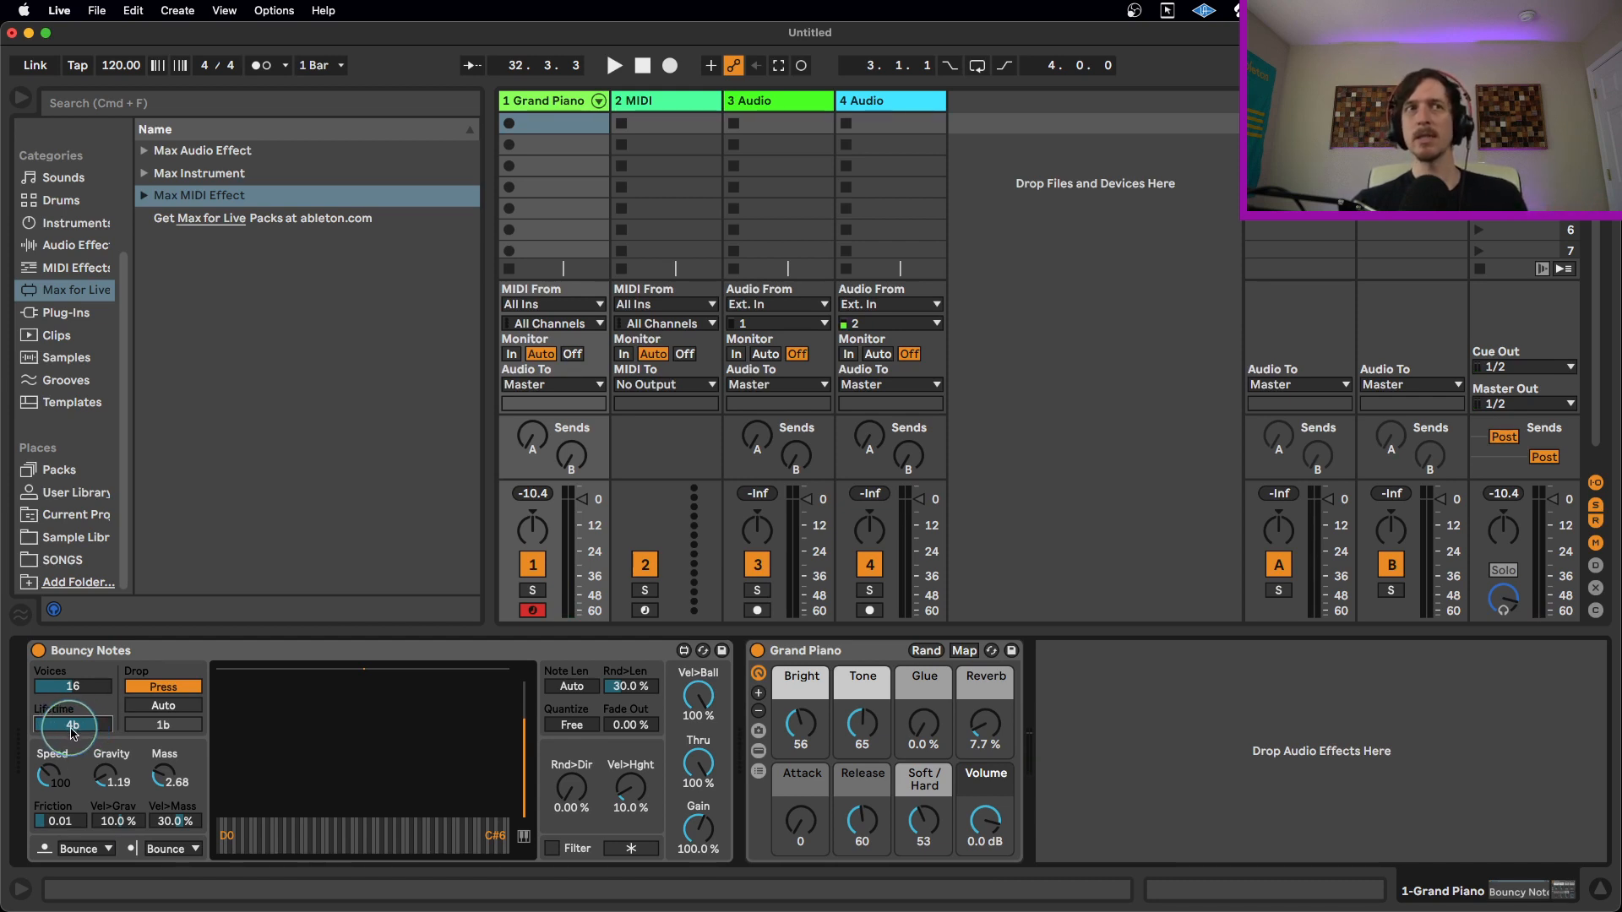
- Drag the Bouncy Notes Lifetime field down from 4b until it reads 2n
drag(71, 725, 71, 735)
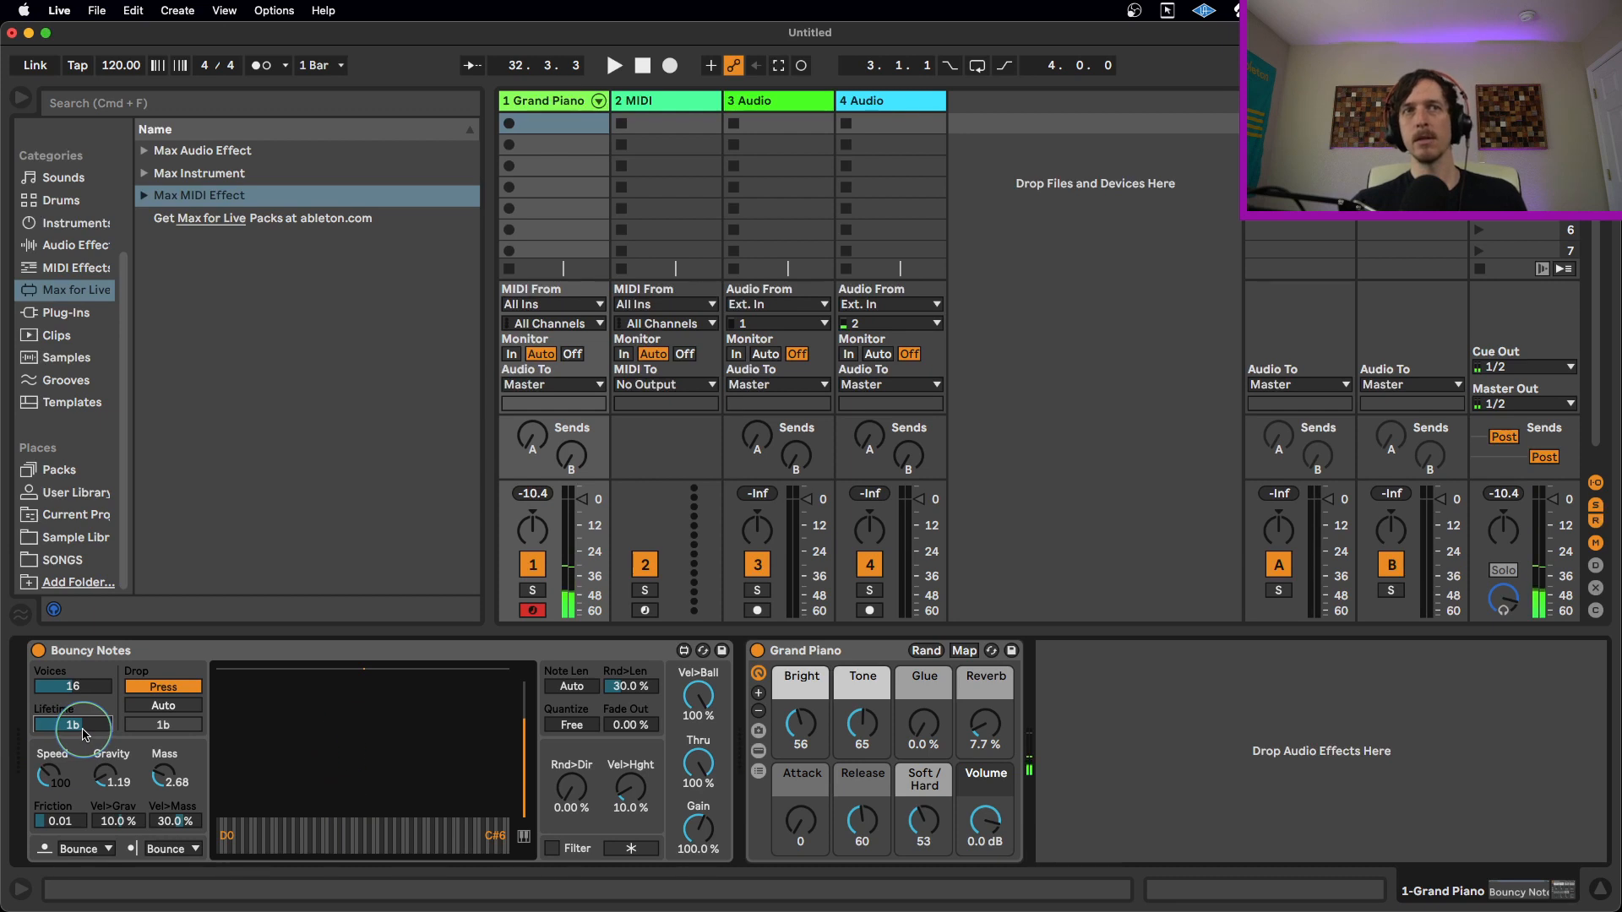
drag(72, 725, 73, 719)
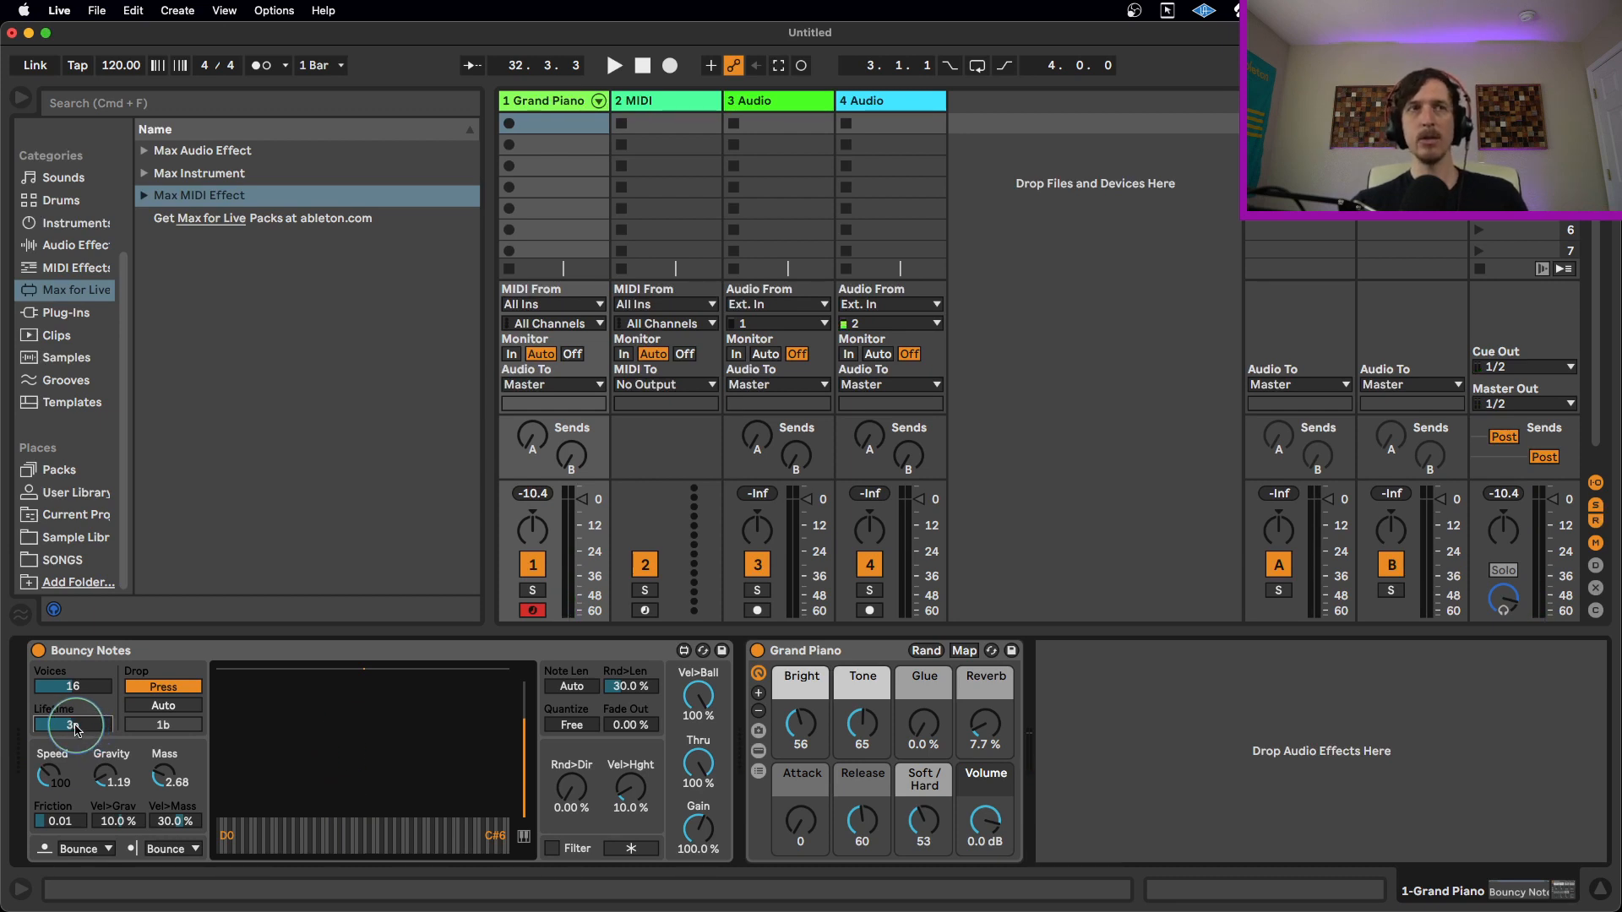
drag(68, 725, 88, 720)
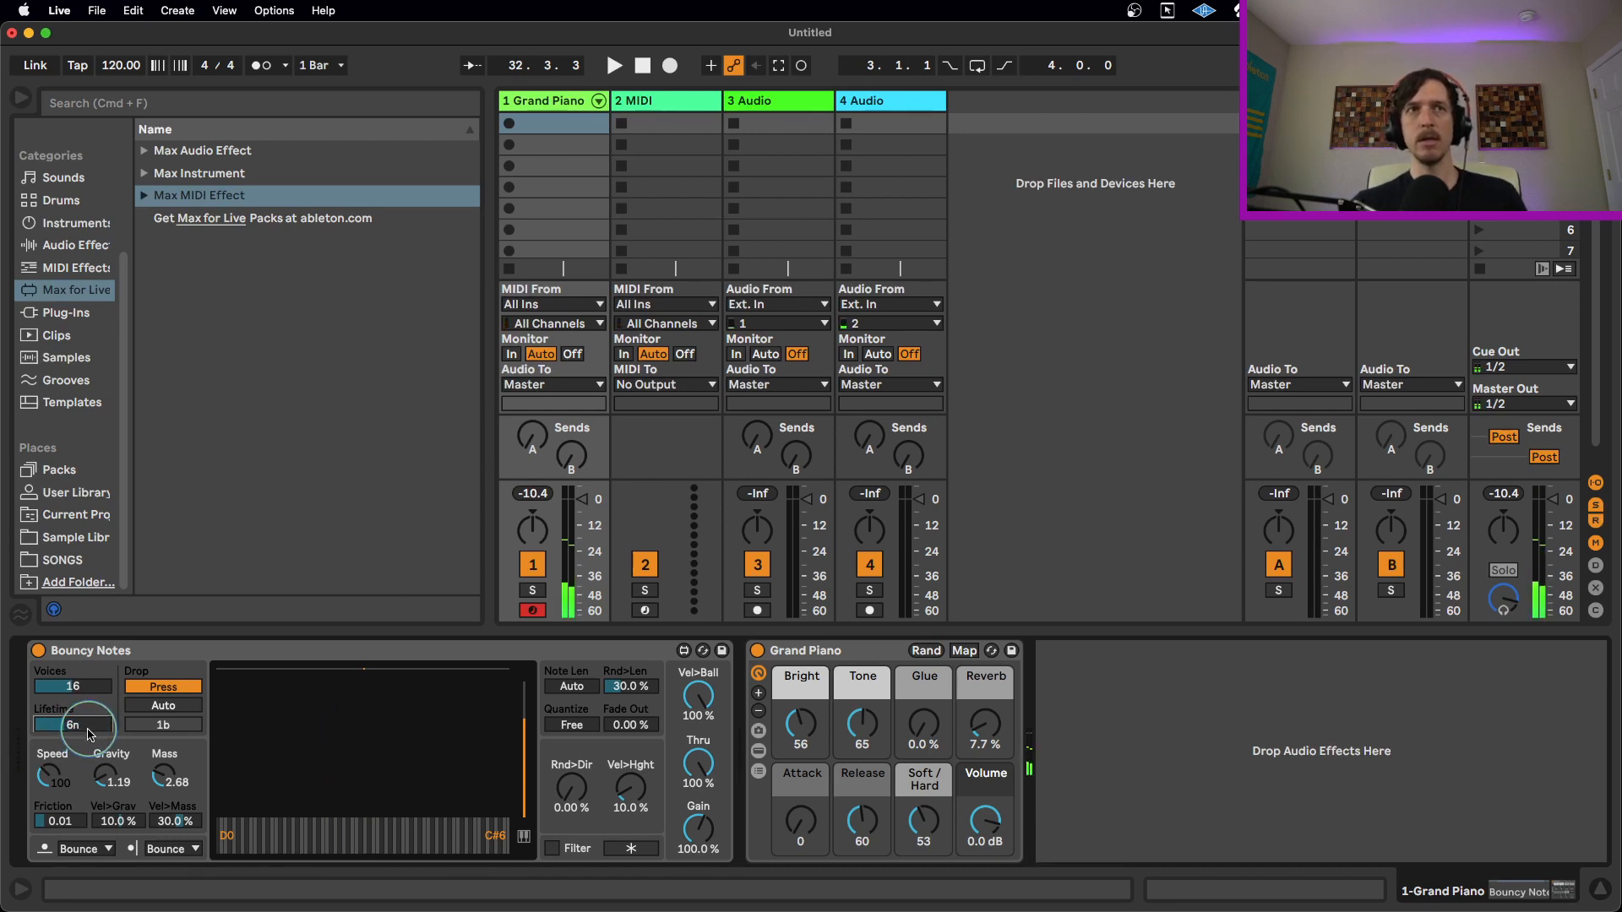
drag(72, 726, 73, 735)
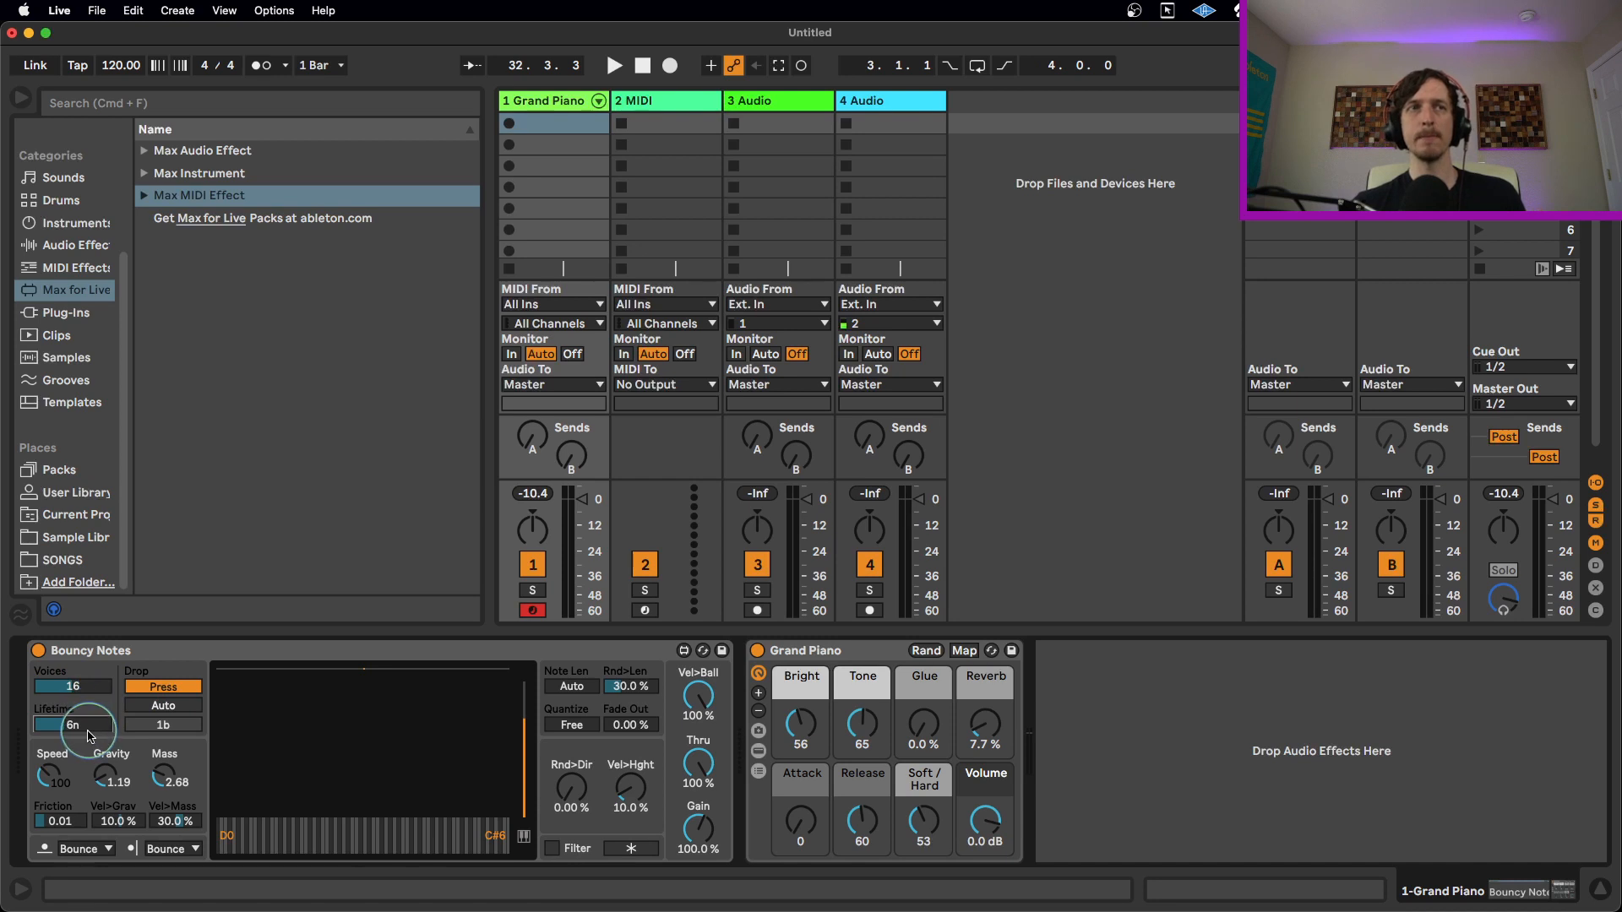
drag(73, 725, 151, 808)
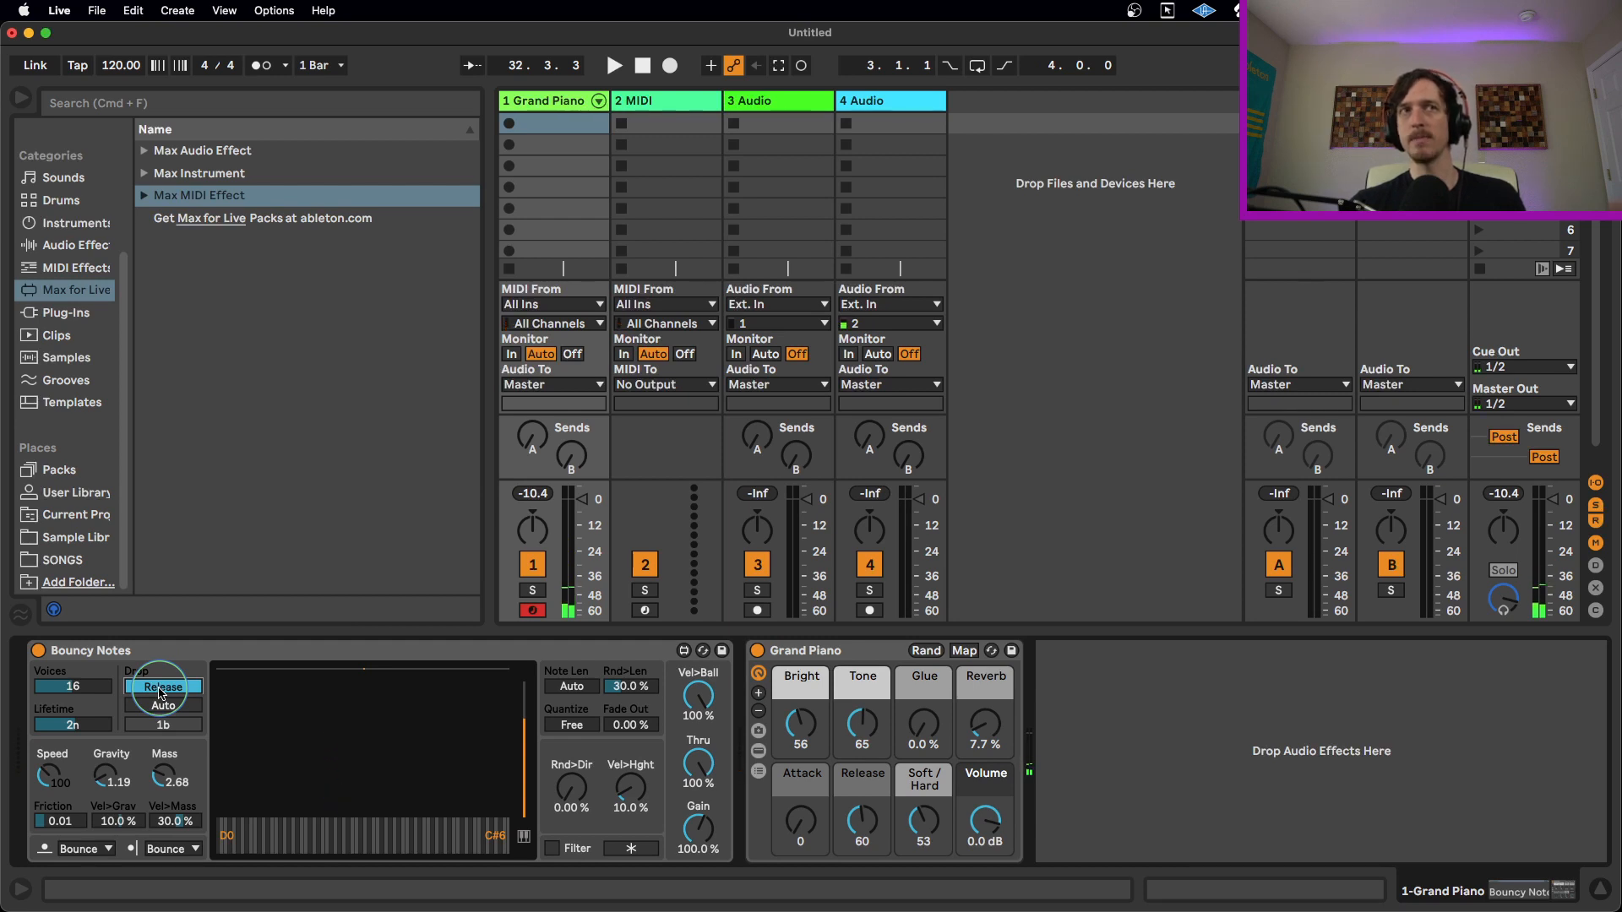
- Enable Drop Auto with a 2n interval and set ball Lifetime to 1b
click(162, 688)
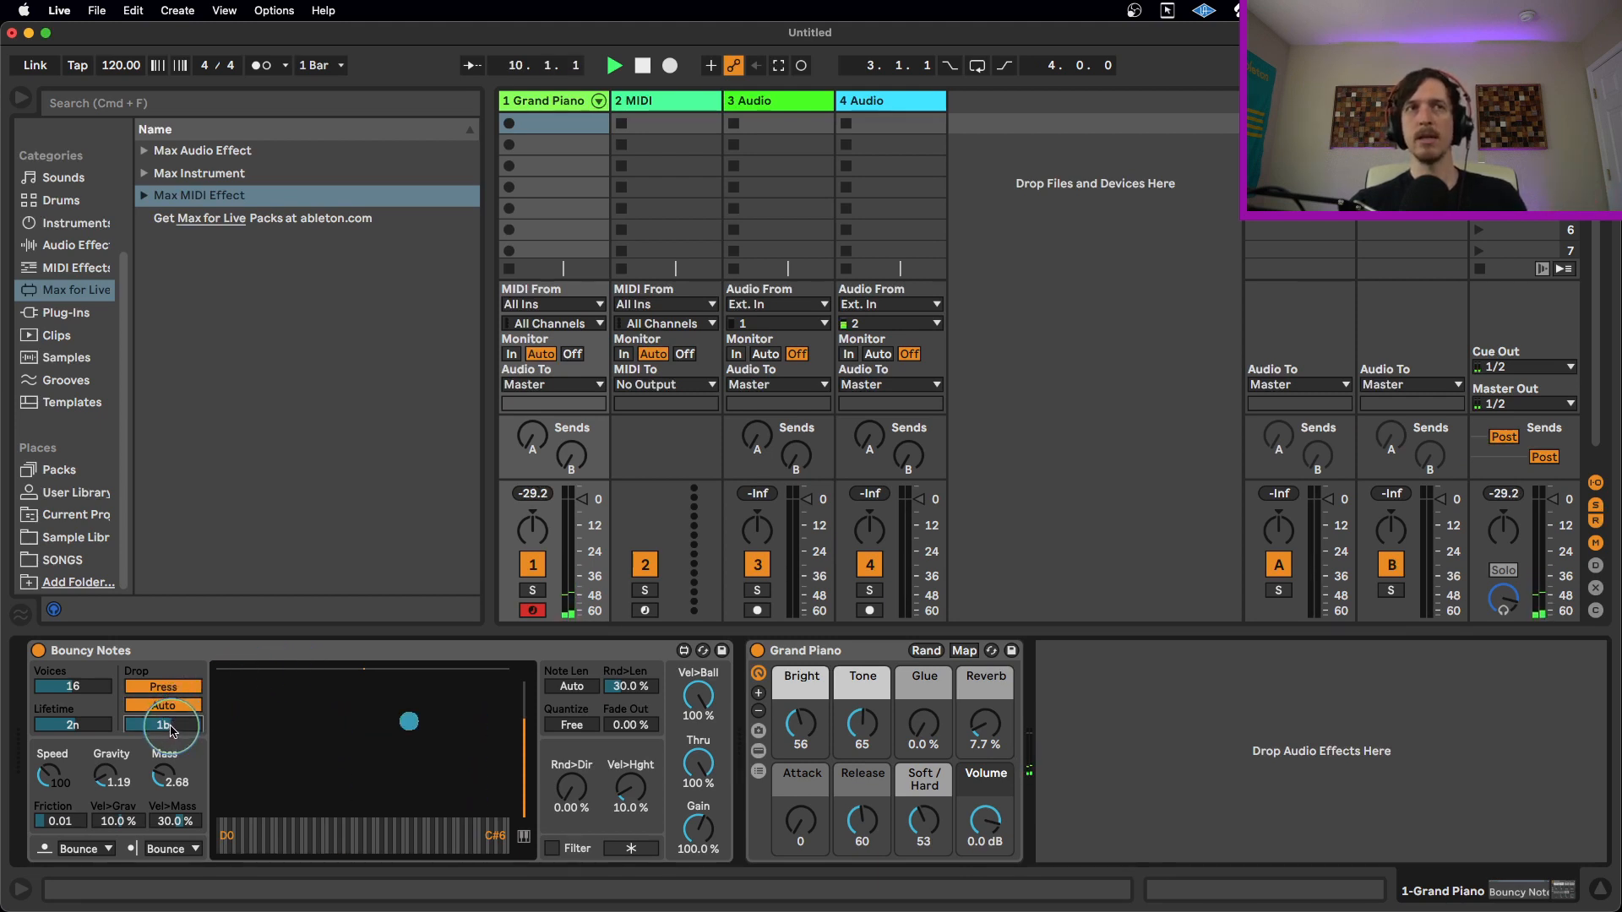
drag(166, 730, 191, 725)
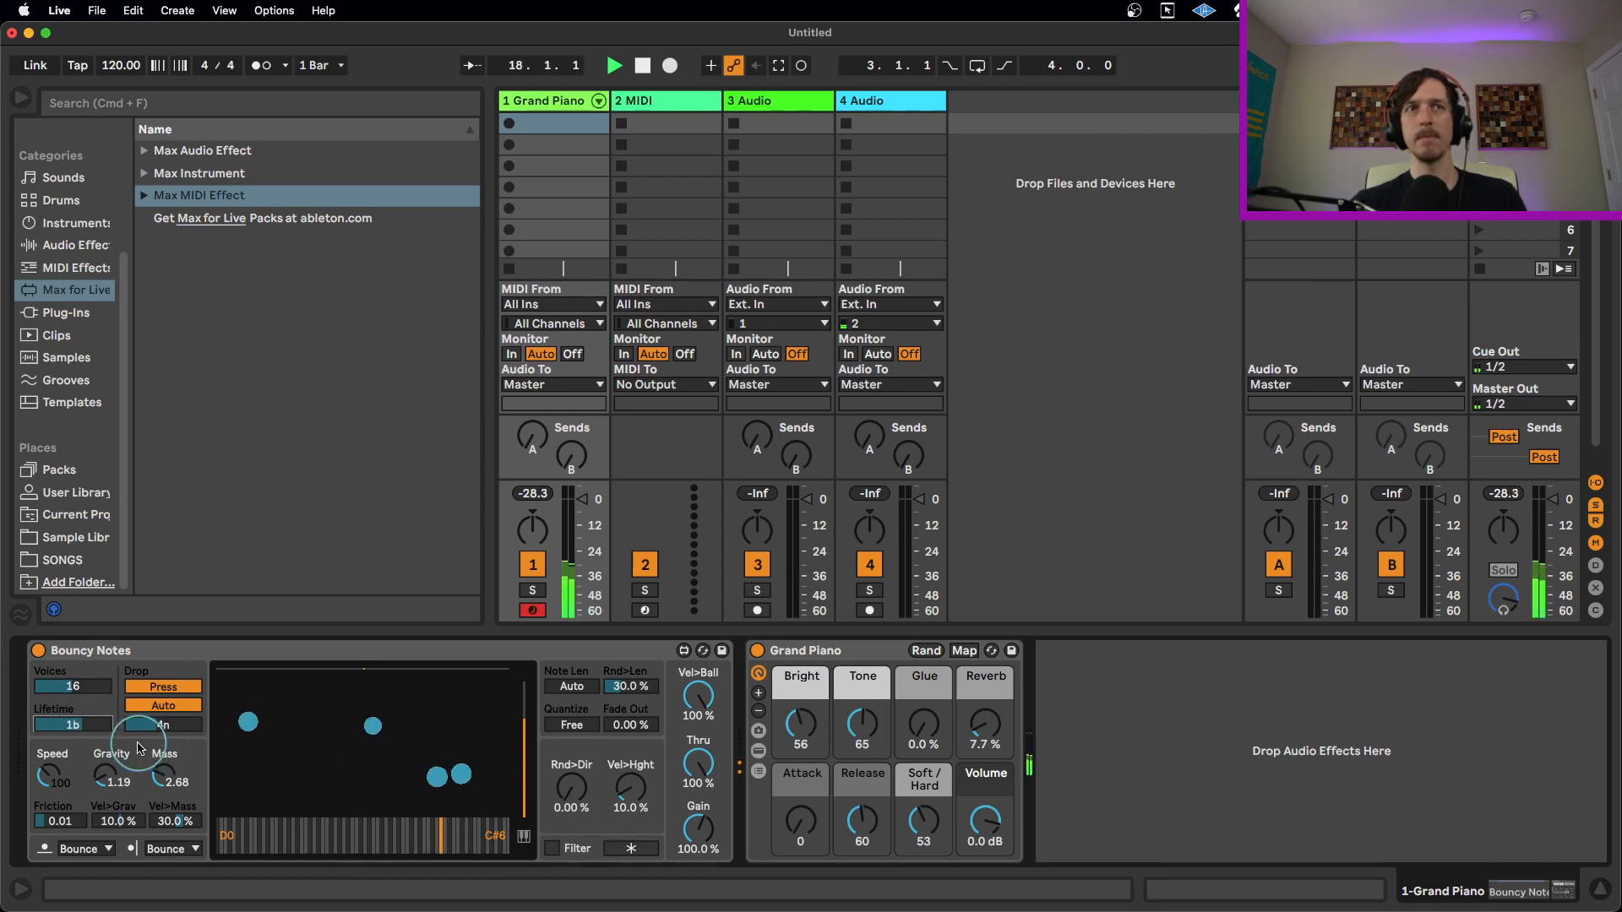
click(639, 66)
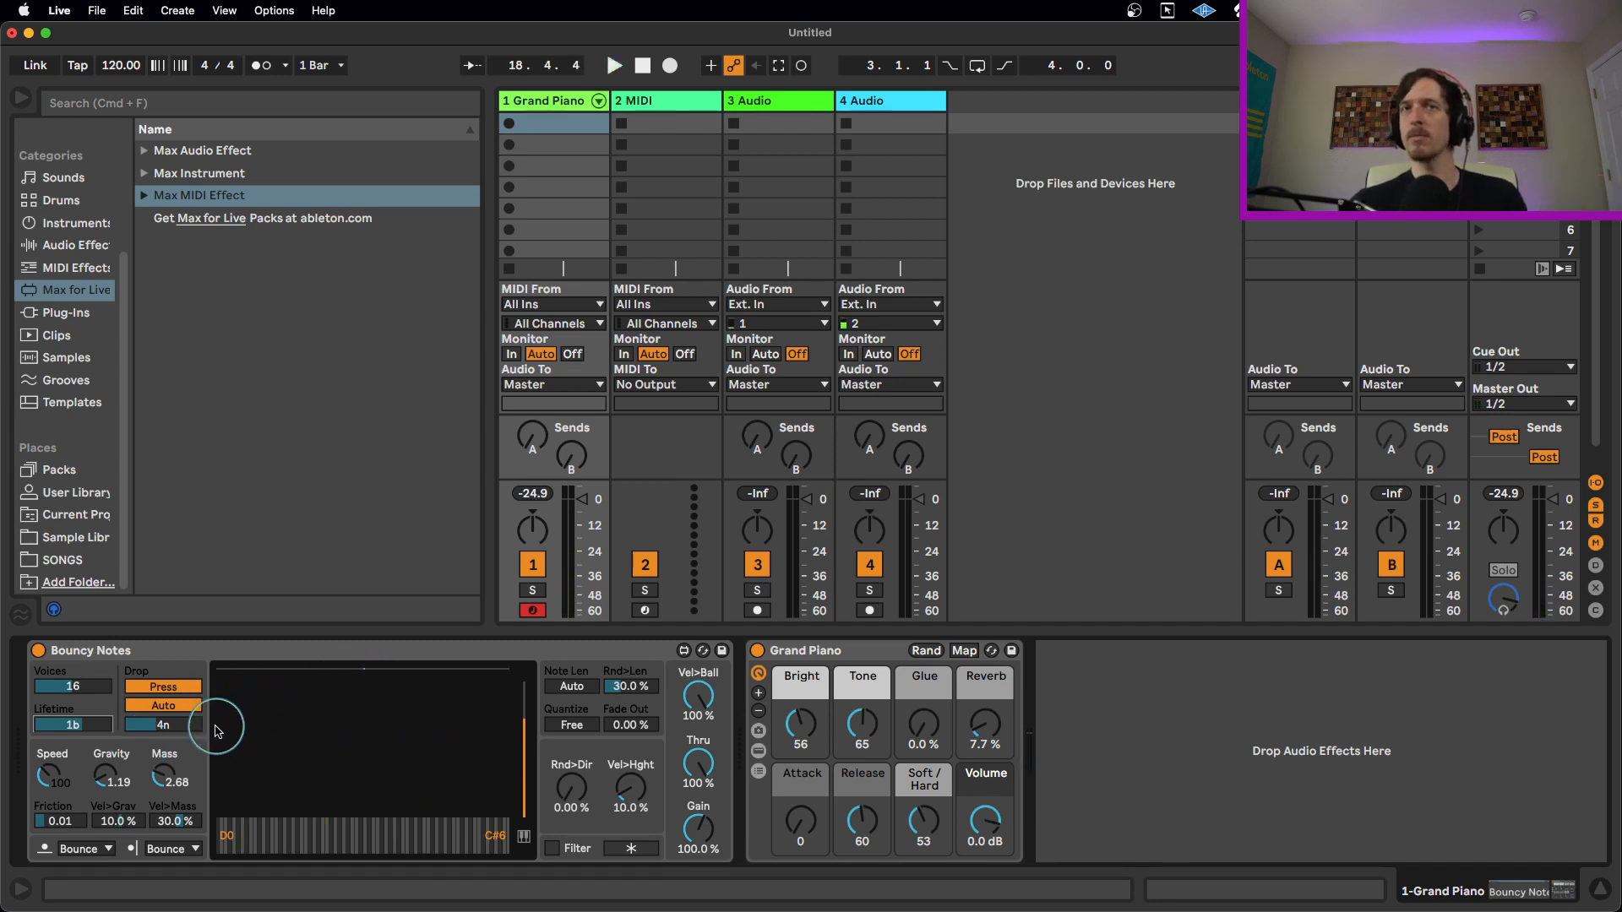
mouse_move(153, 741)
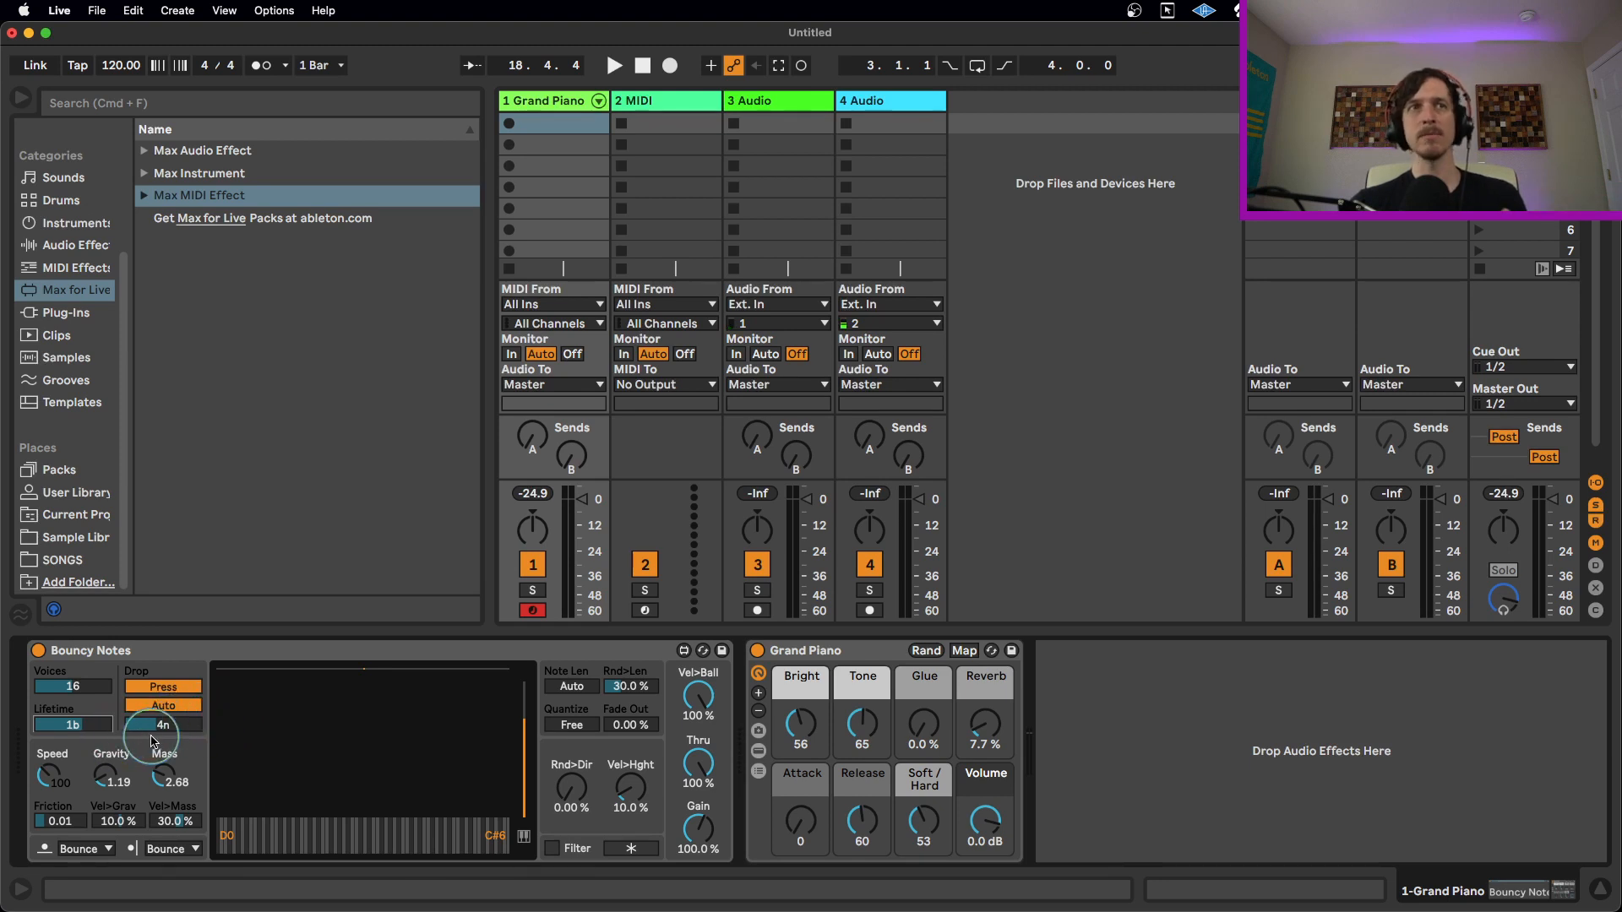
drag(154, 725, 192, 725)
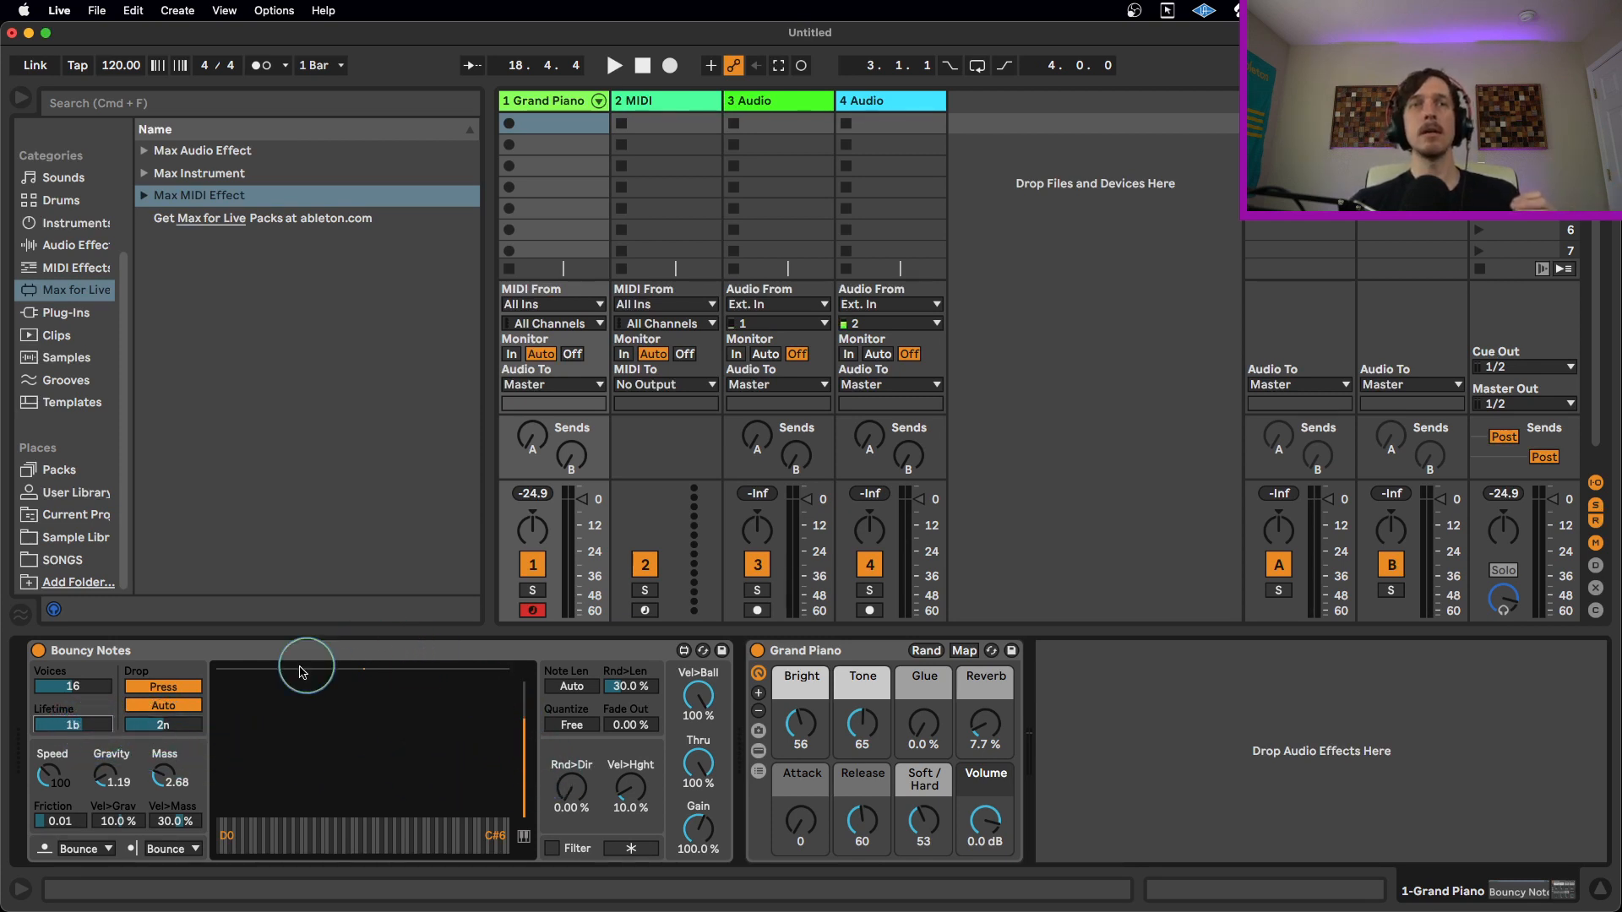
mouse_move(355, 671)
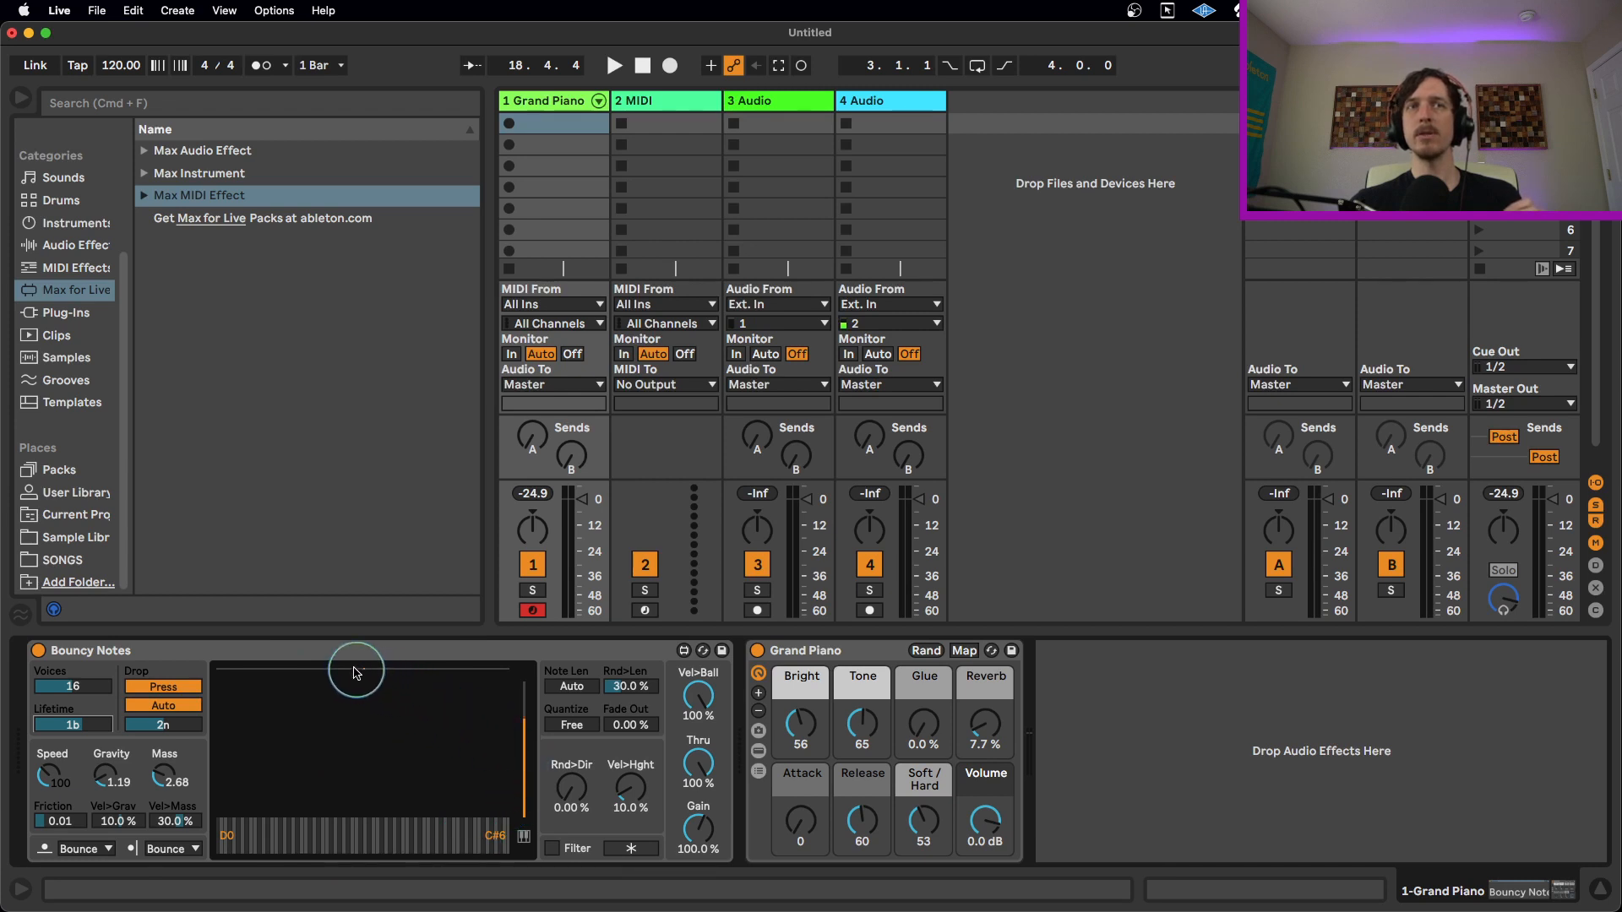
mouse_move(519, 751)
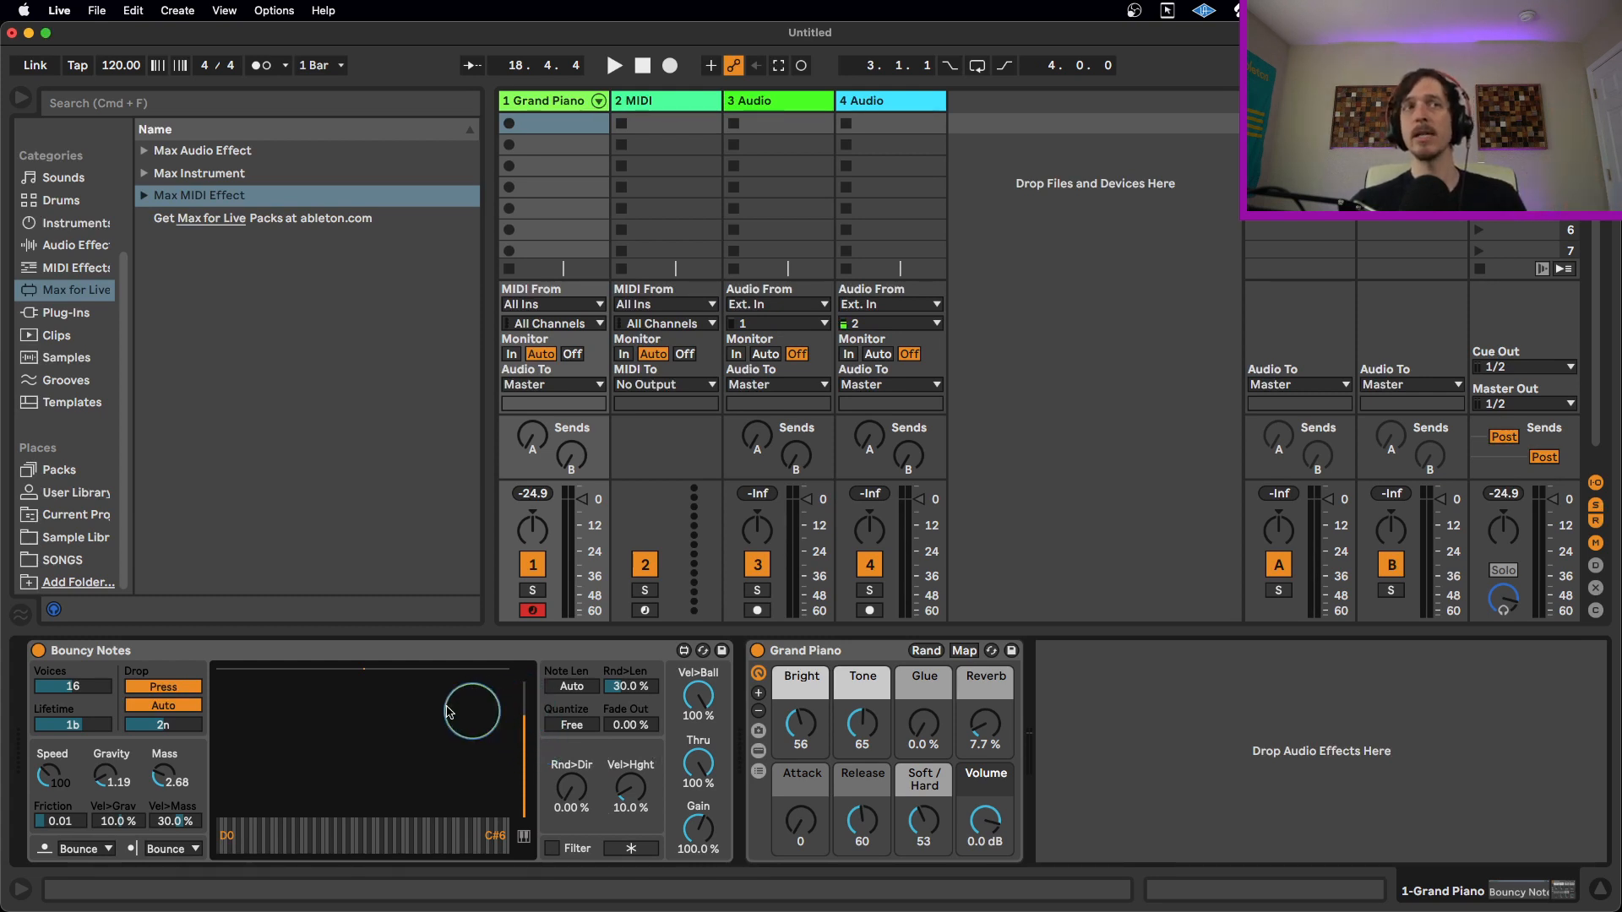
click(612, 66)
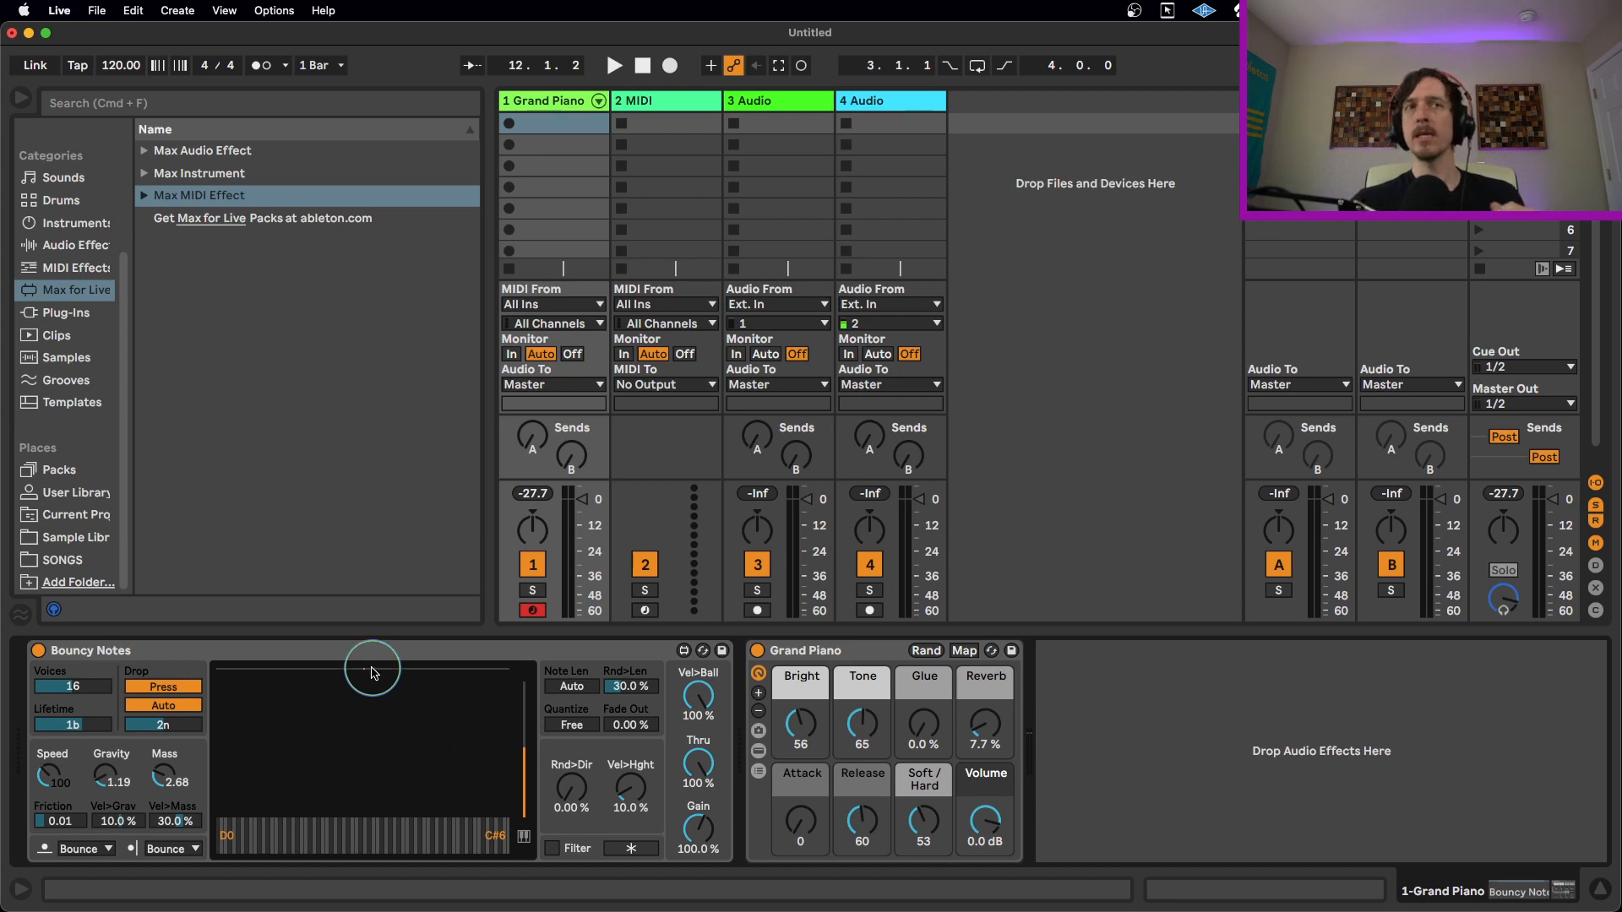
mouse_move(426, 769)
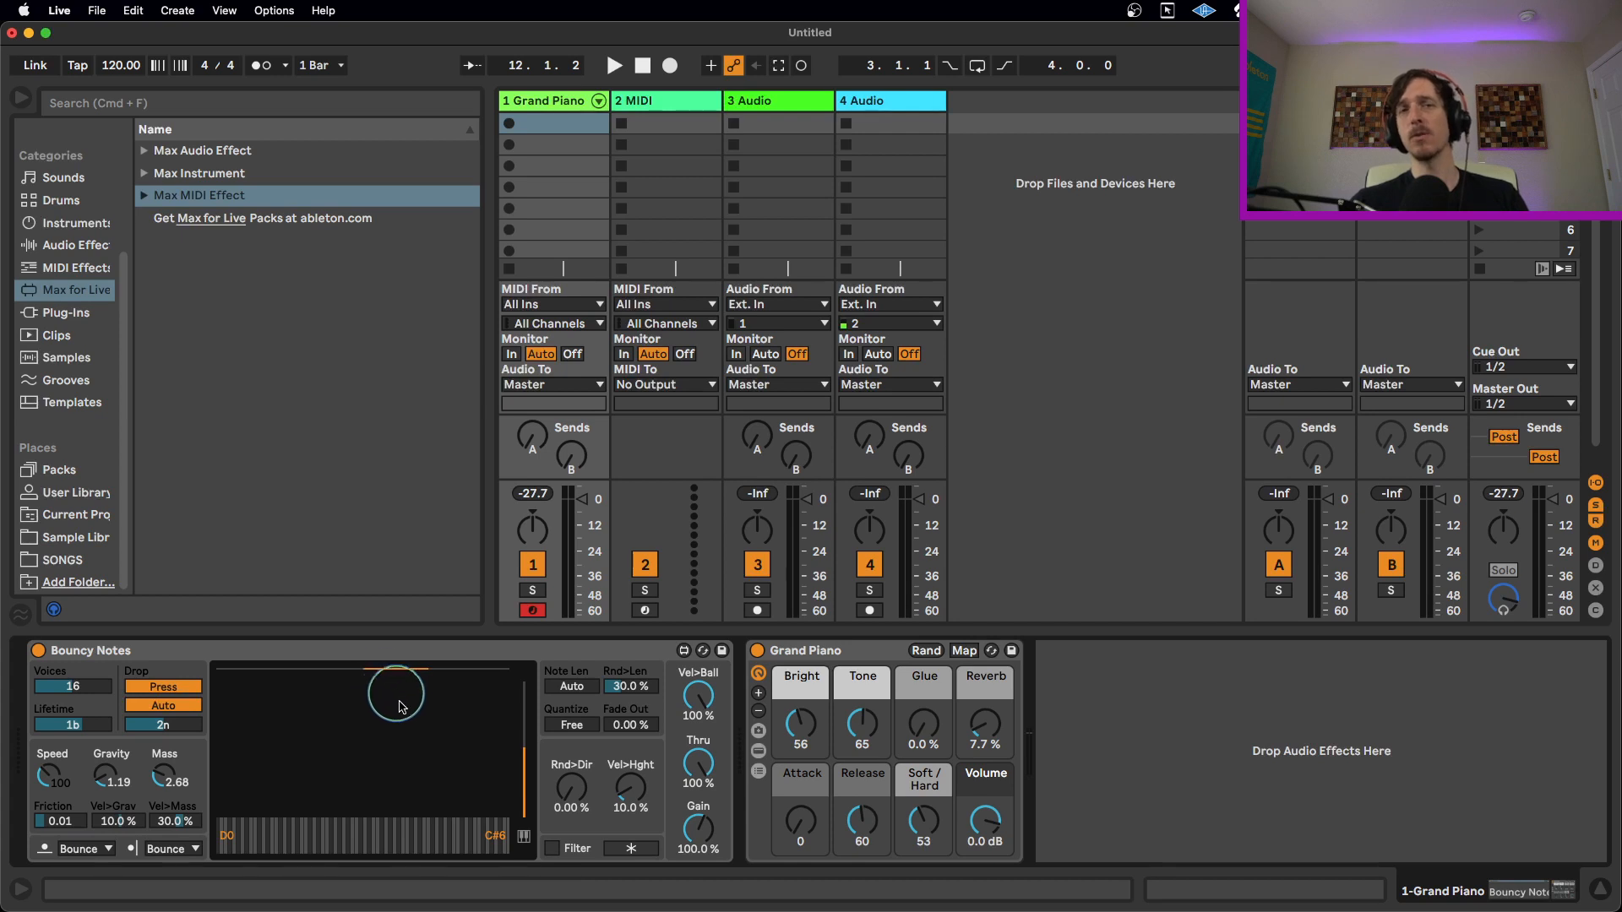
- Place the orange drop marker along the top edge and drop a ball to test it
click(612, 66)
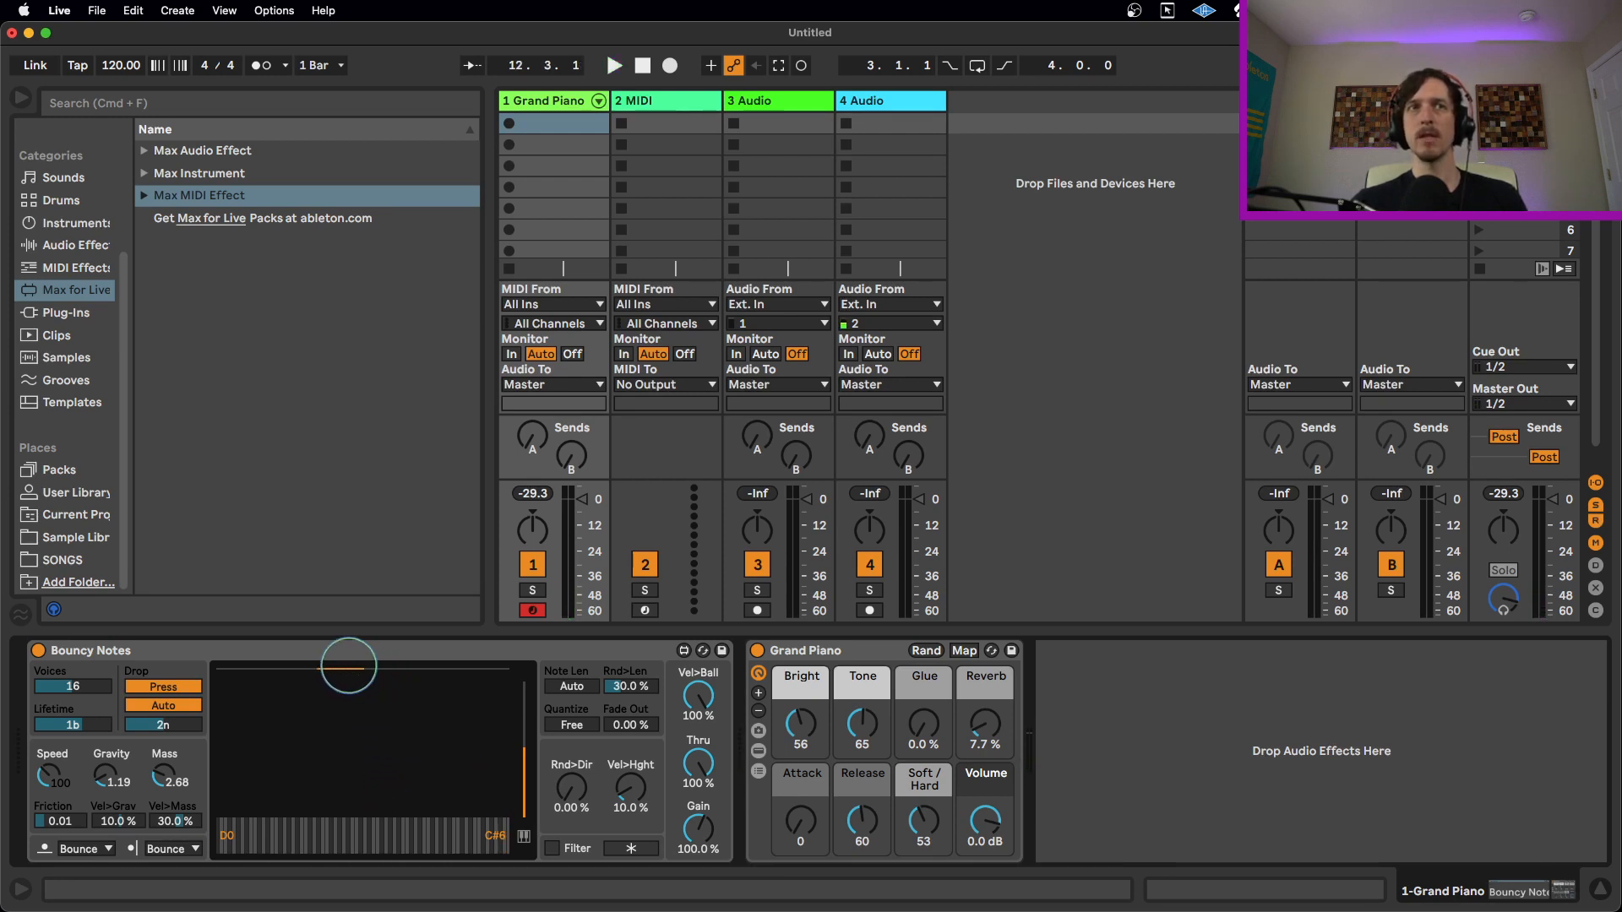
click(612, 66)
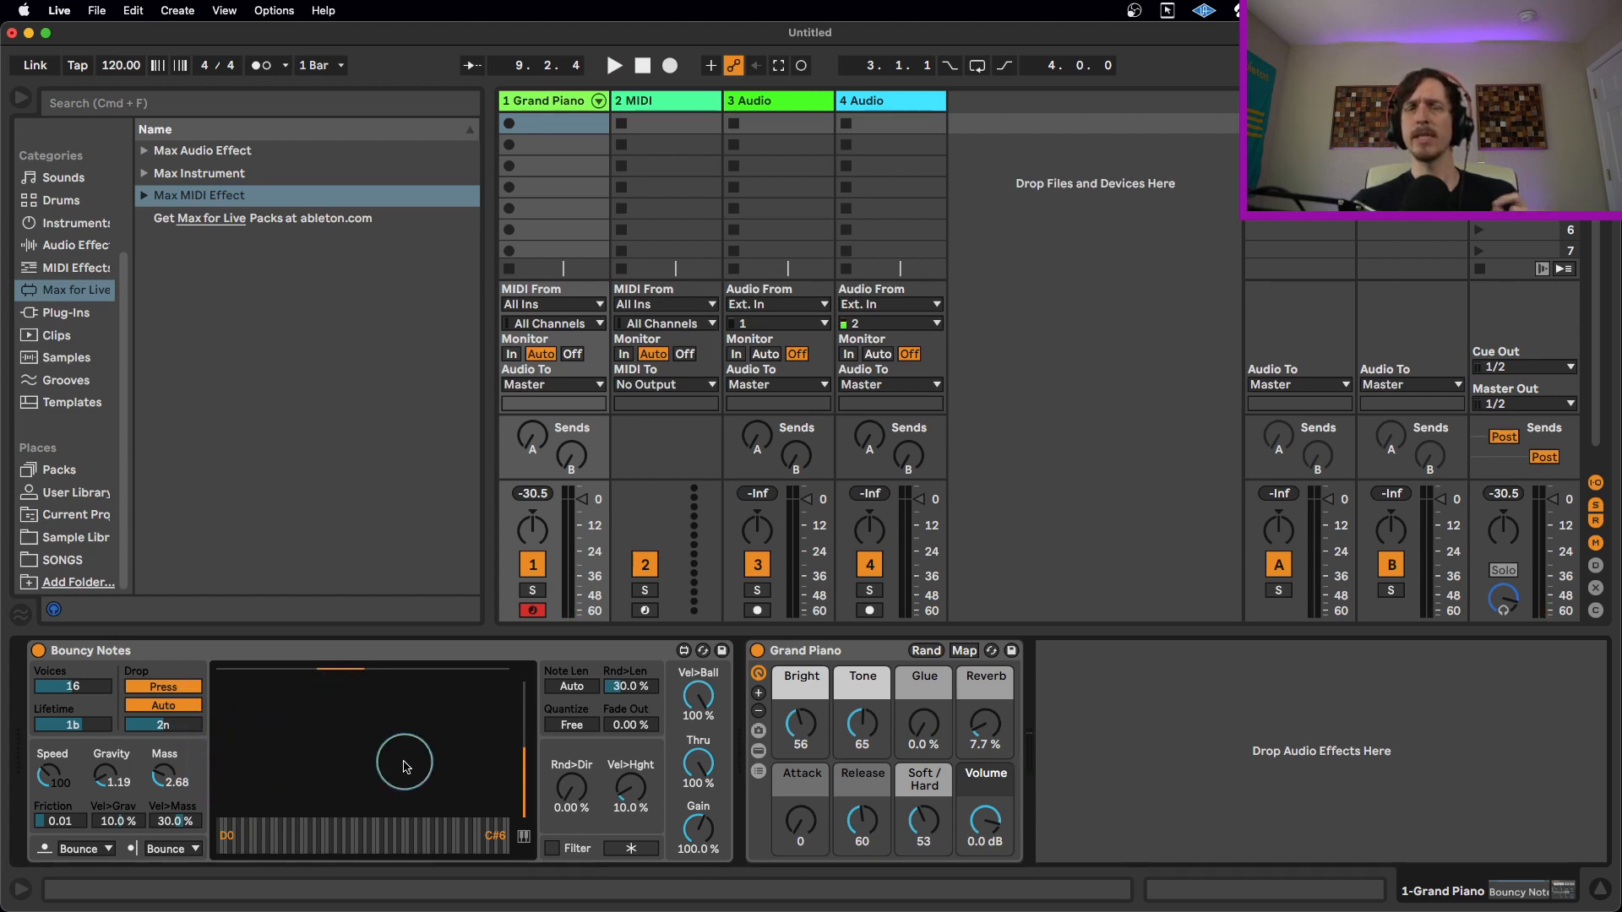
mouse_move(236, 828)
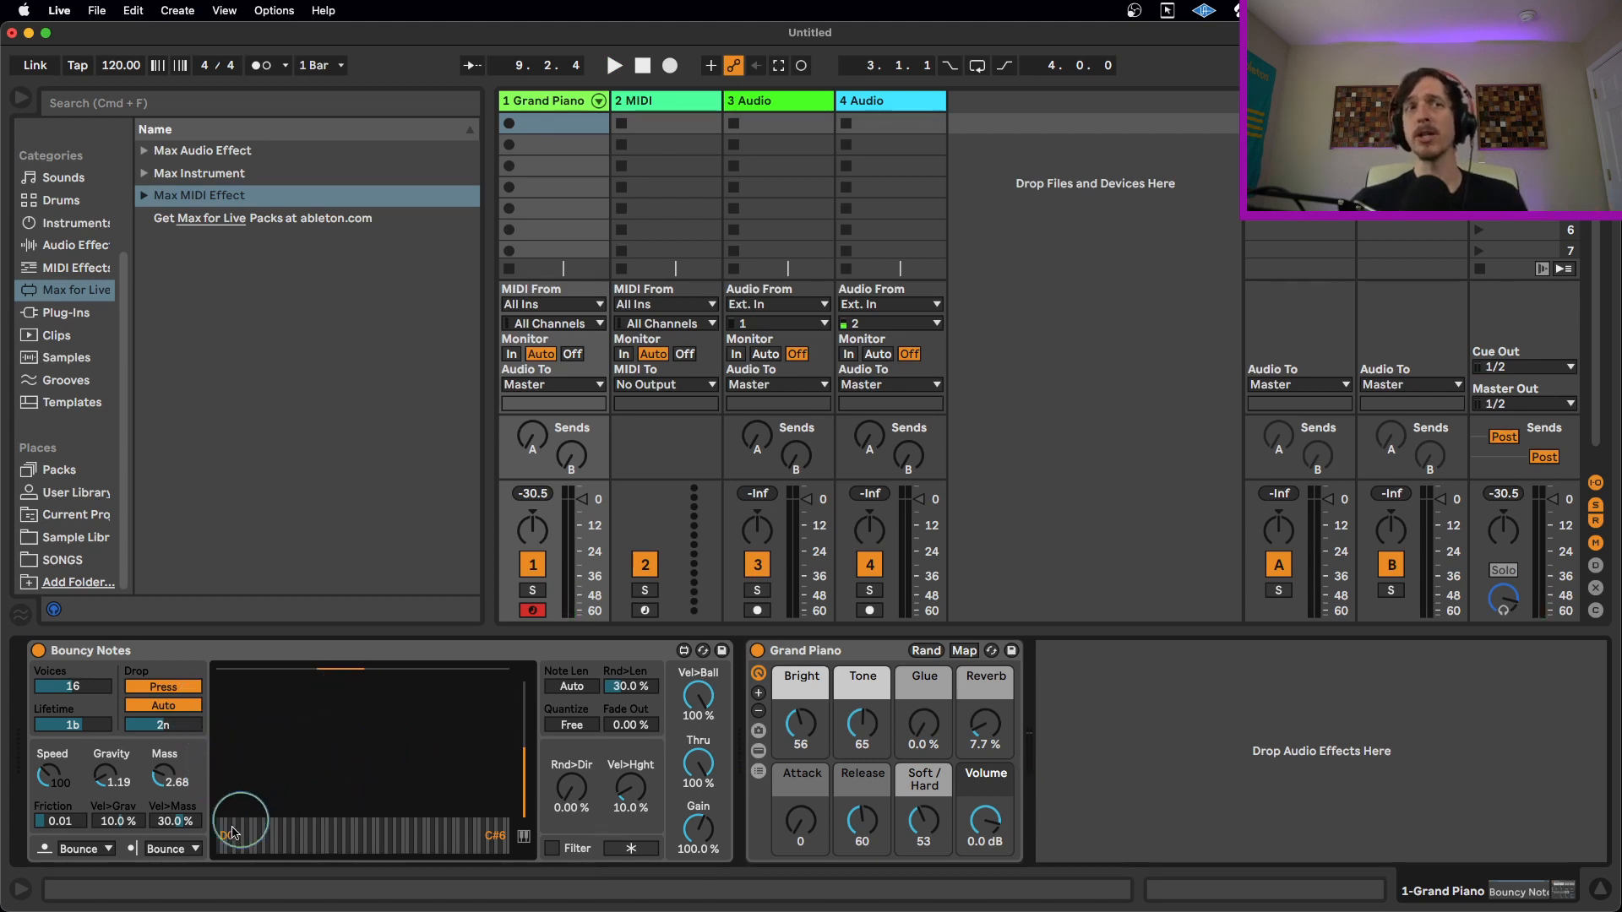
click(172, 770)
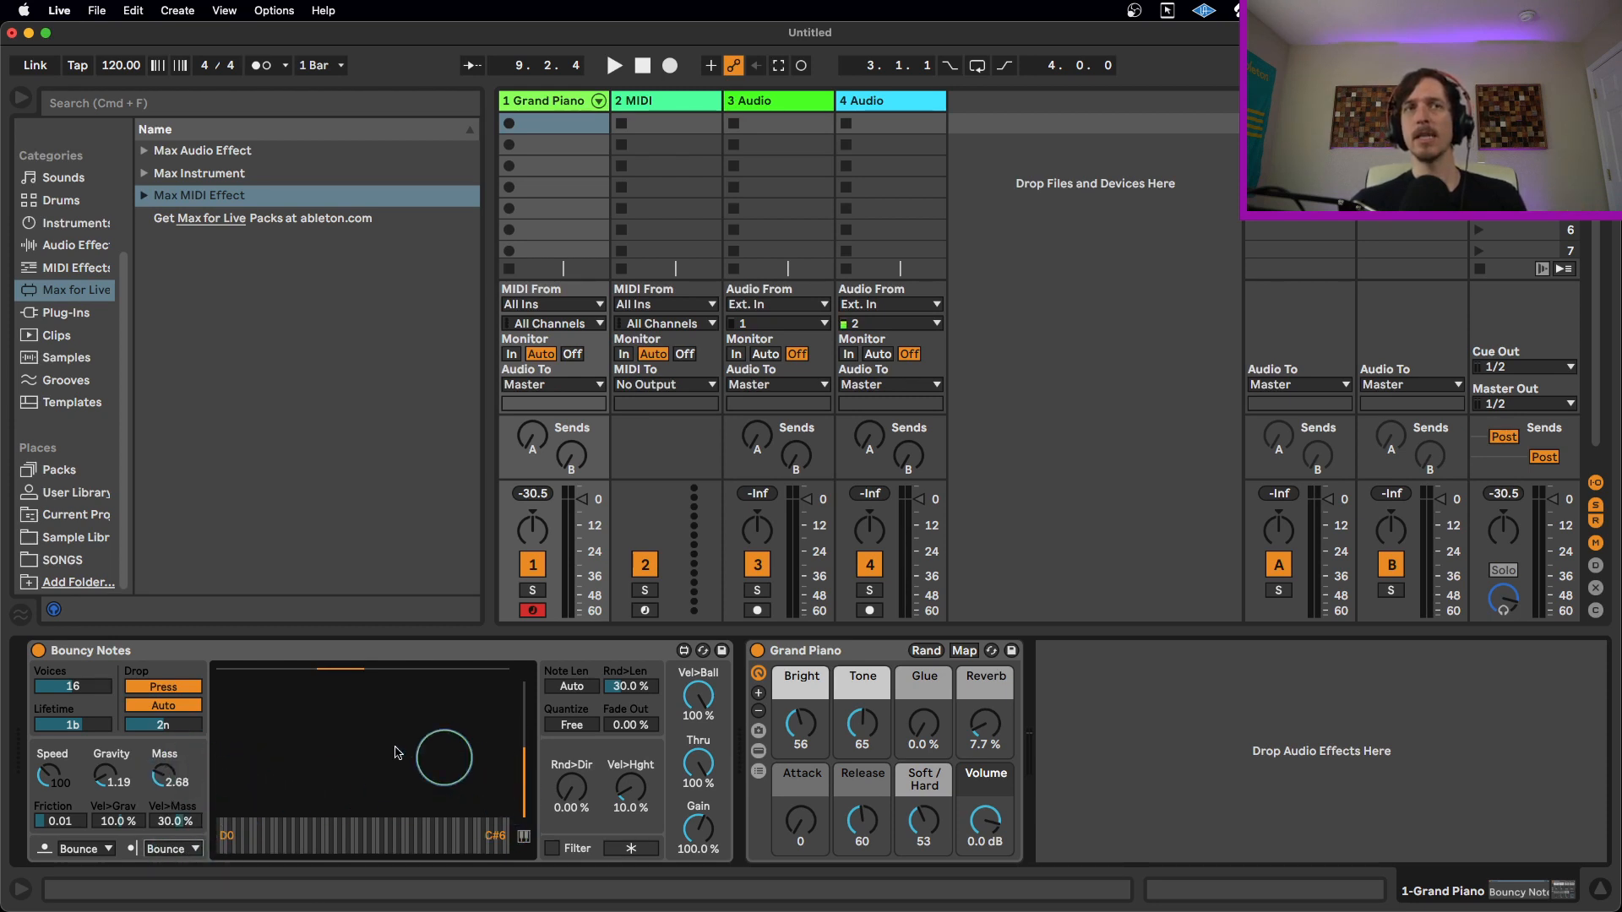
click(612, 66)
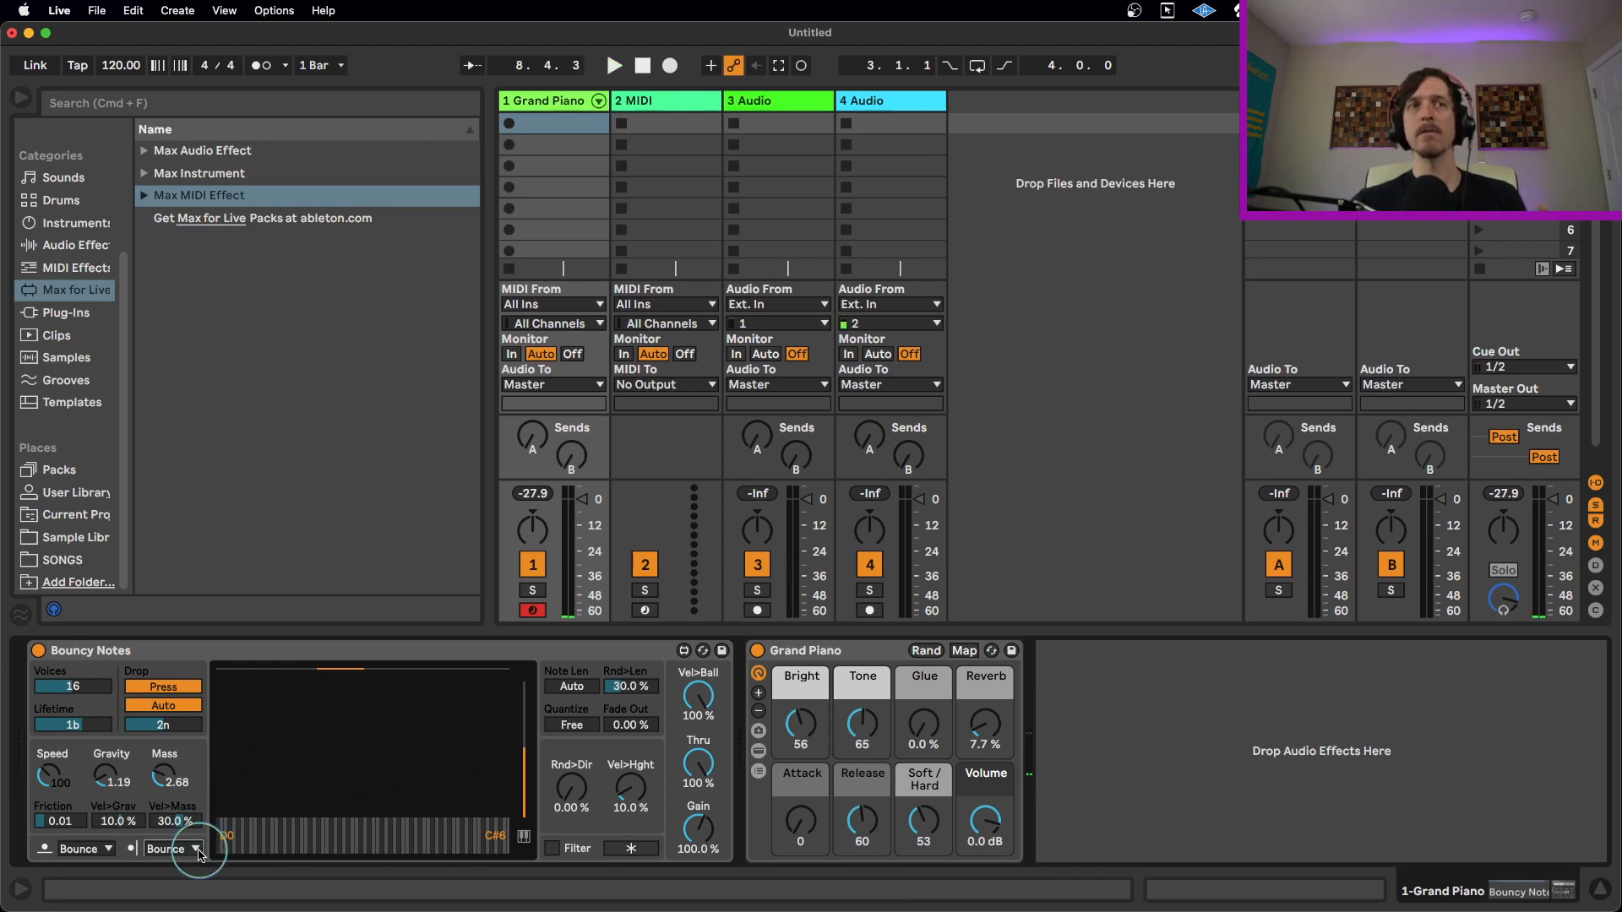
- Set the wall behaviour to wrap, then Random, dropping balls to audition each
click(194, 848)
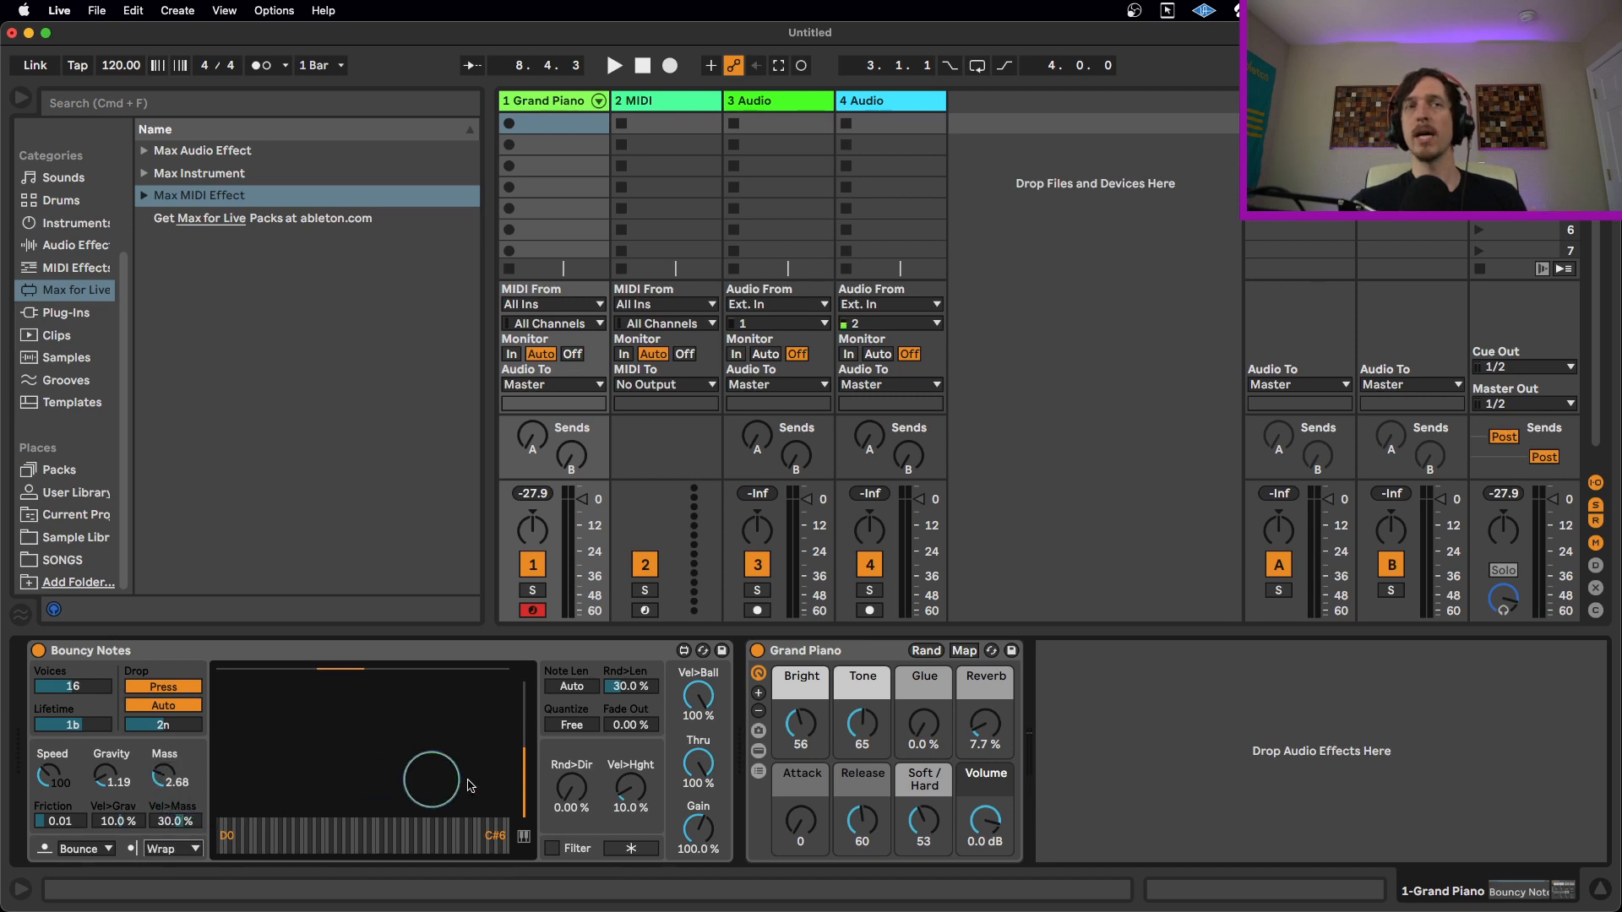
drag(431, 777, 248, 750)
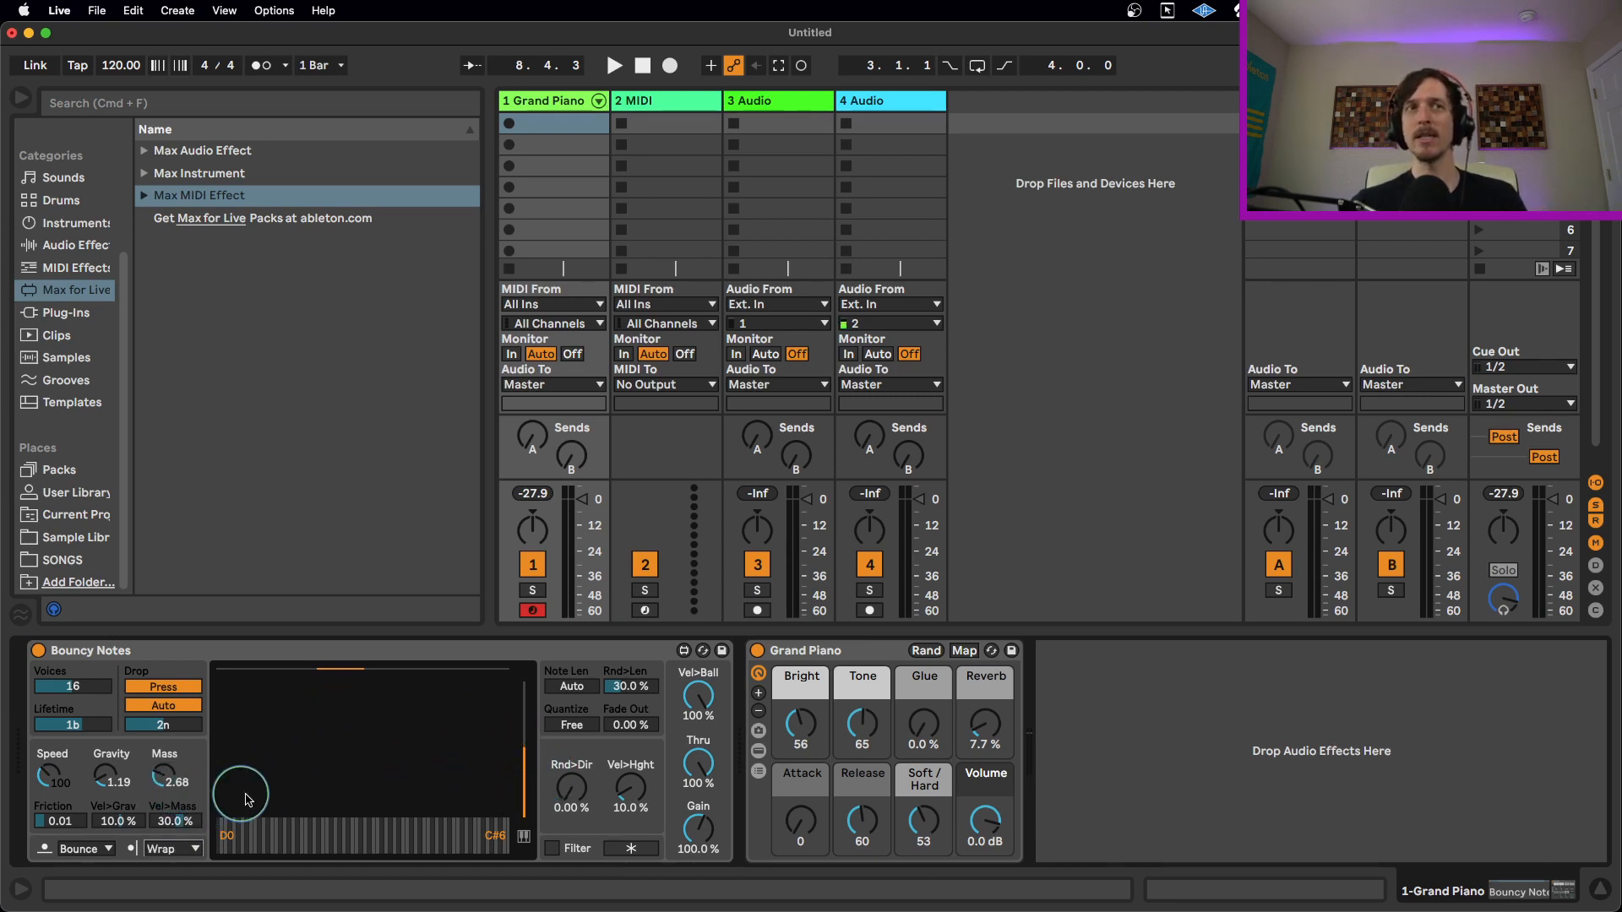
click(612, 66)
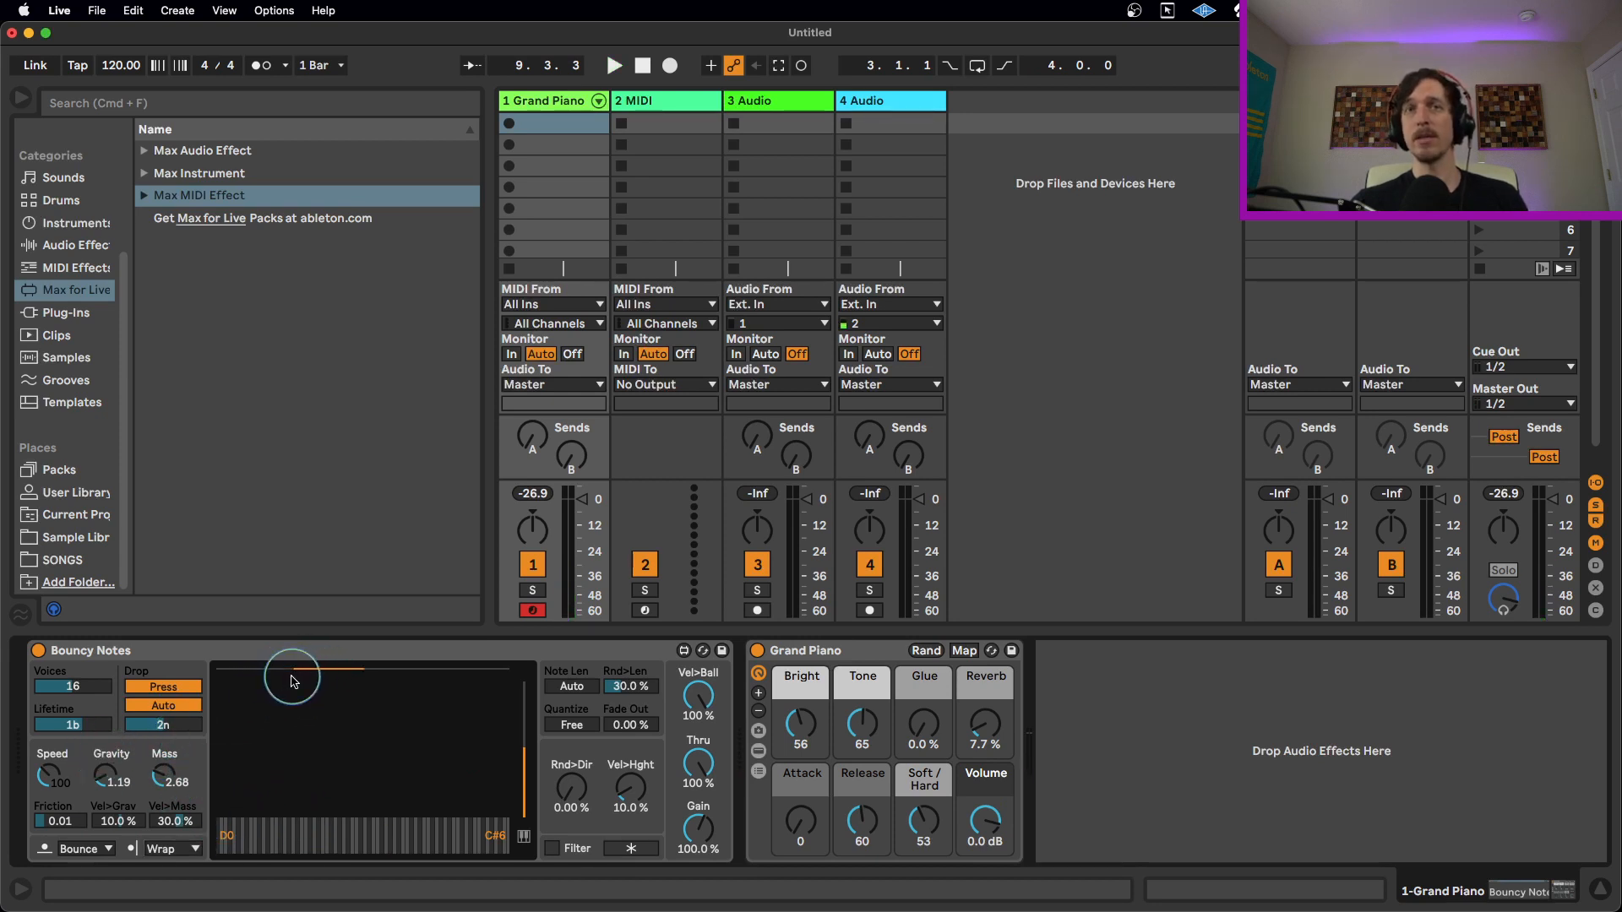
click(611, 66)
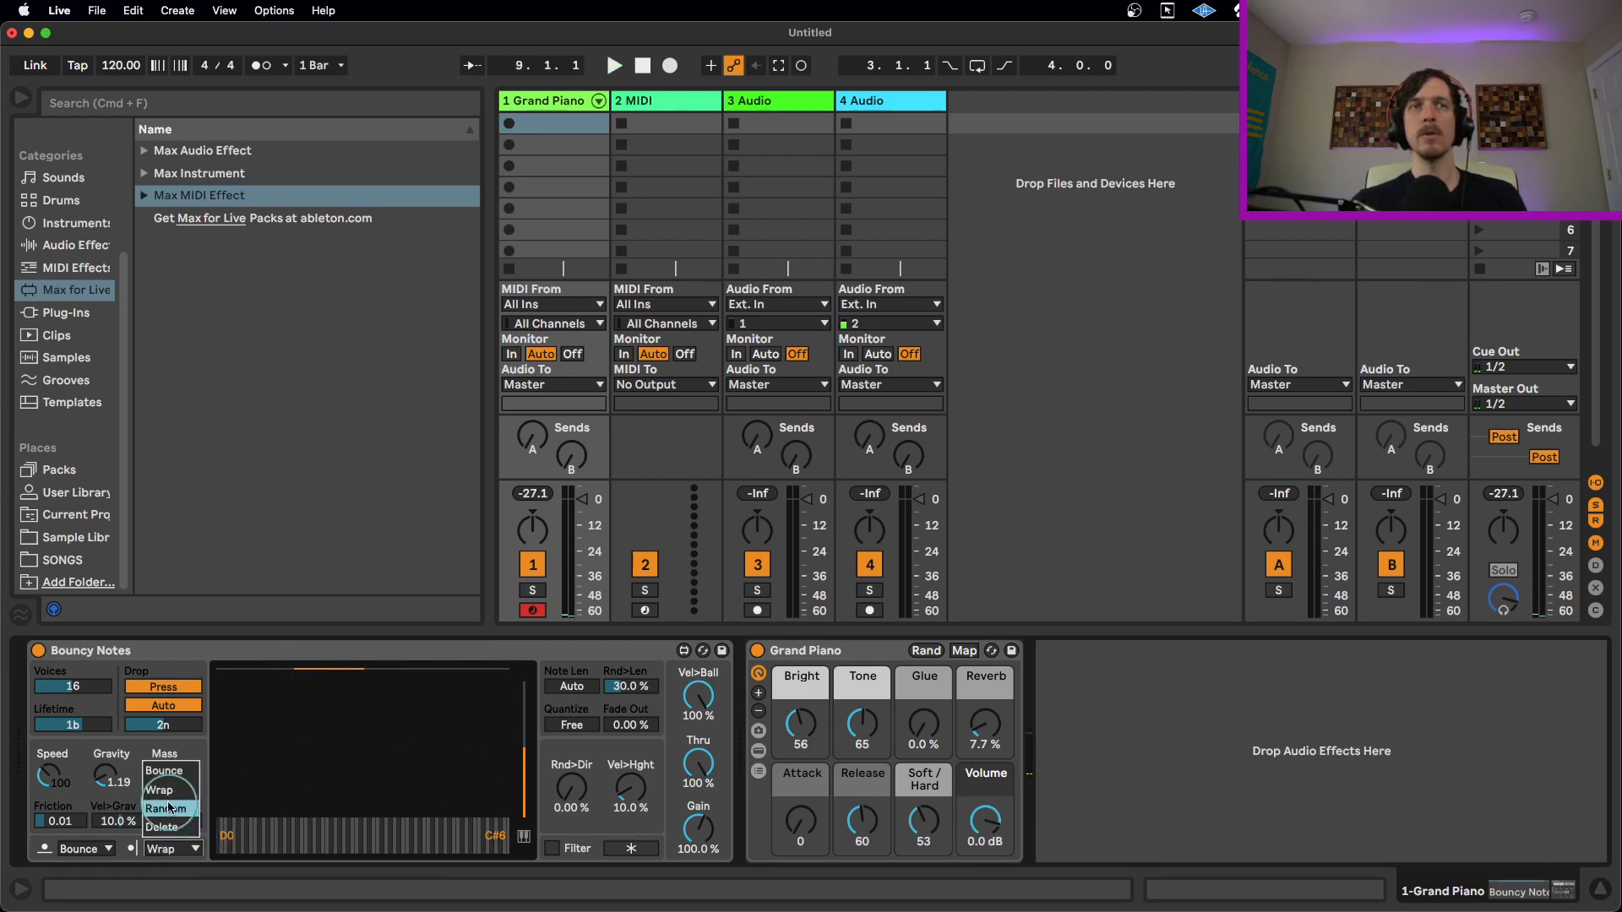
click(165, 808)
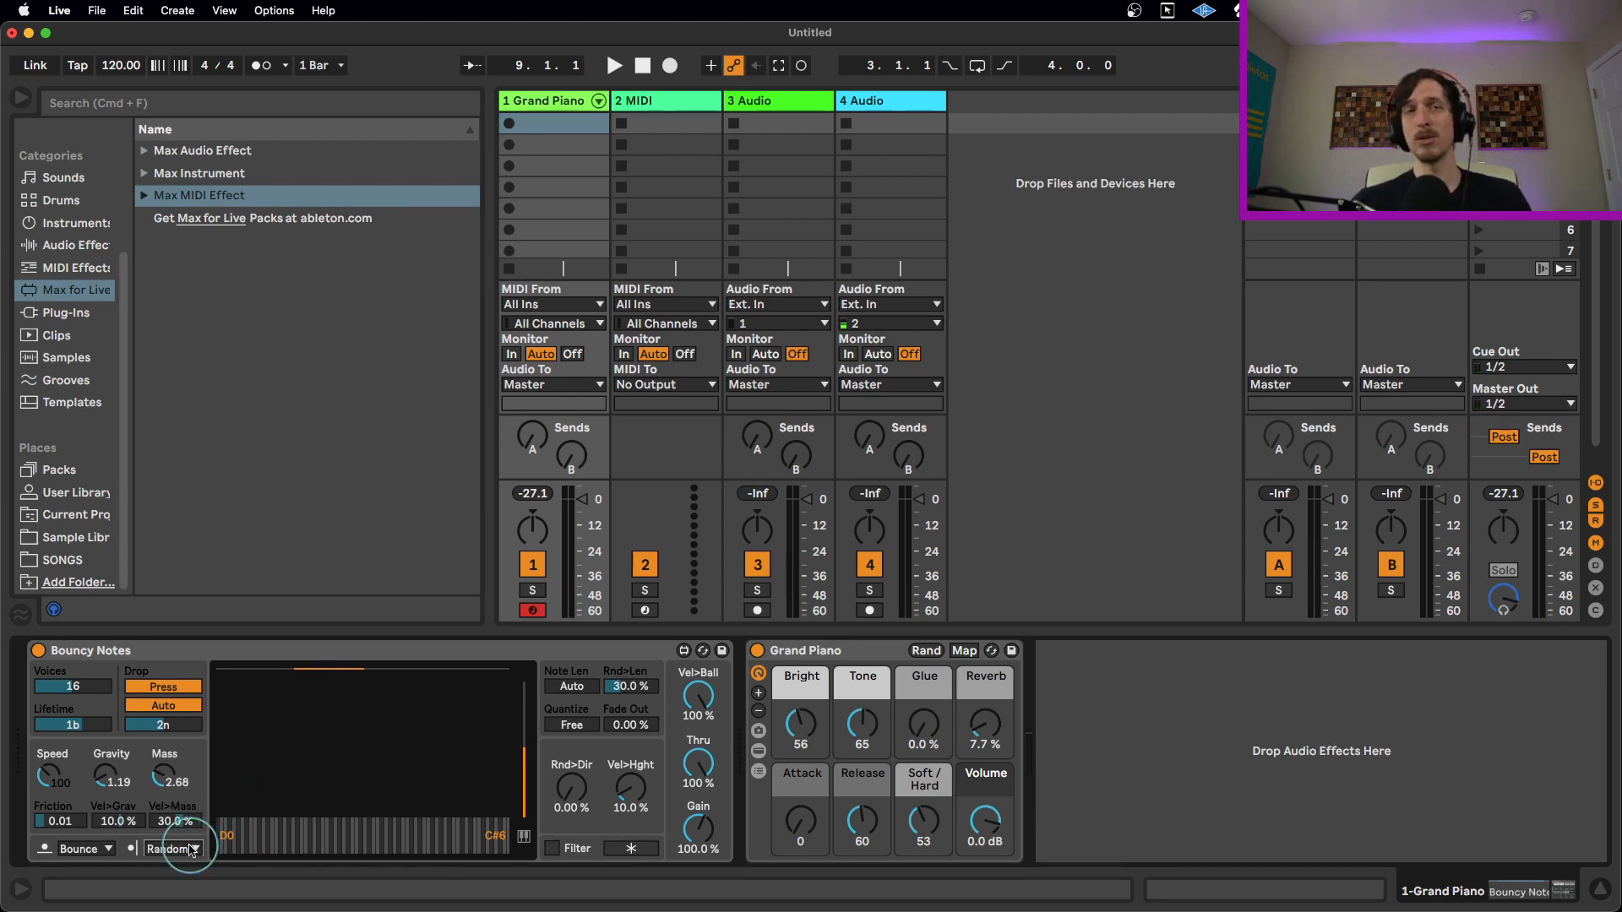
click(612, 66)
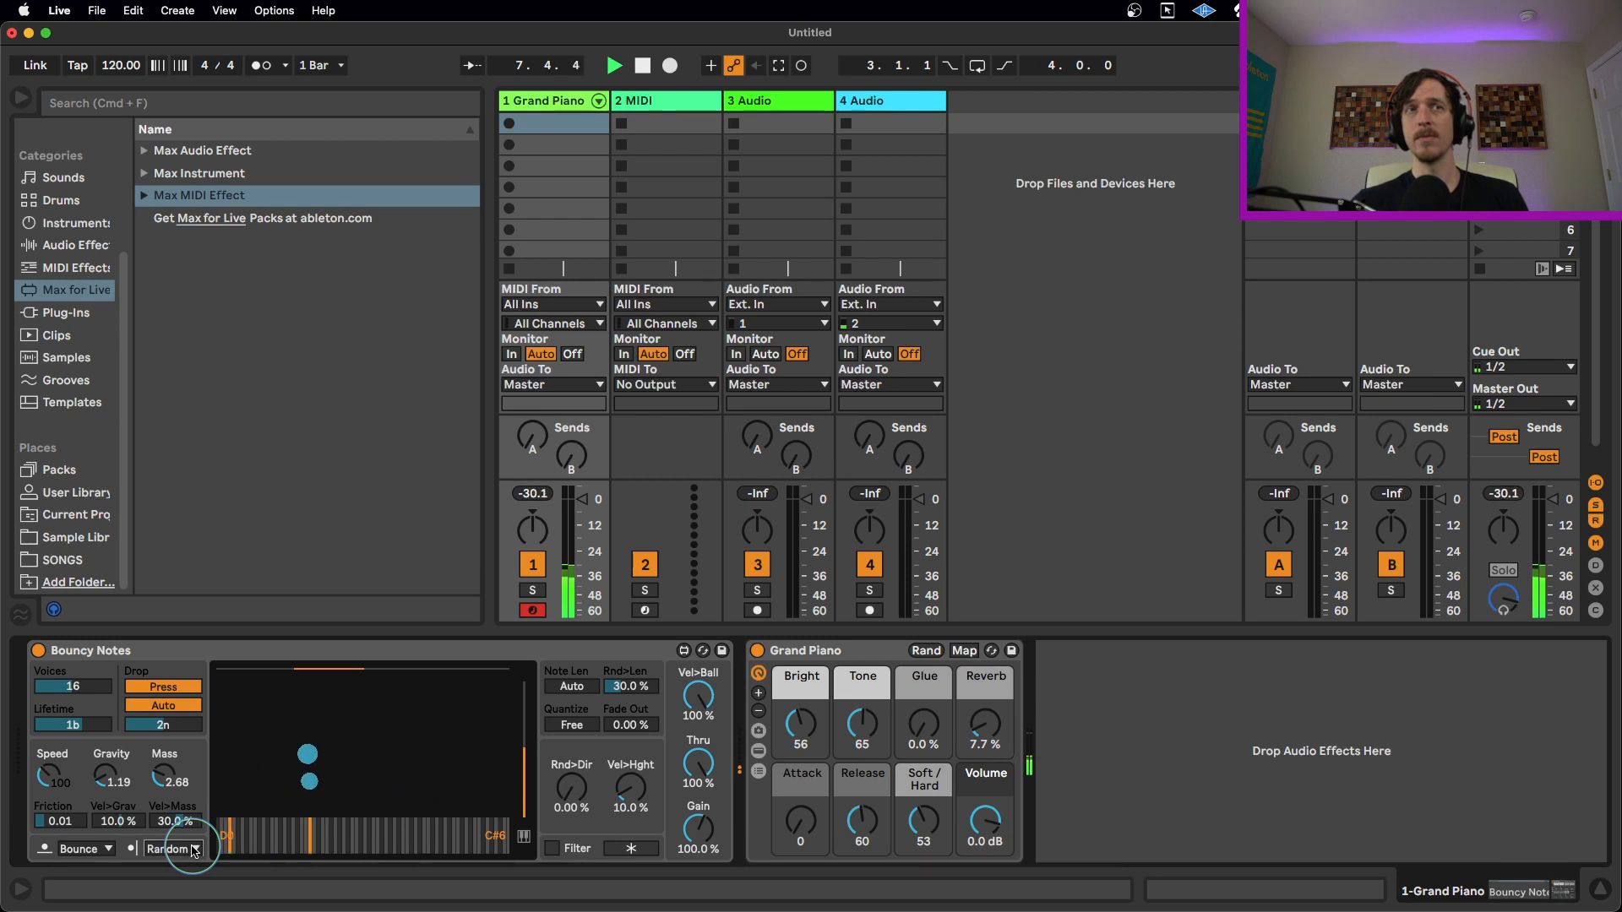
click(611, 66)
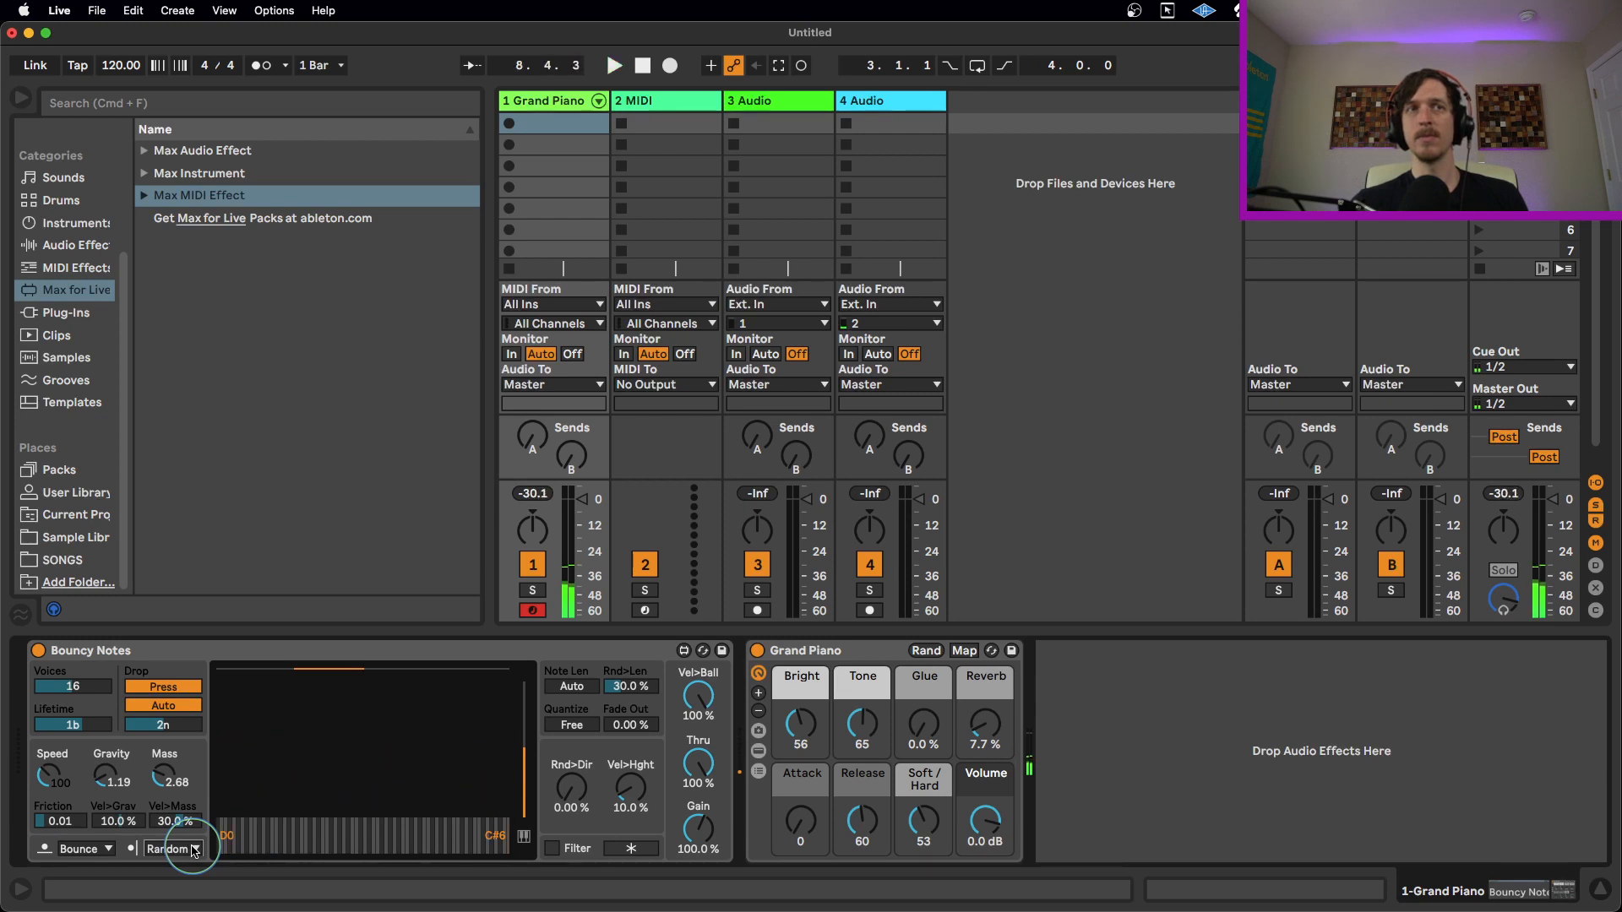
- Switch the wall behaviour to Delete and drop a ball to test it
click(169, 850)
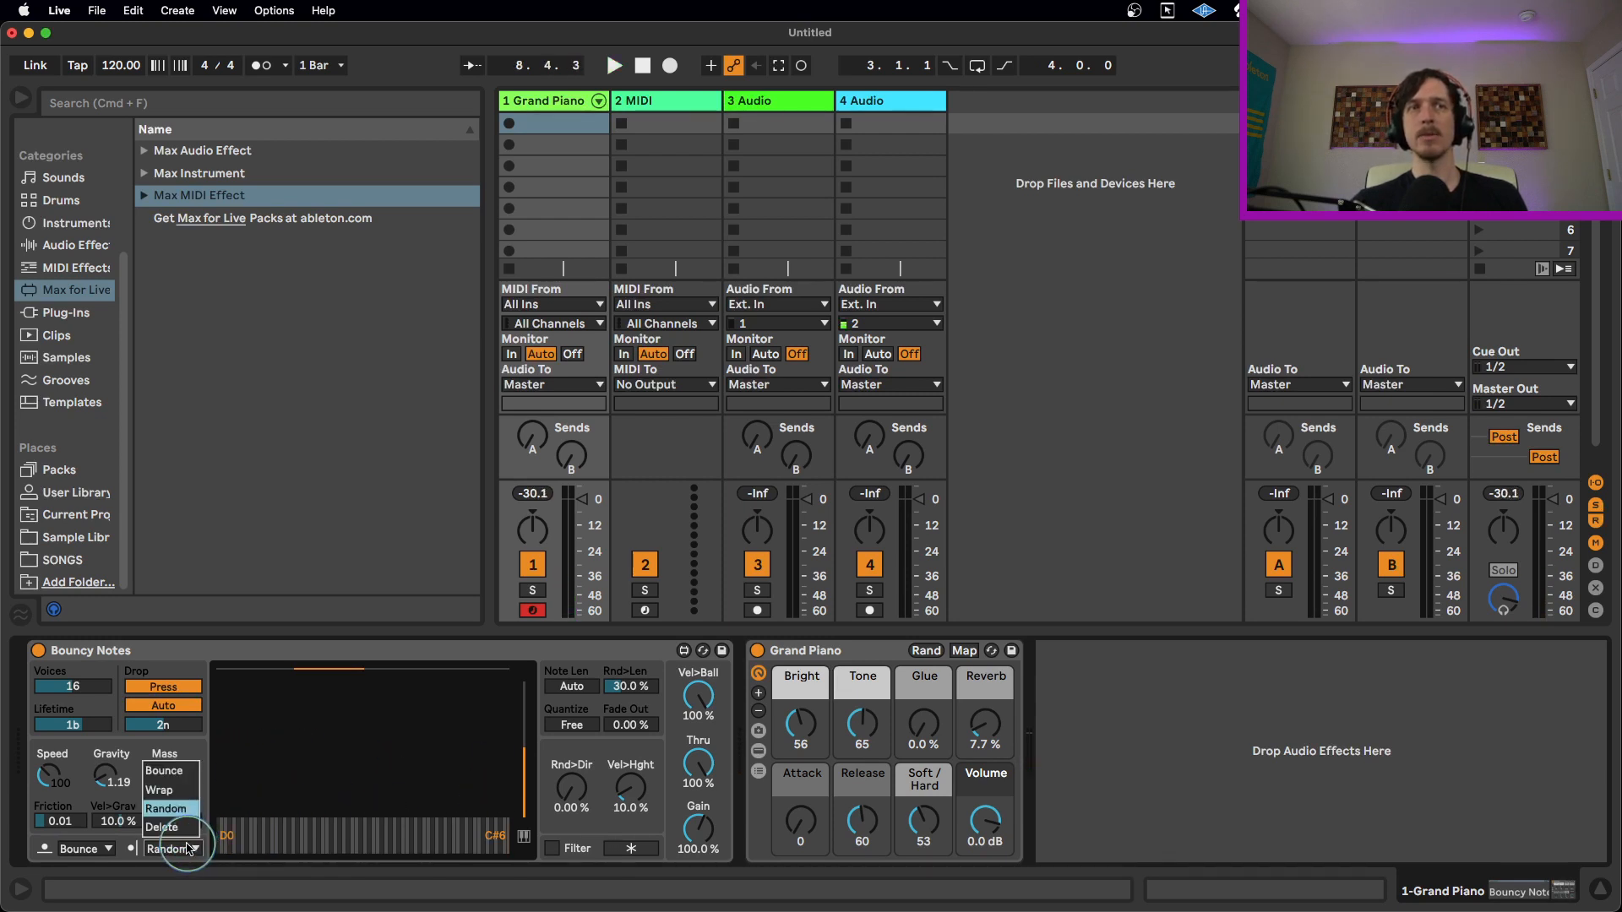
click(165, 809)
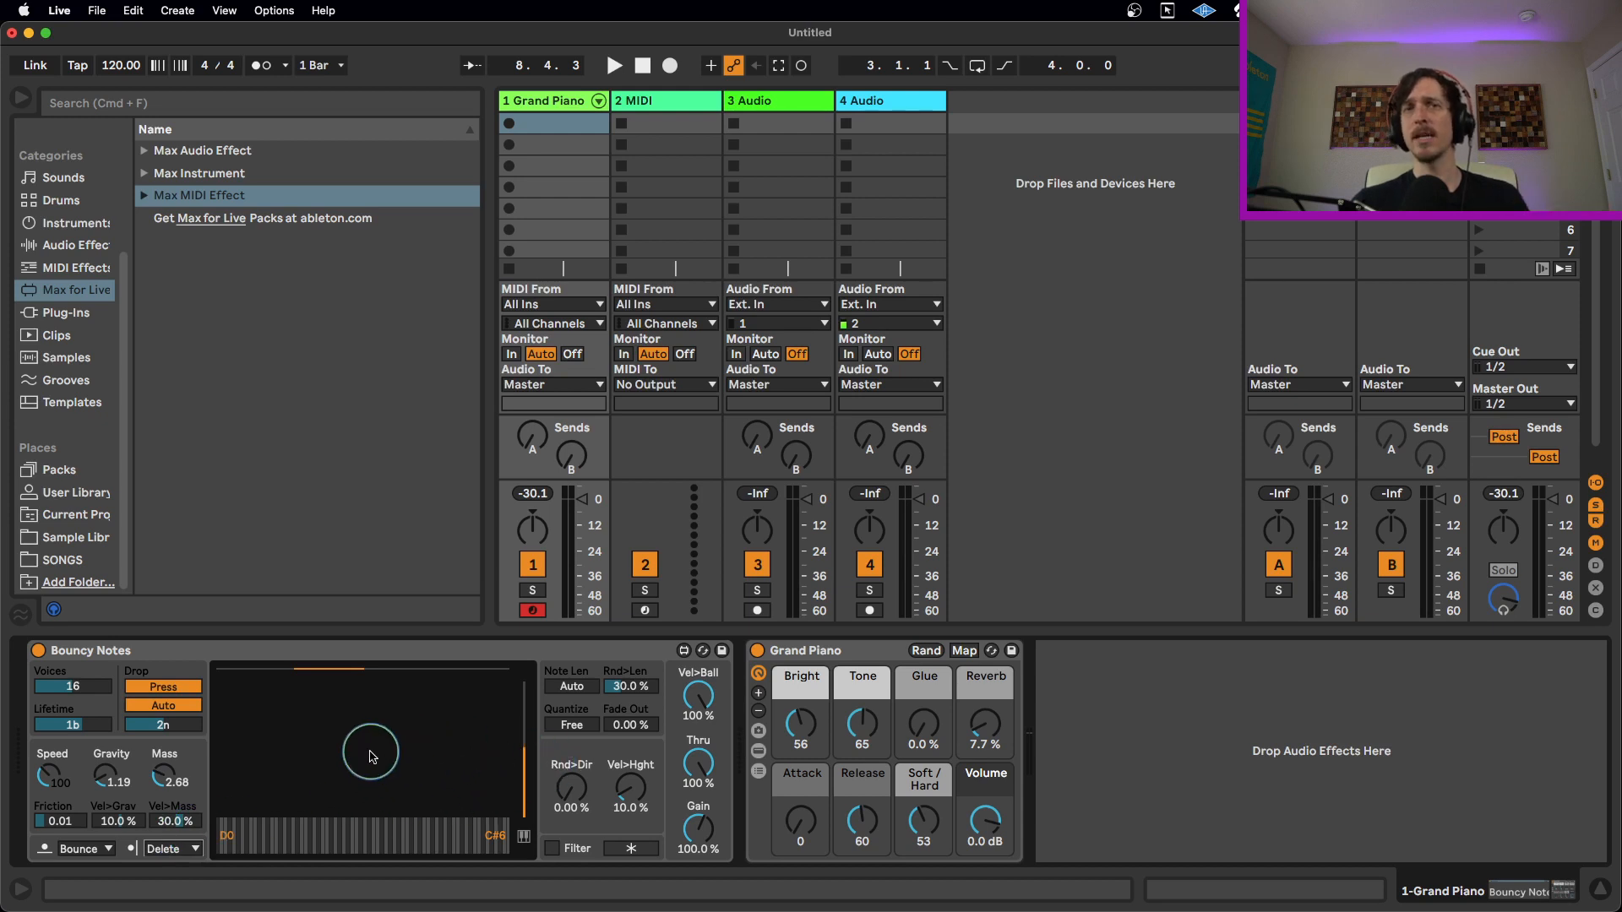
click(613, 66)
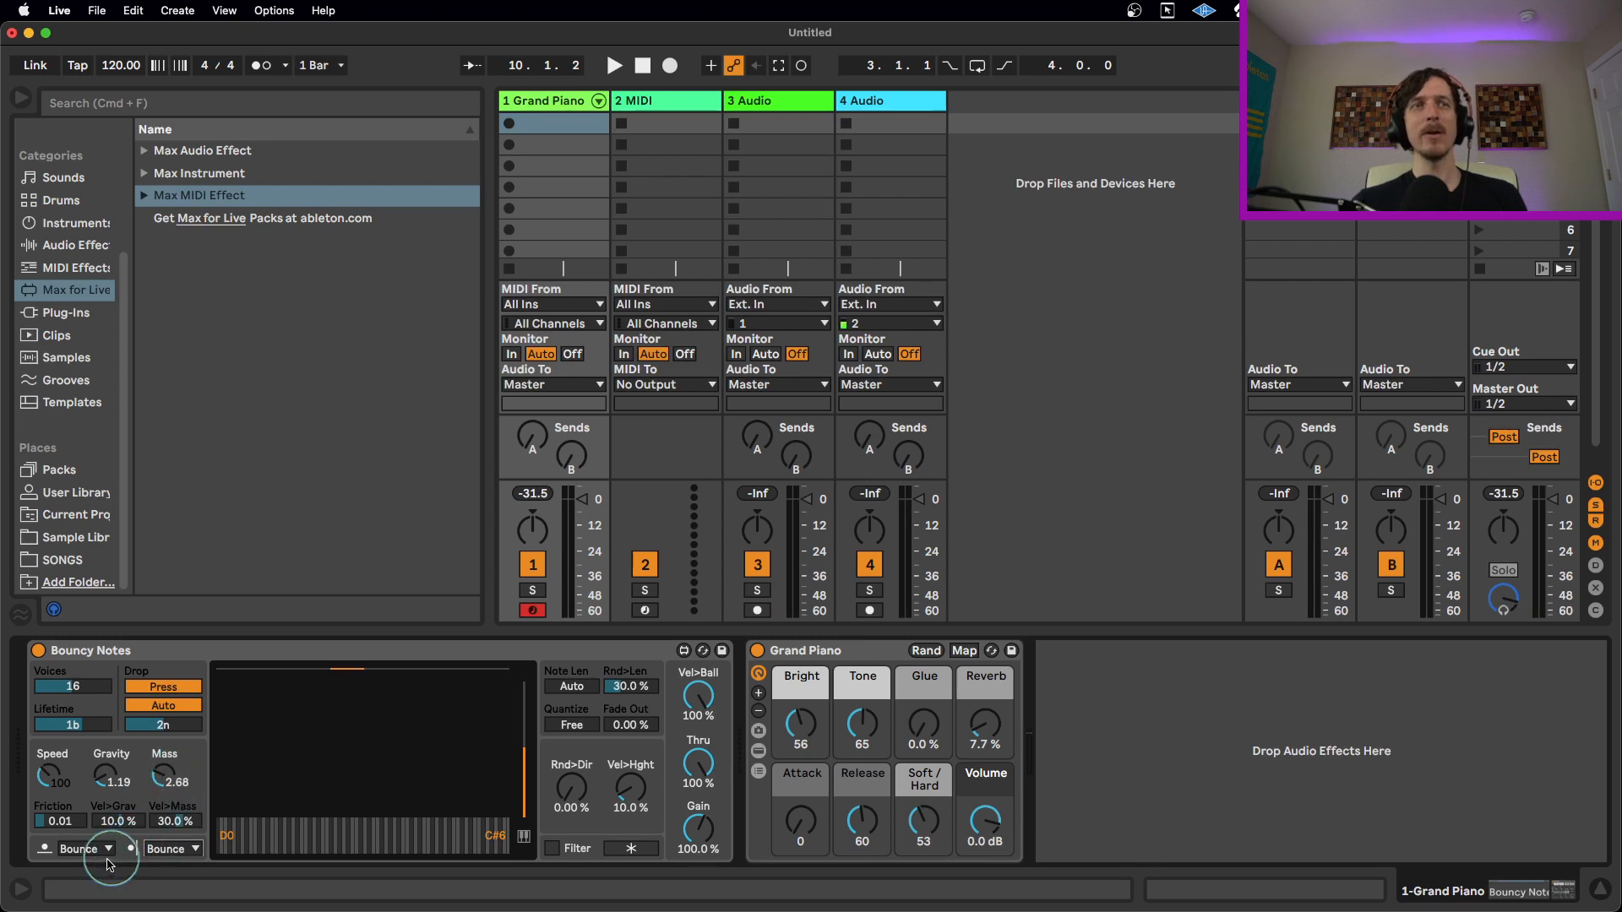
click(83, 848)
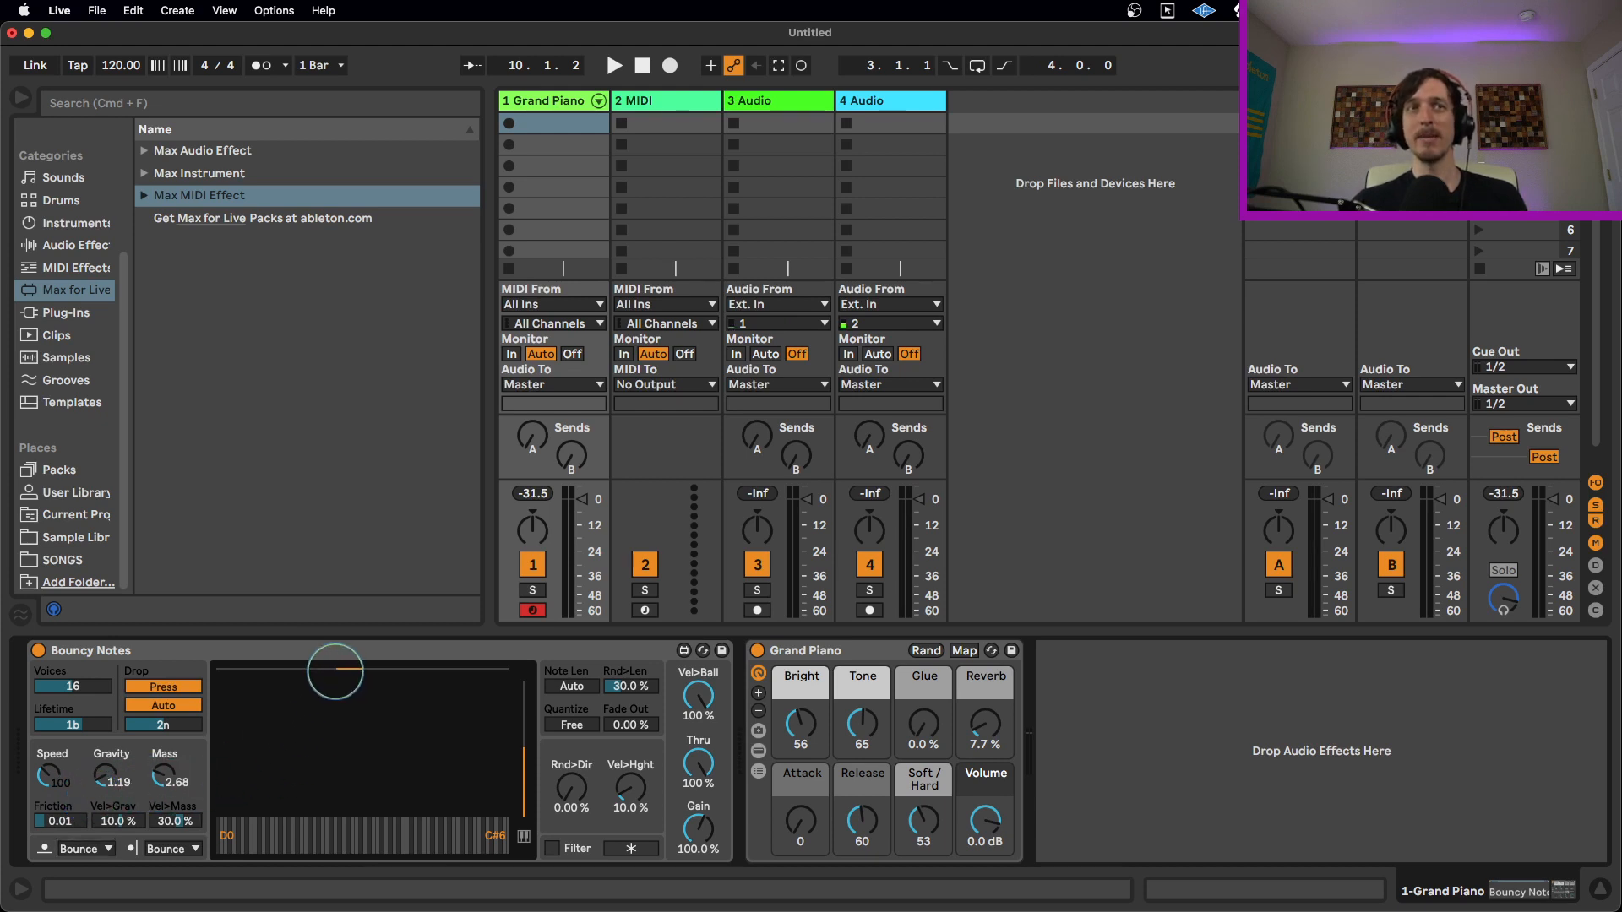
click(611, 66)
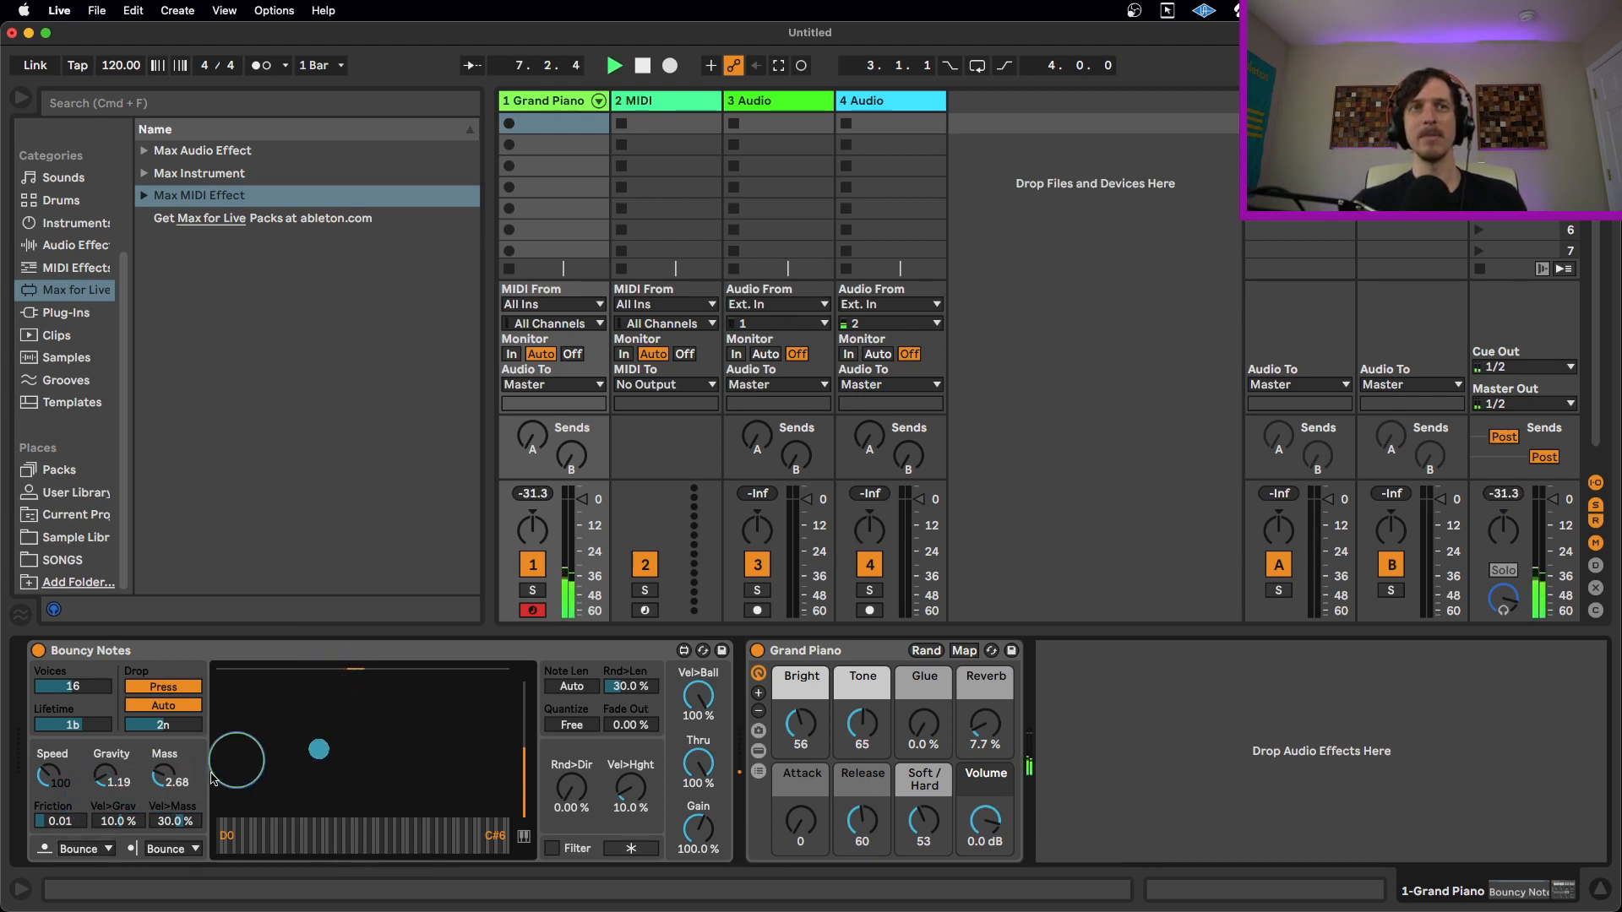
click(81, 848)
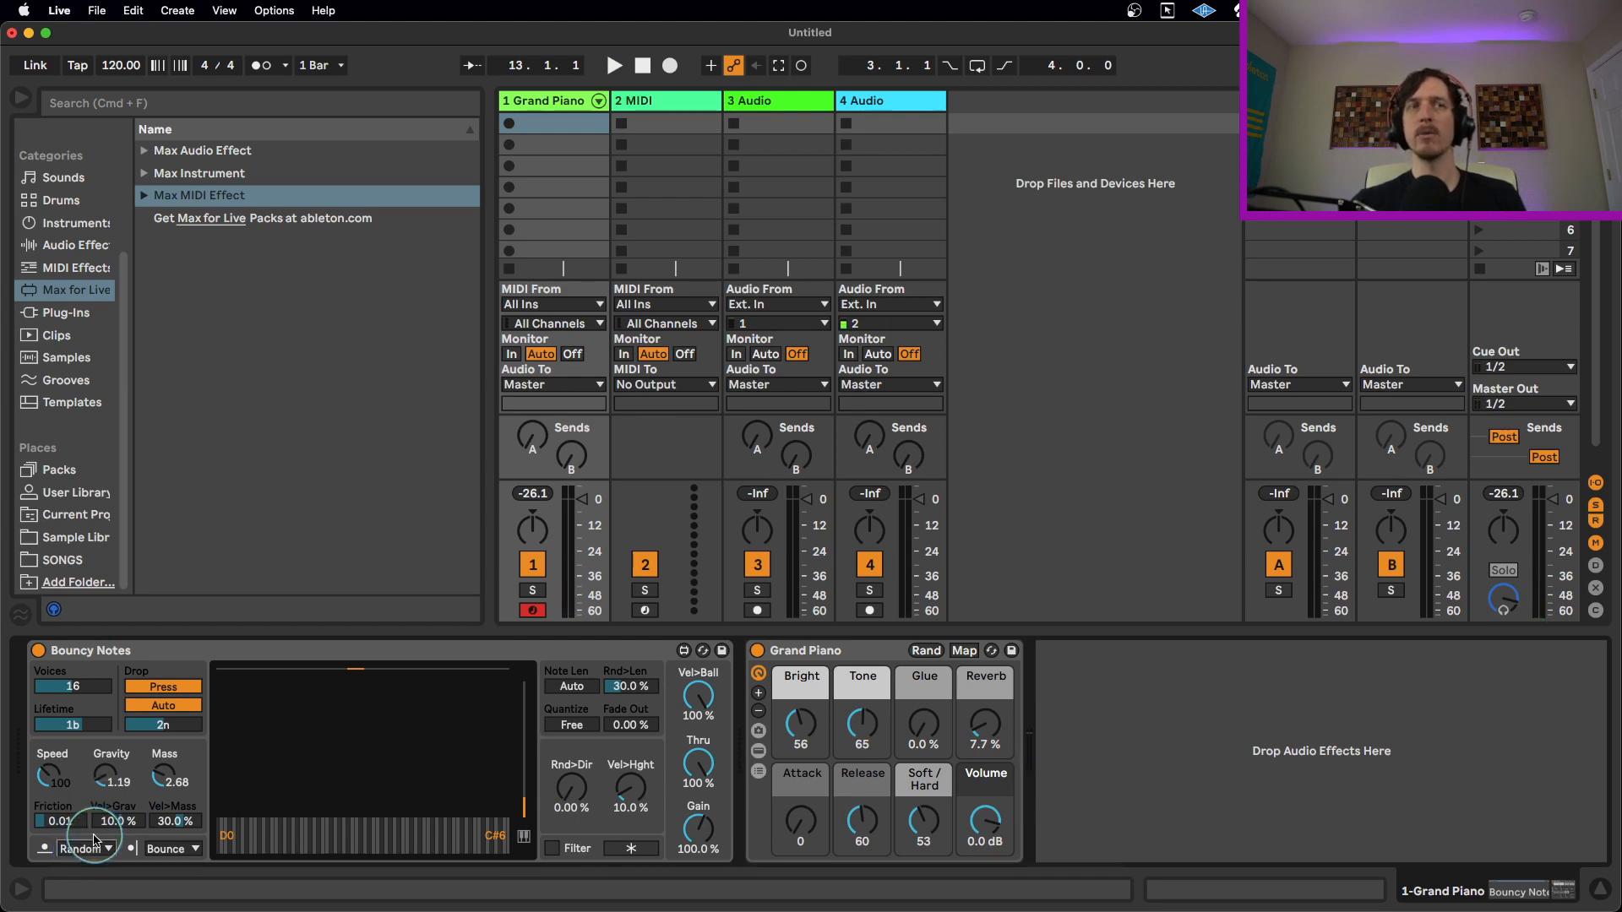
click(612, 66)
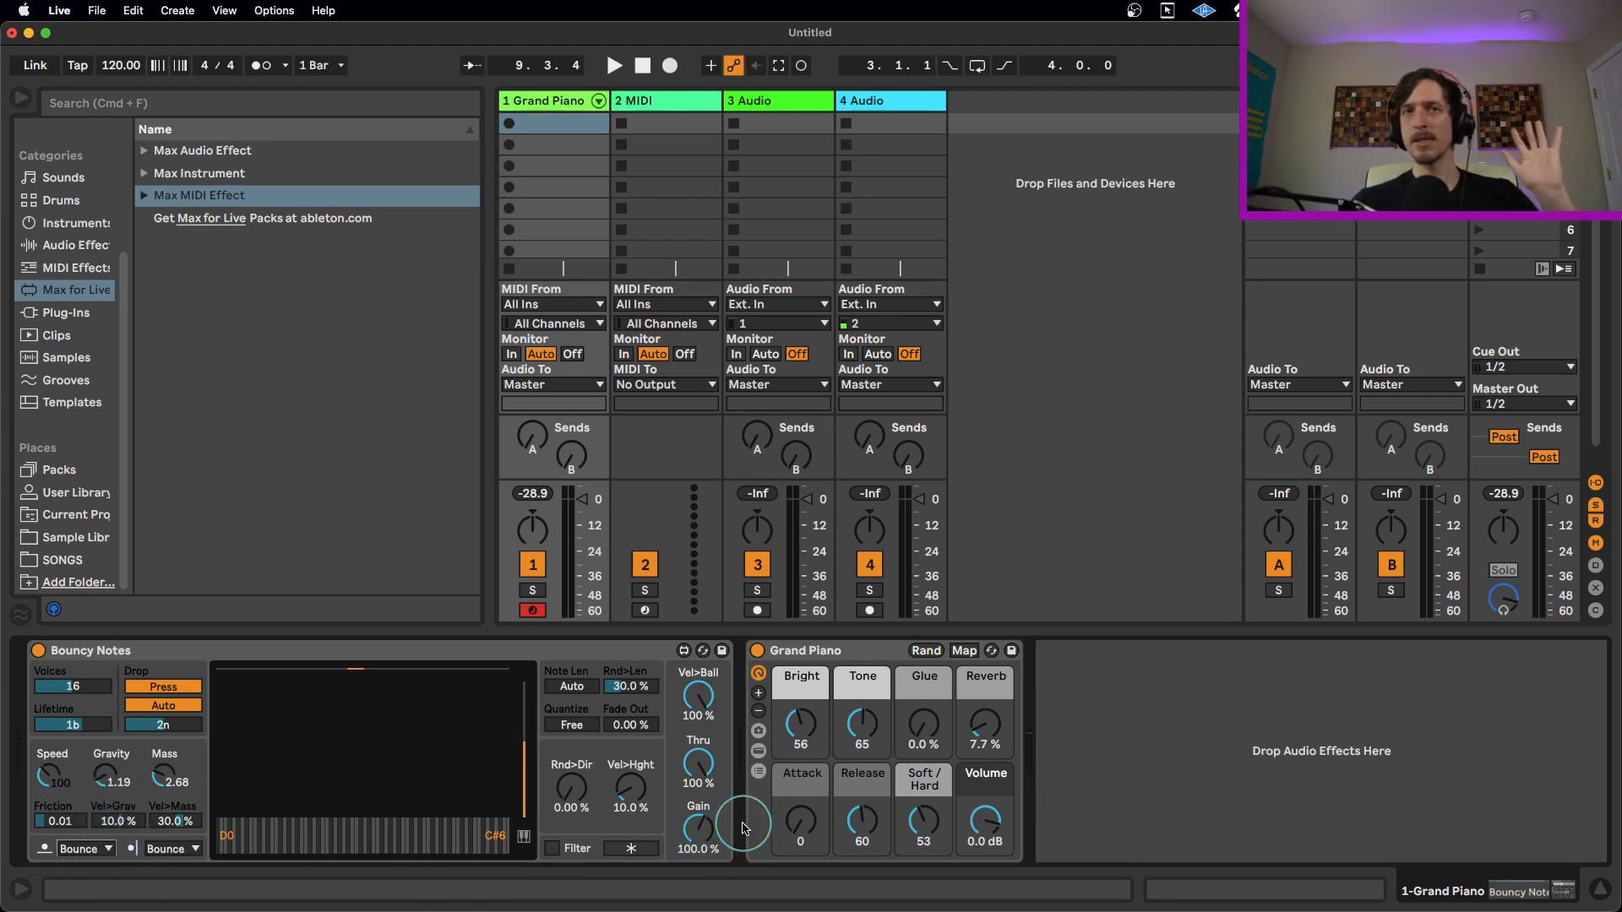
mouse_move(619, 831)
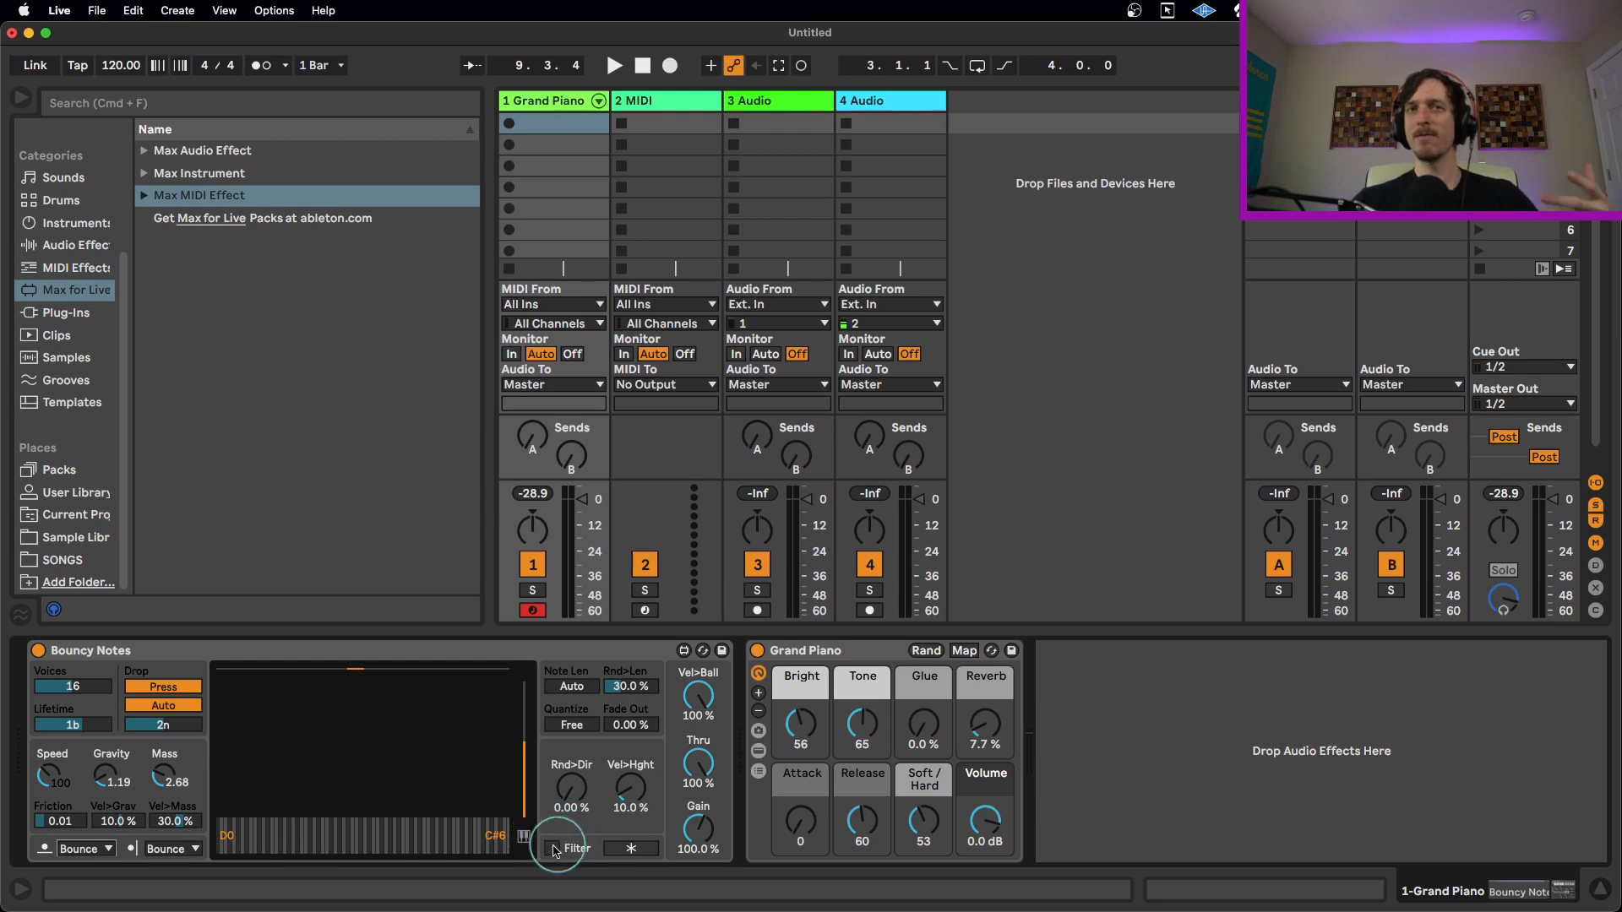
- Reveal tuning settings, choose Minor scale with G# tonic, and drop a ball to hear it
click(523, 838)
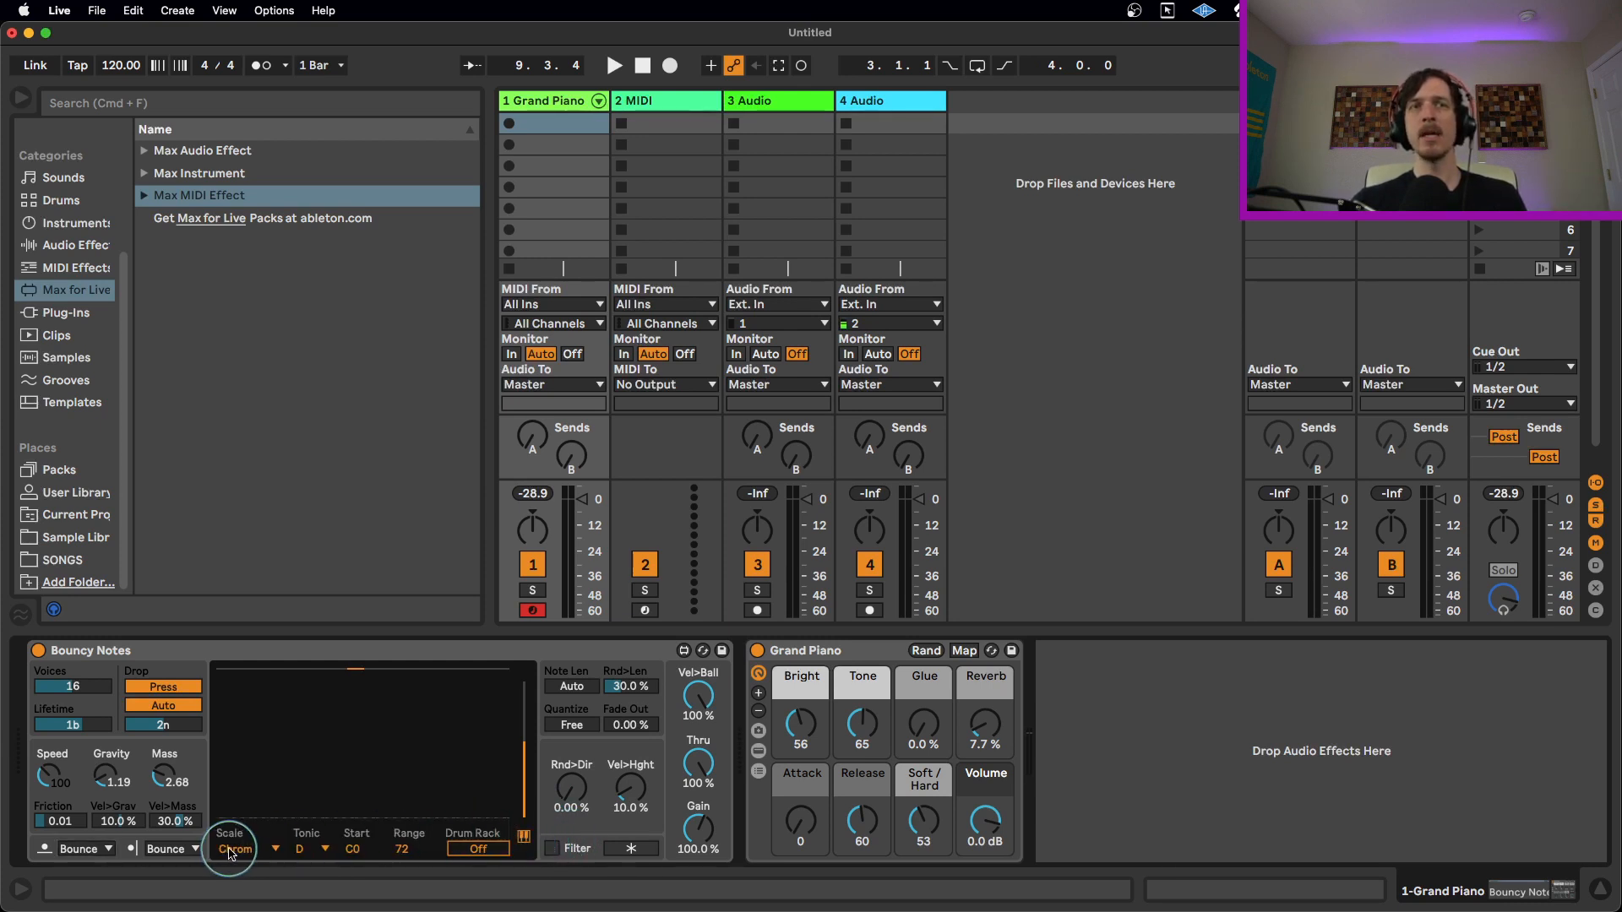
click(230, 848)
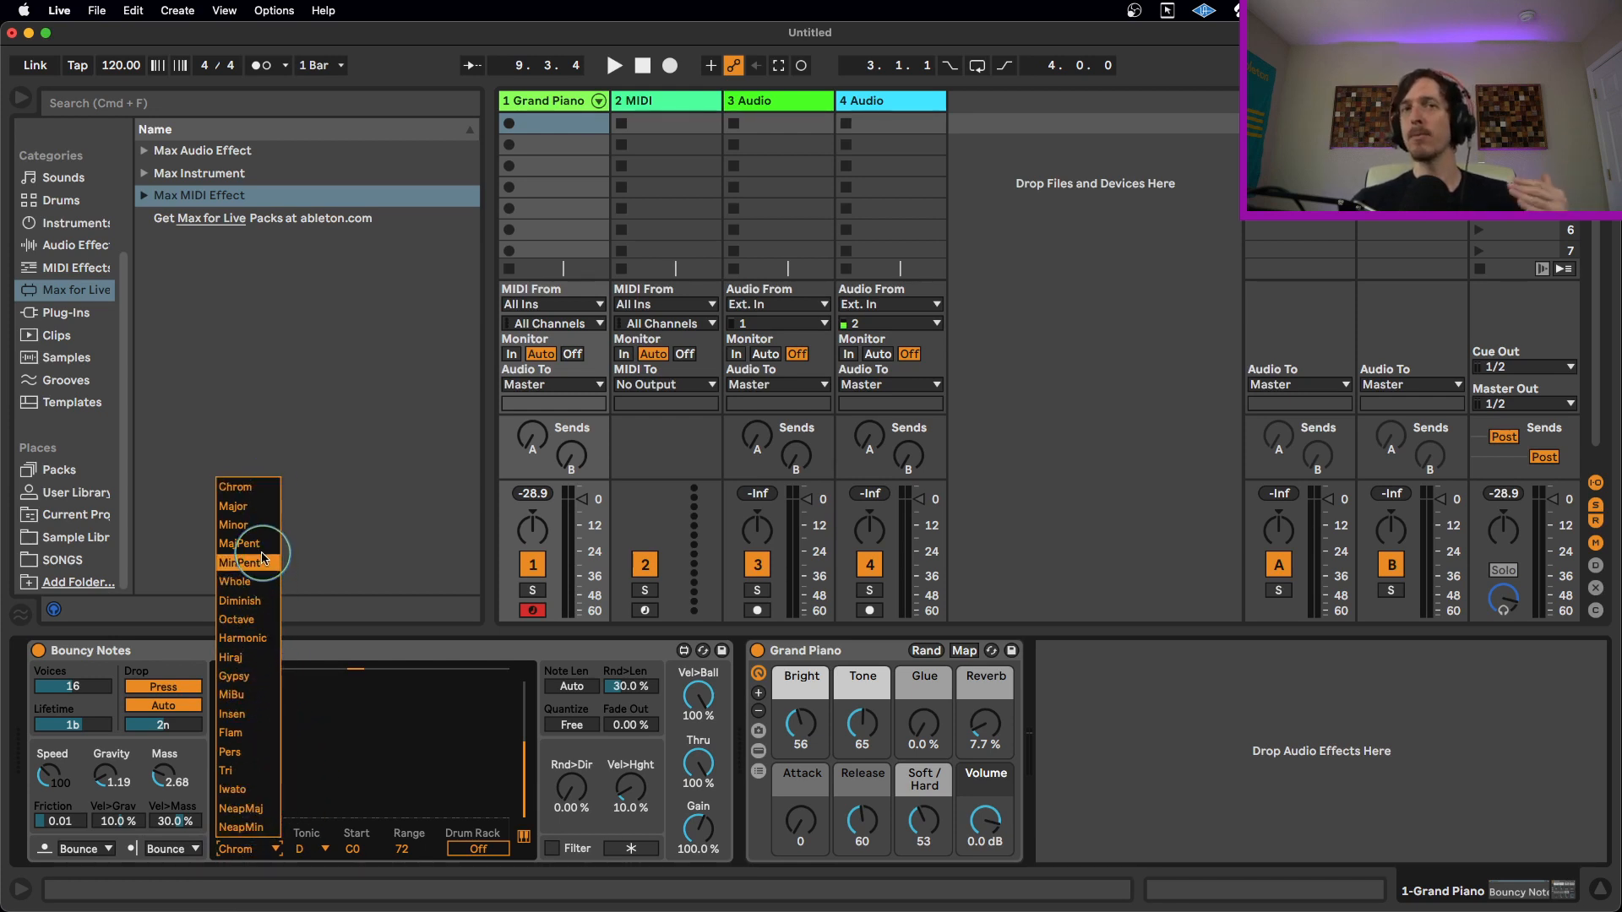
click(247, 524)
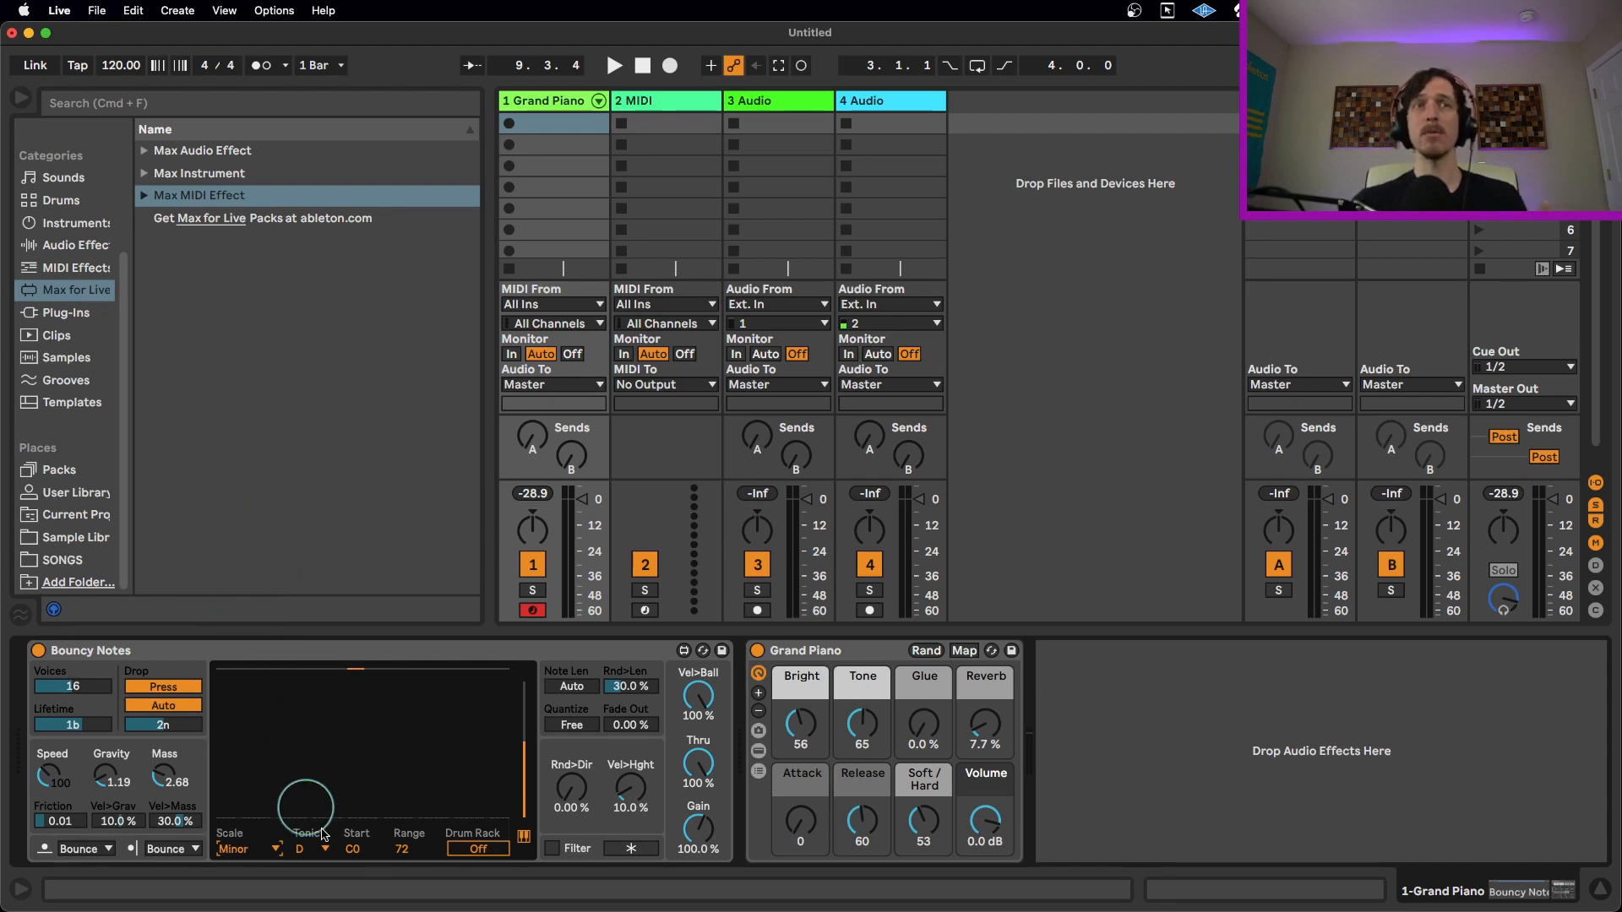
click(306, 848)
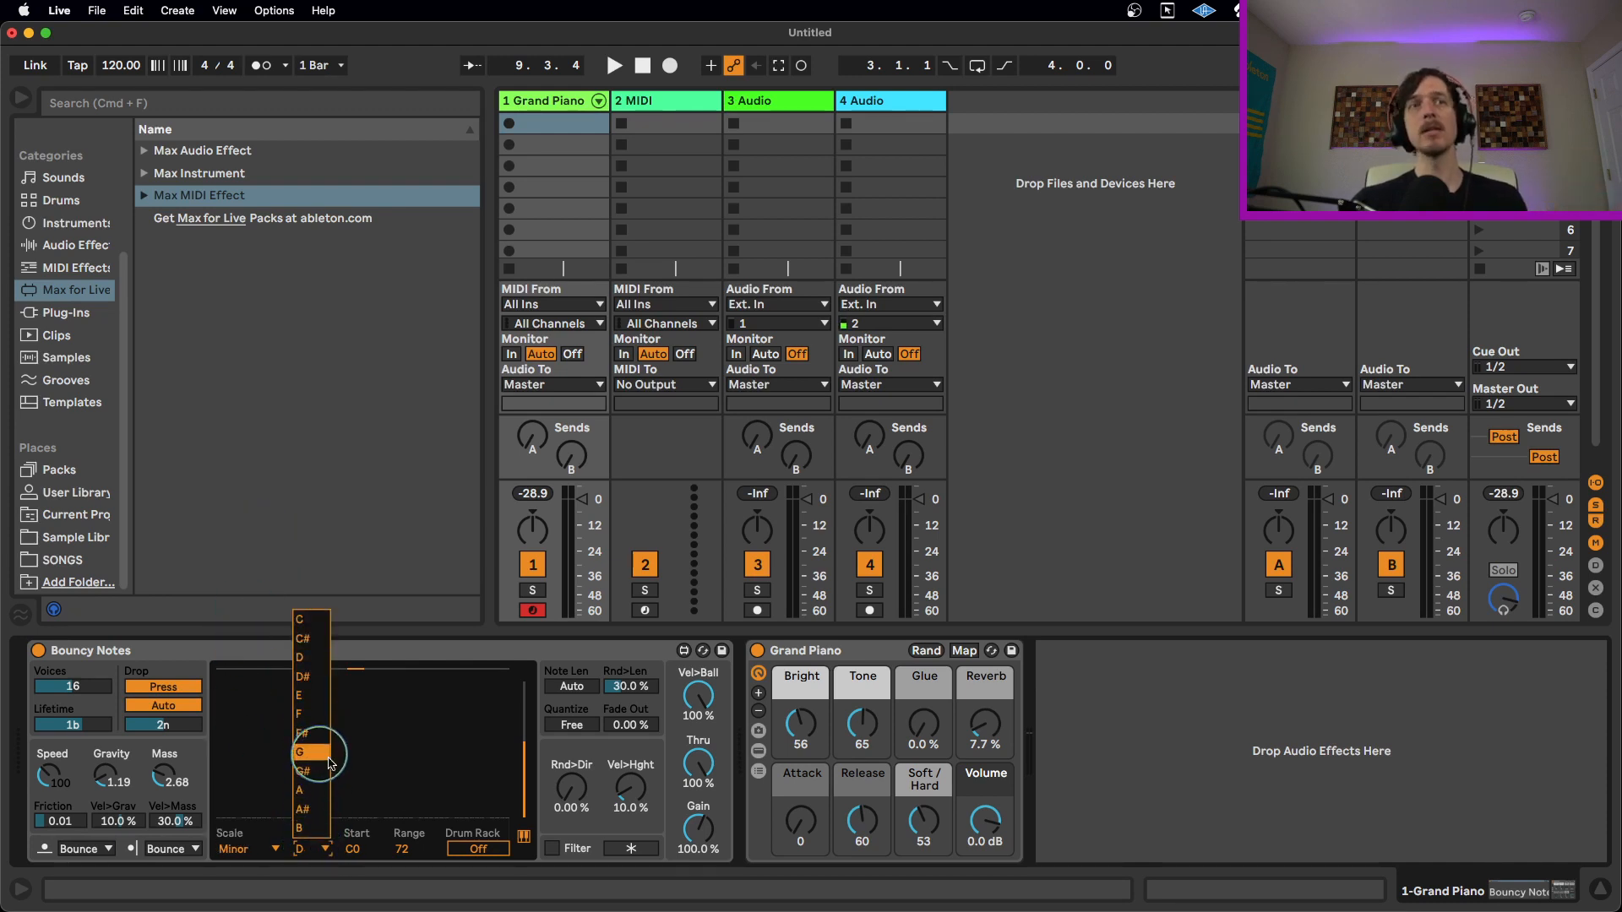
click(316, 770)
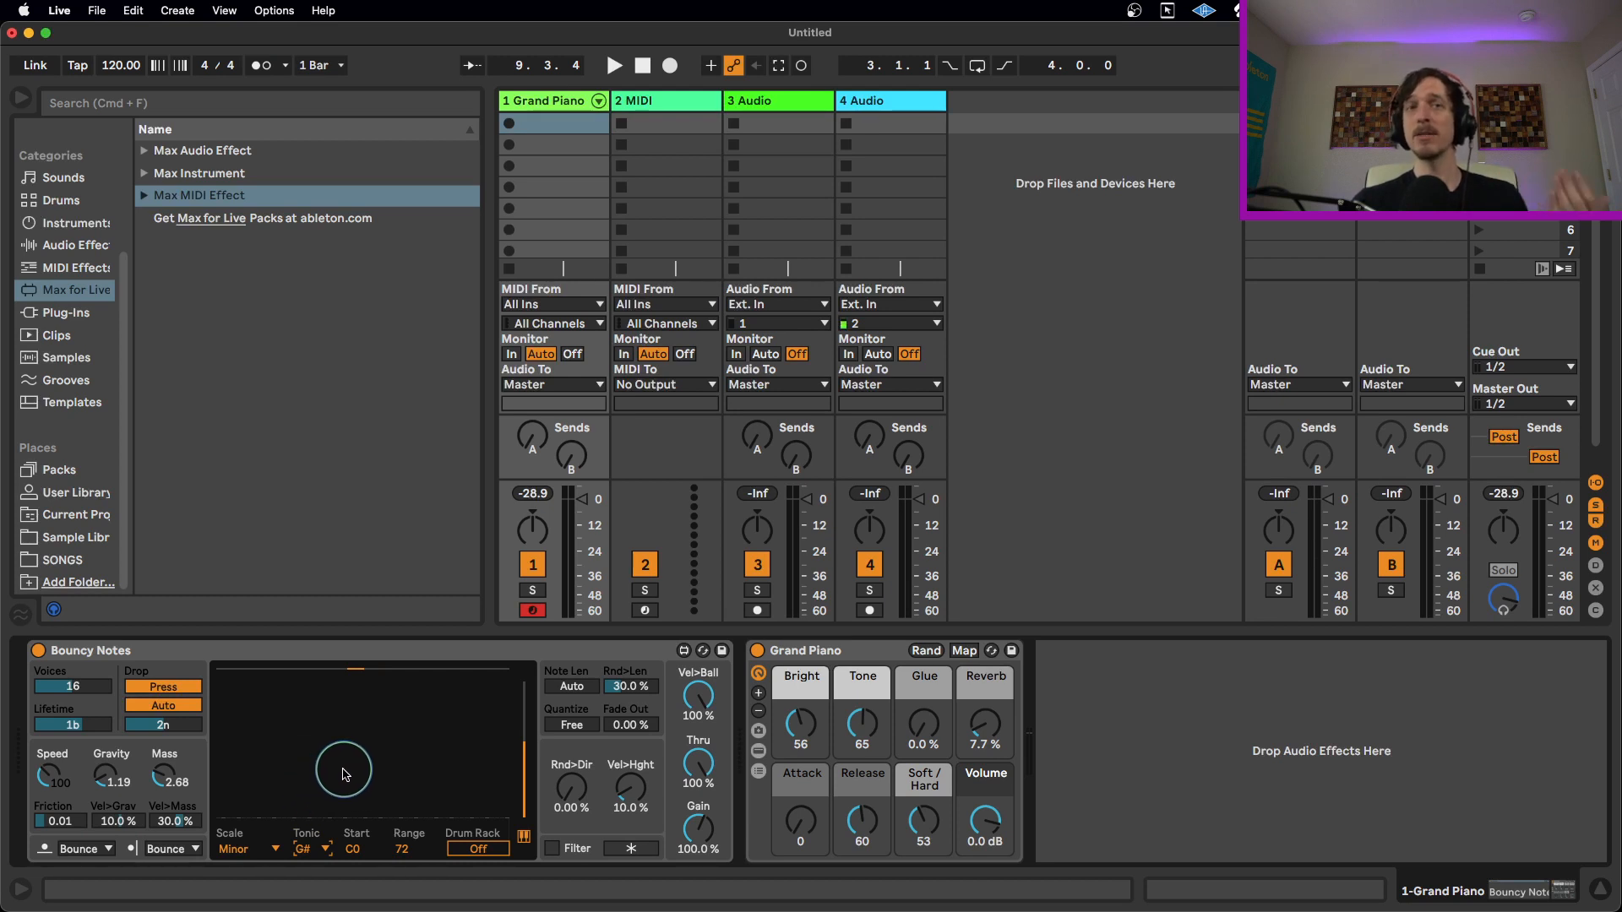
mouse_move(471, 766)
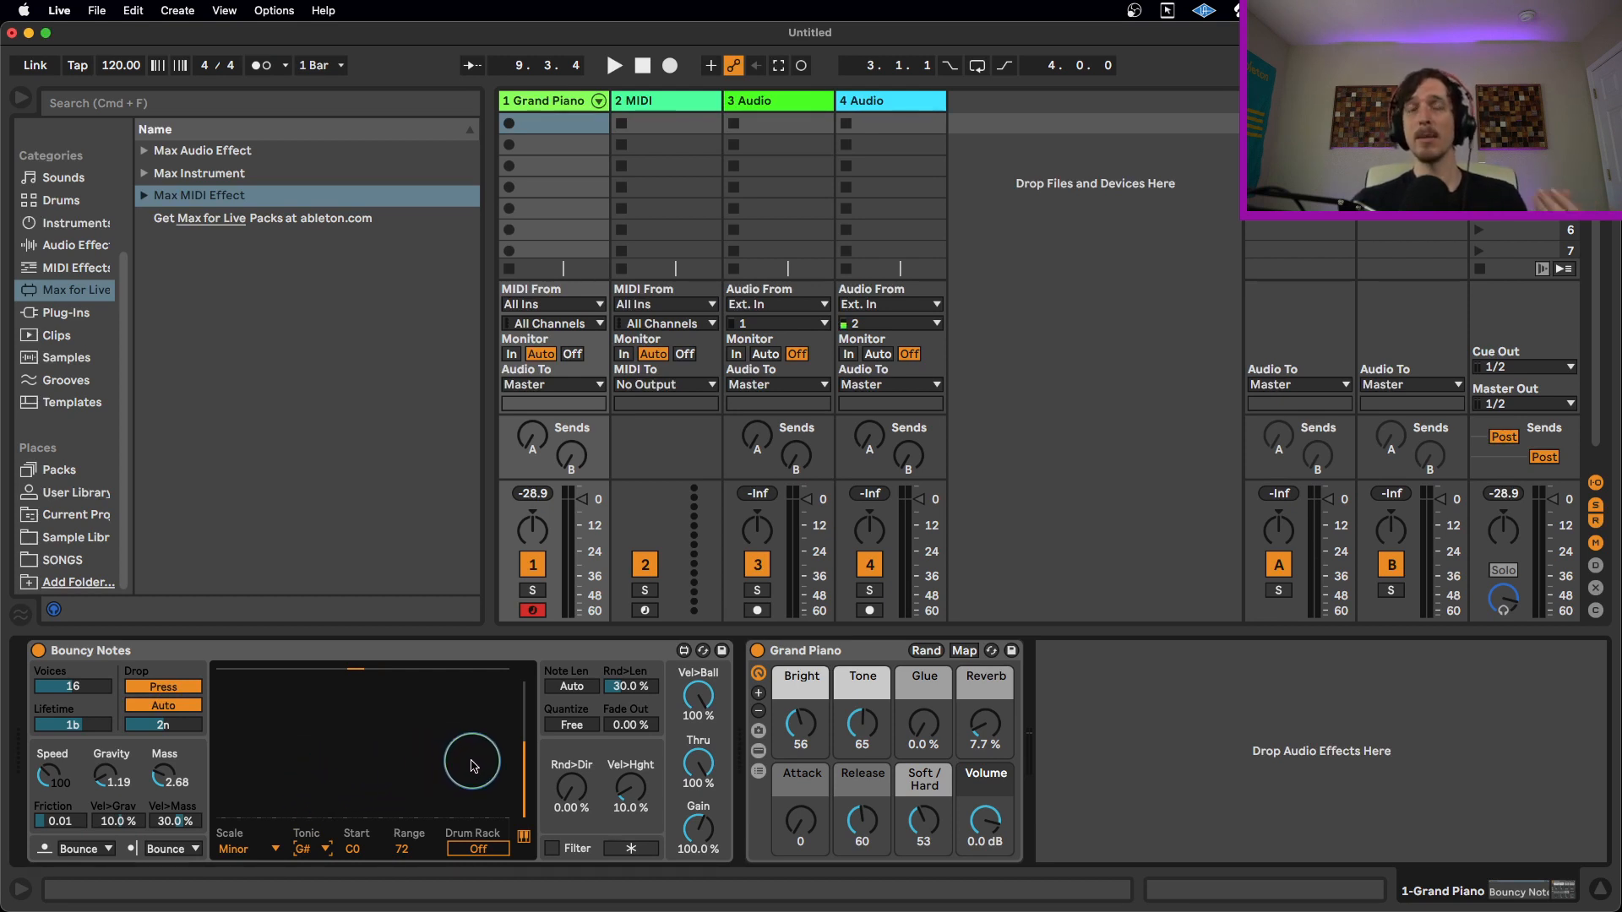
click(612, 66)
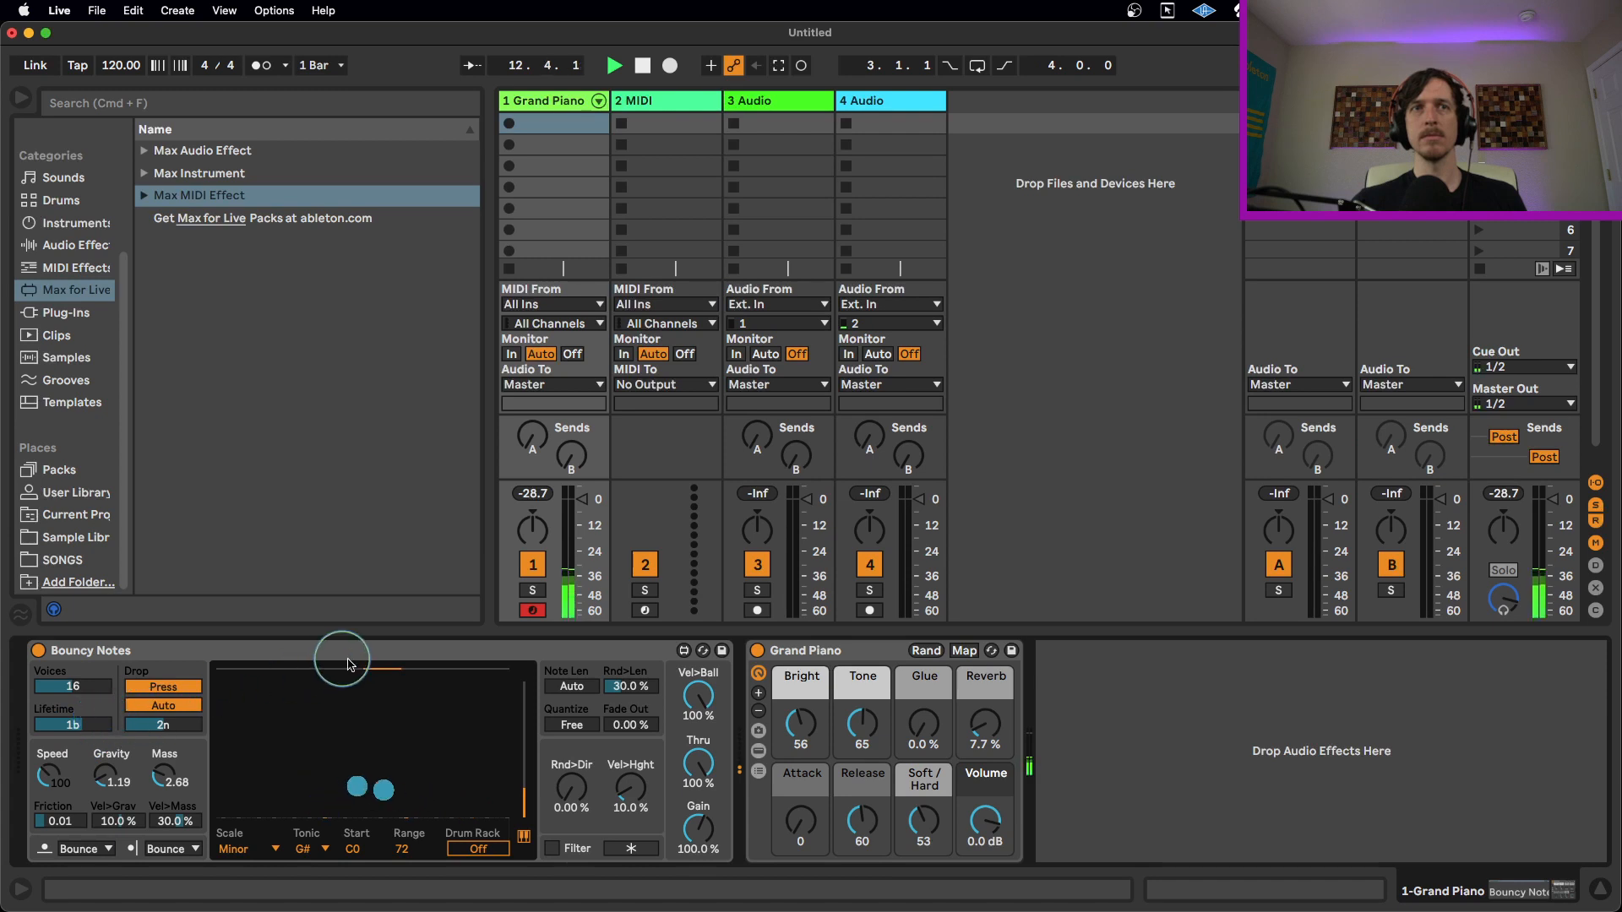
- Drag the Range box down from 72 to 40 notes and drop a ball to audition
click(640, 66)
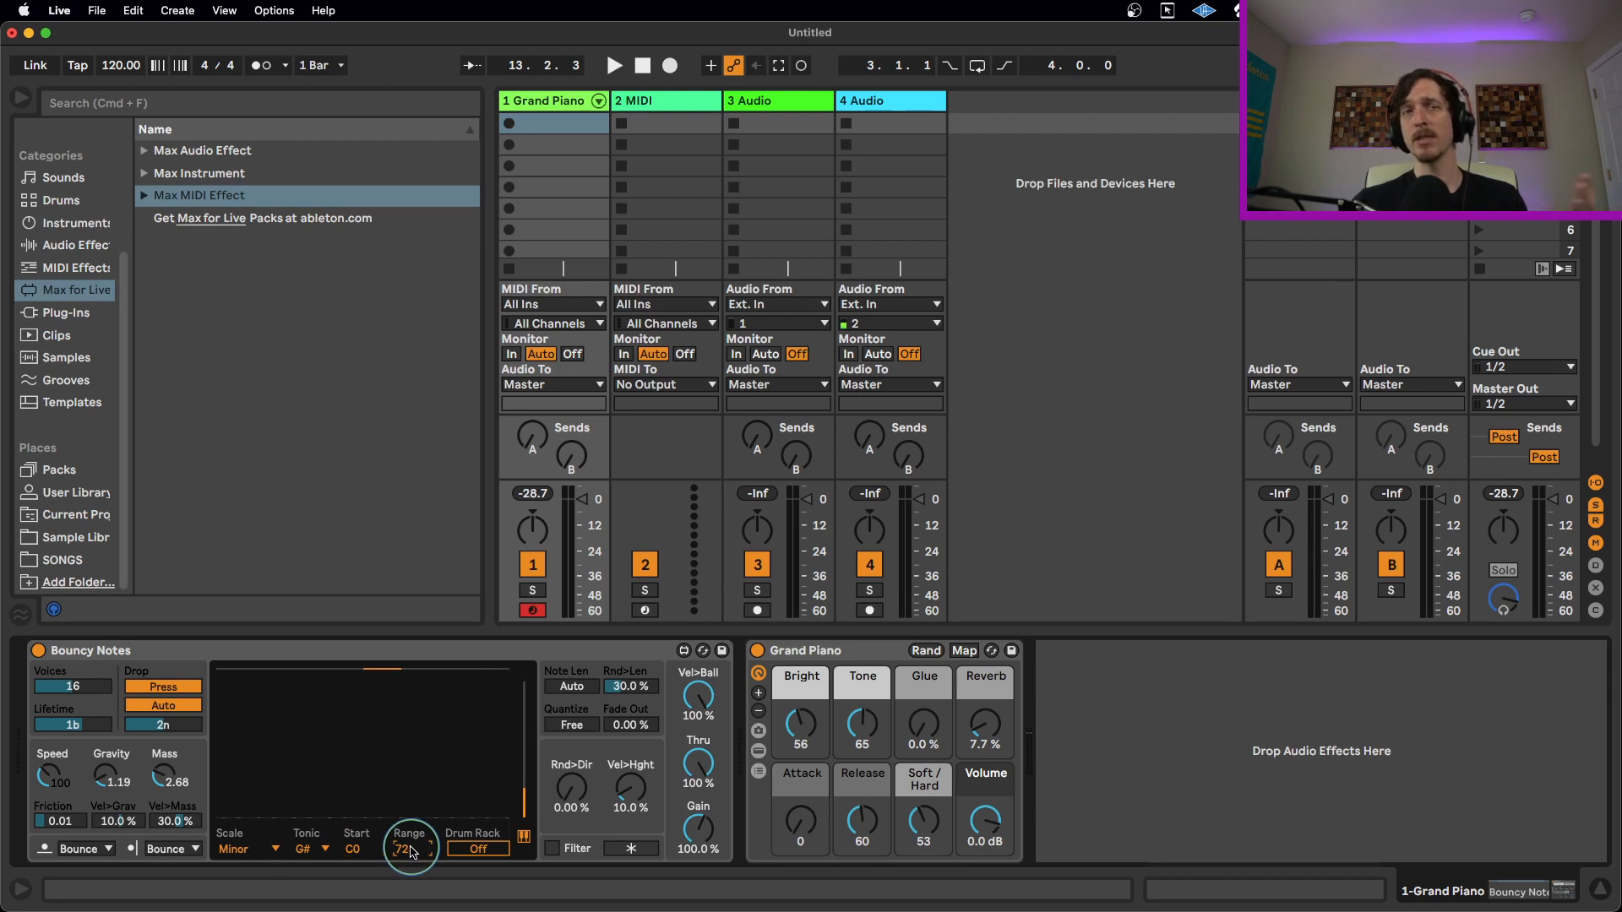
drag(409, 848, 409, 873)
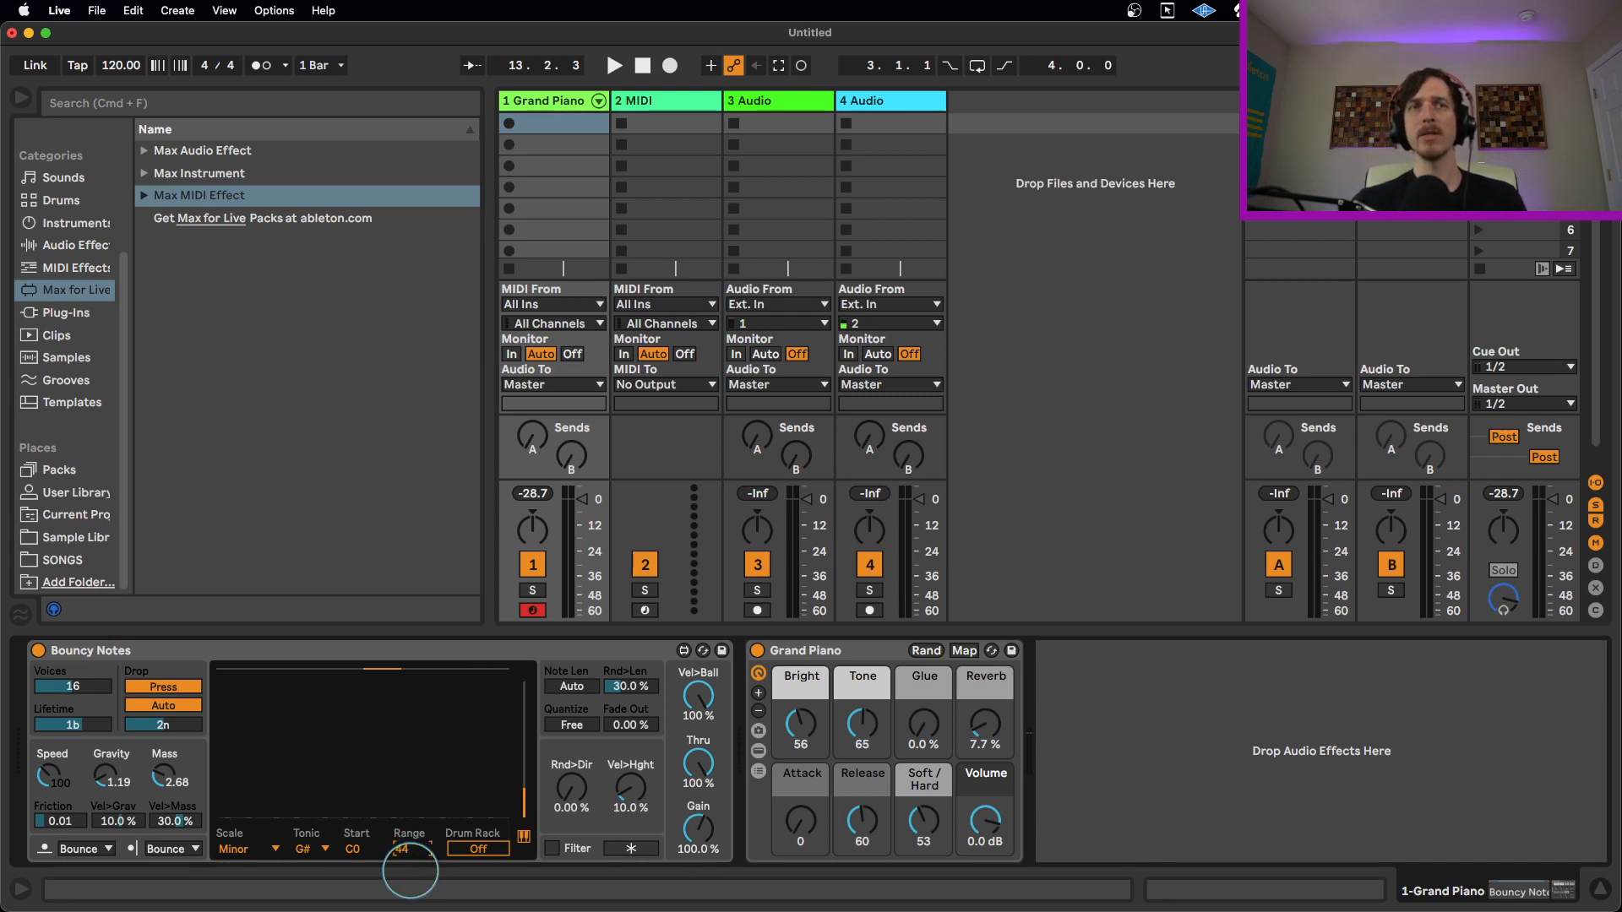
click(612, 66)
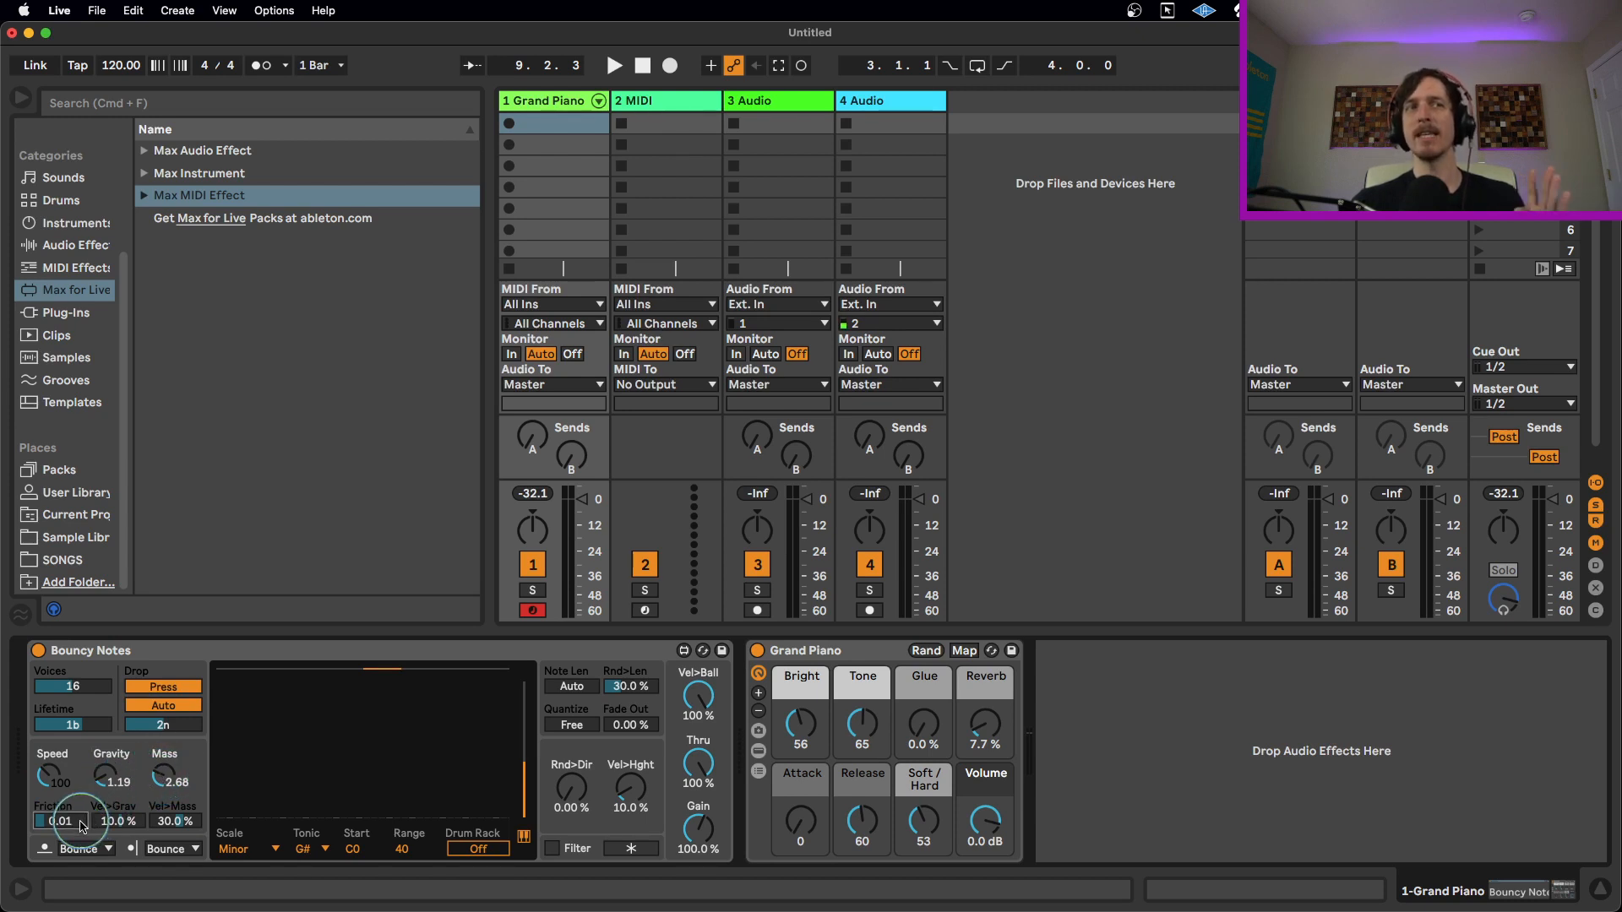
mouse_move(279, 851)
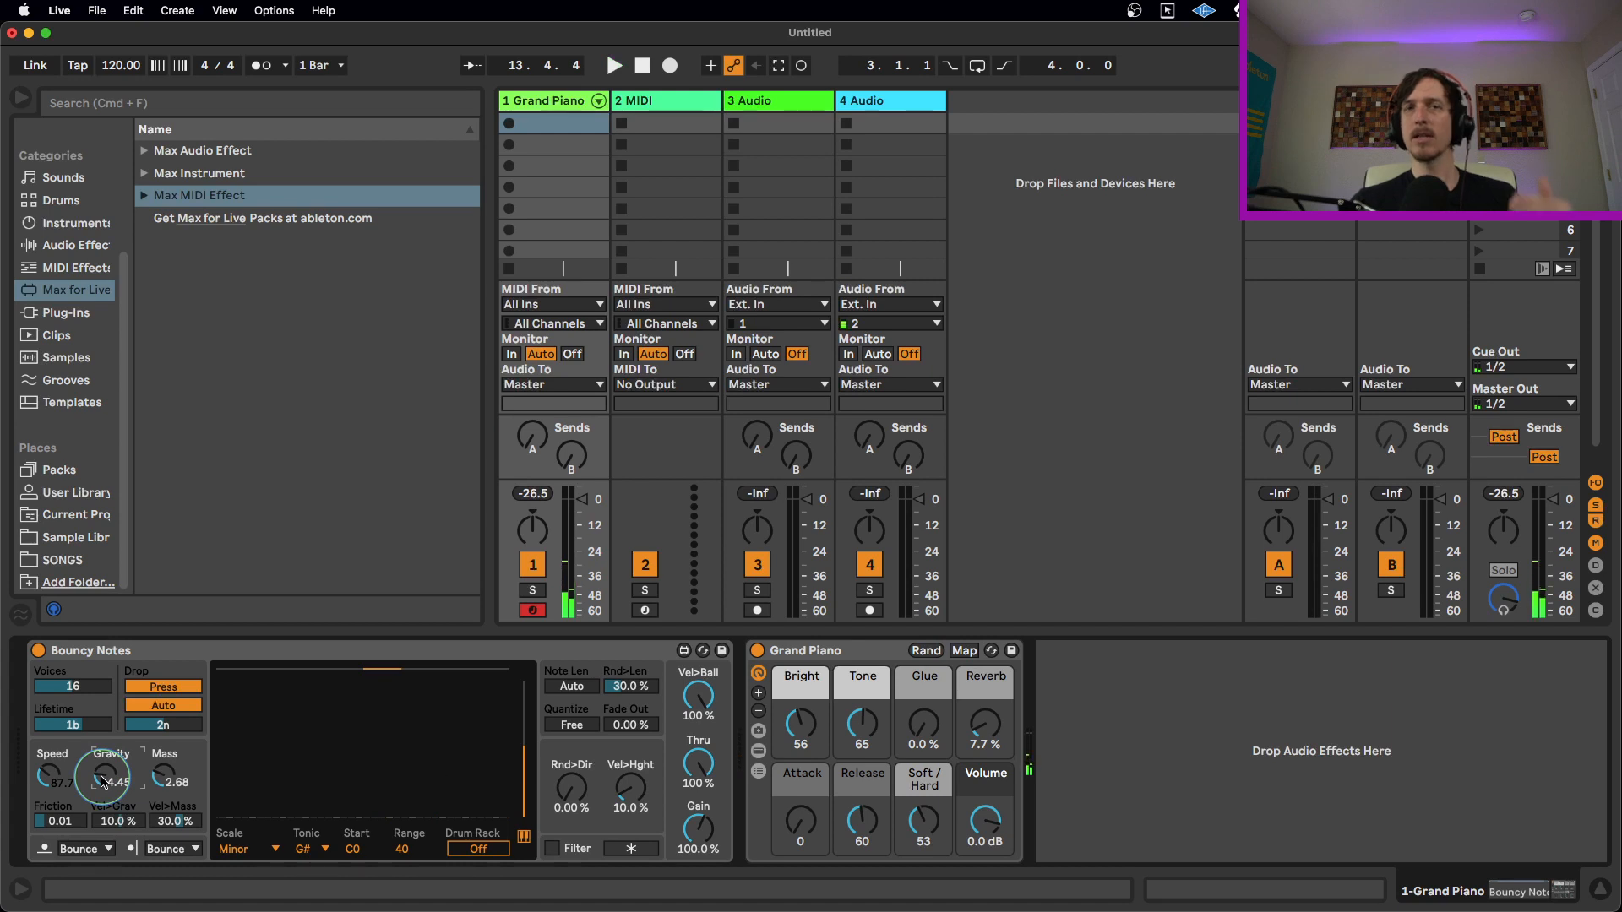
- Raise Gravity to 9.04, lower Speed, with Mass 2.77 and Friction 0.11, auditioning with dropped balls
drag(103, 776, 100, 774)
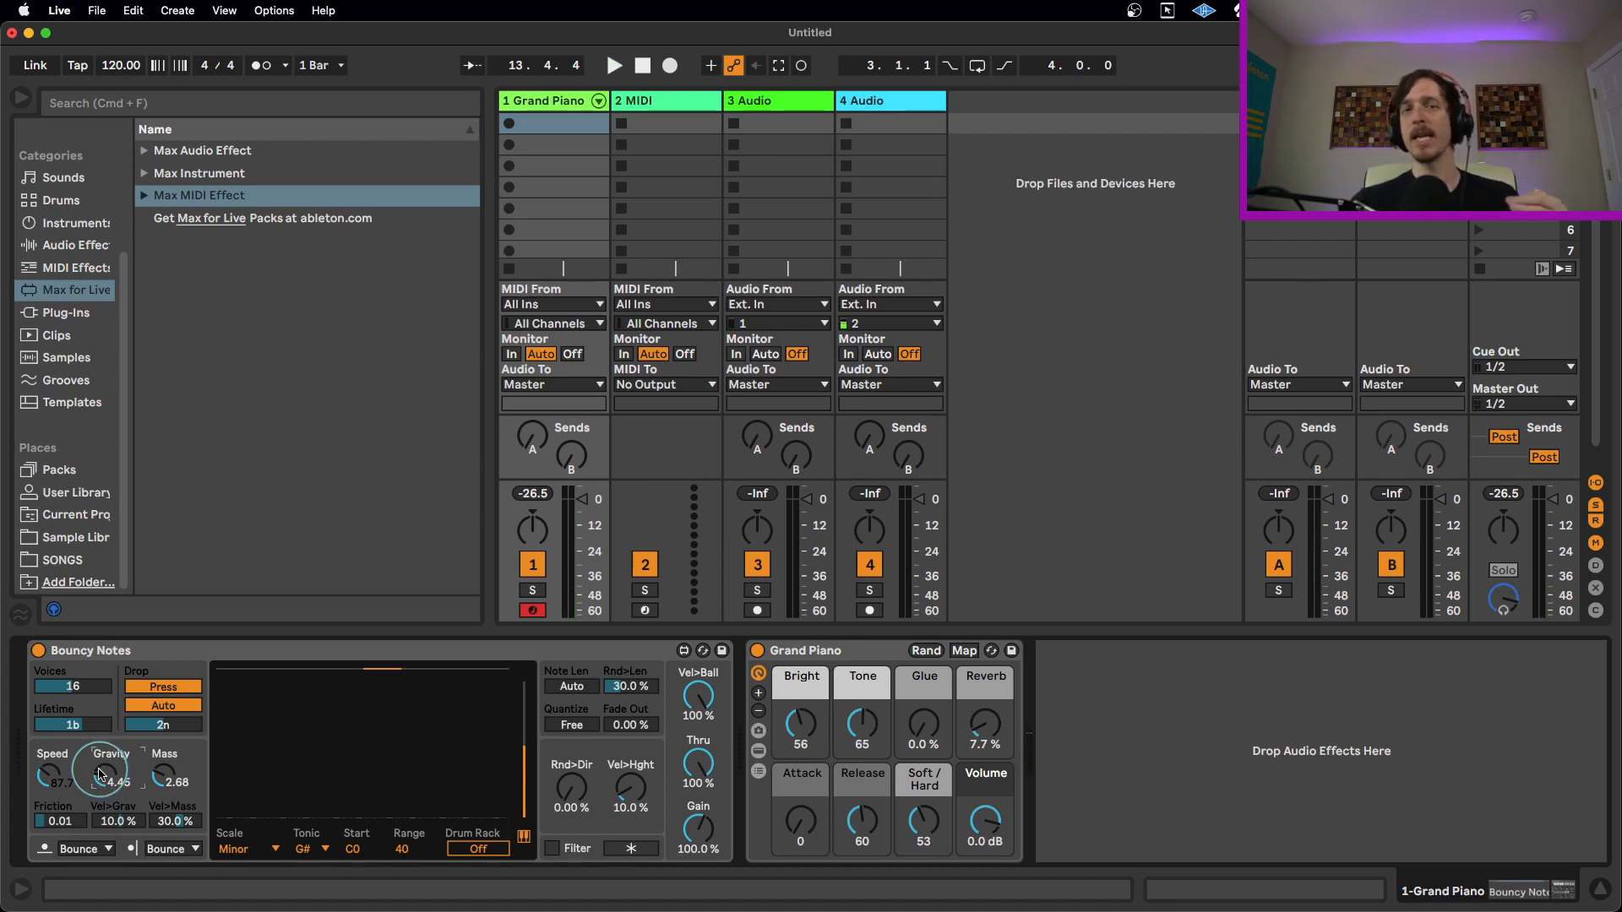
click(612, 66)
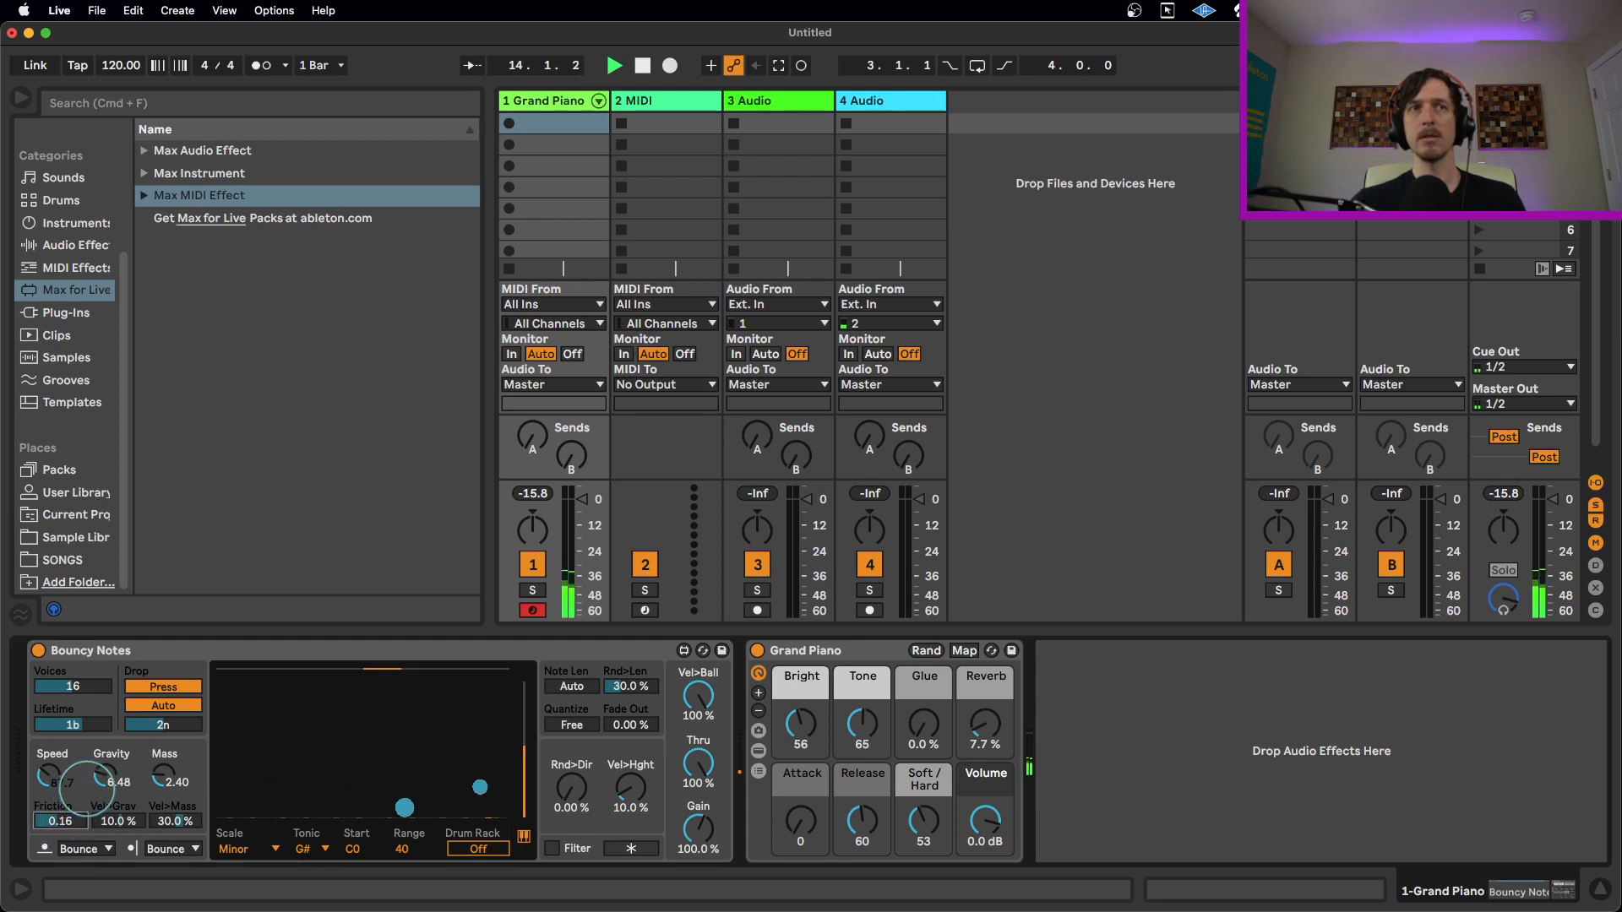
drag(109, 776, 108, 771)
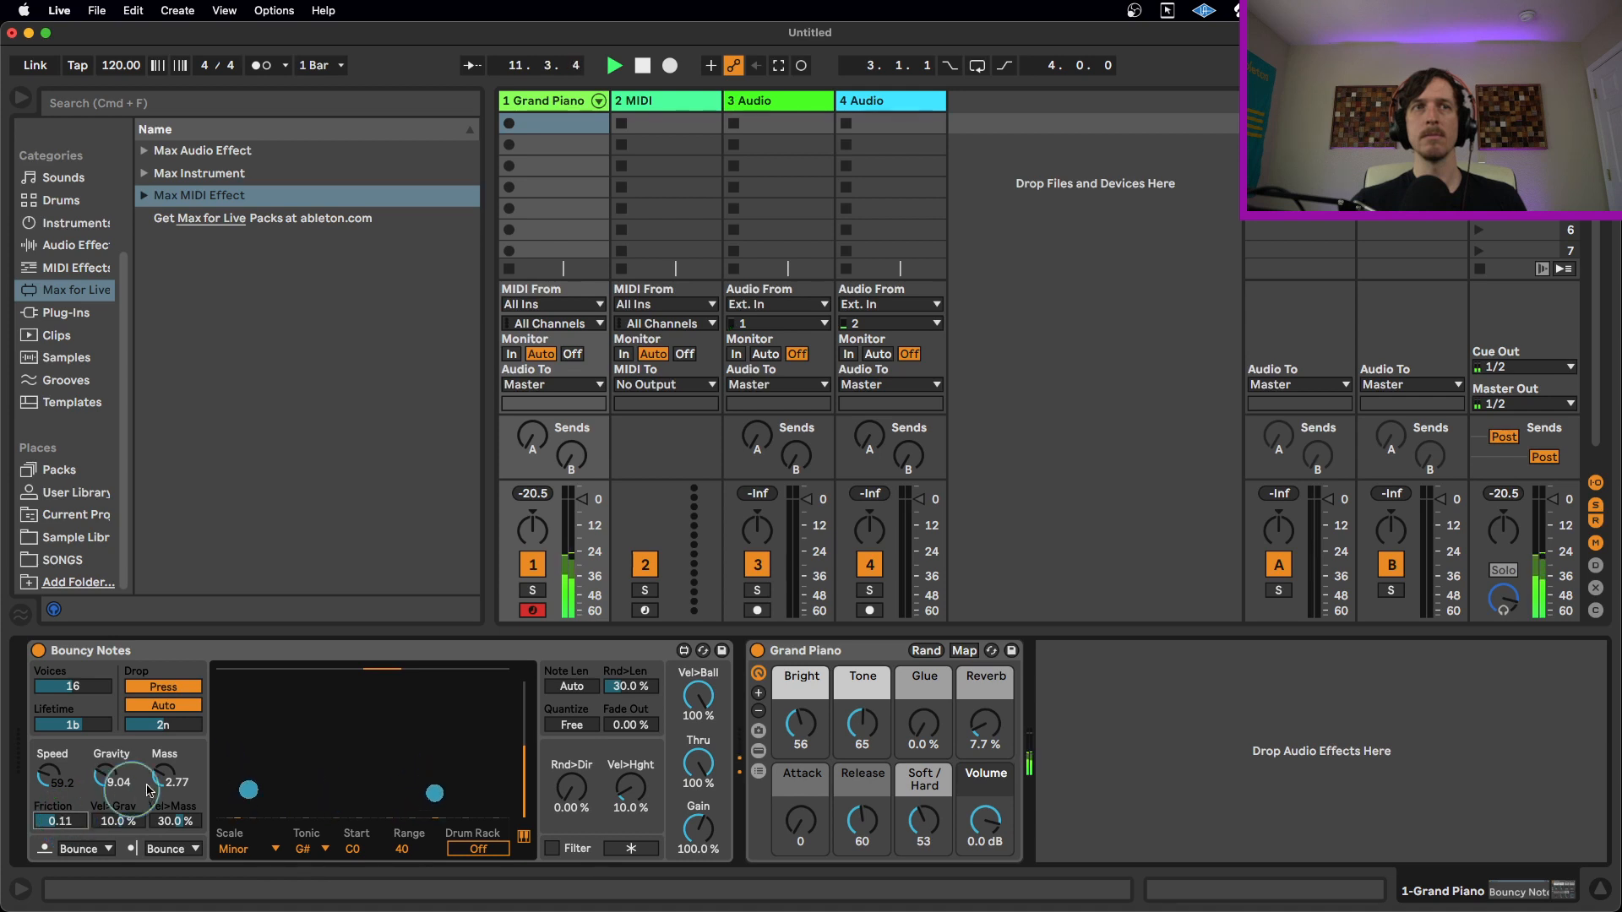
click(640, 66)
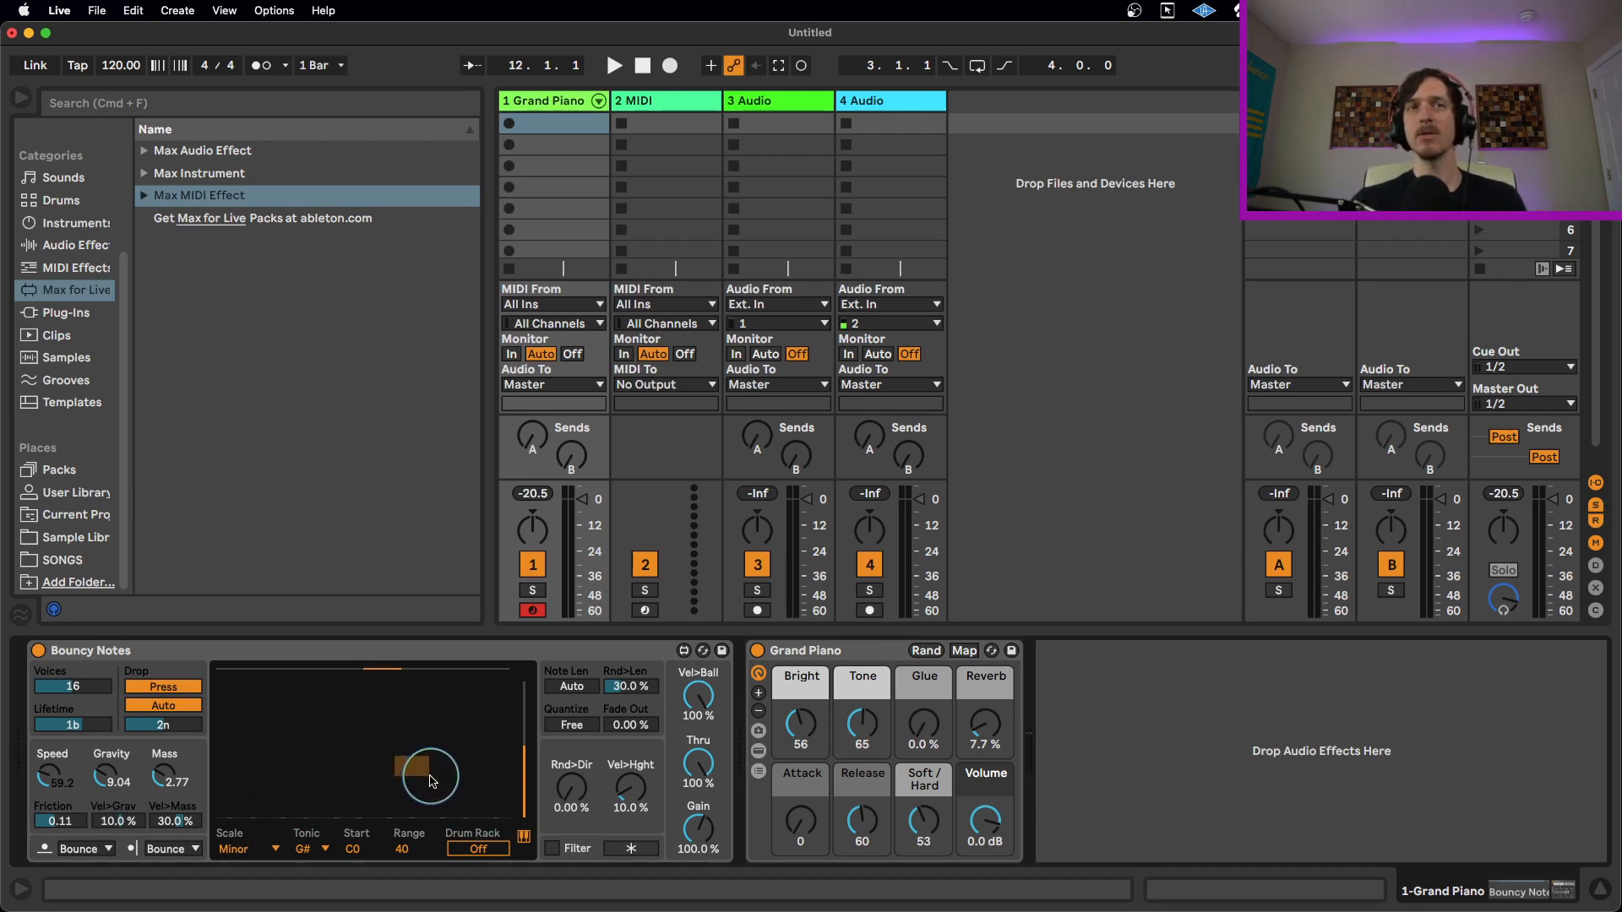
- Draw block obstacles in the bounce field and drop balls among them with Lifetime 1.5b and 3n auto-drop
drag(429, 781, 370, 781)
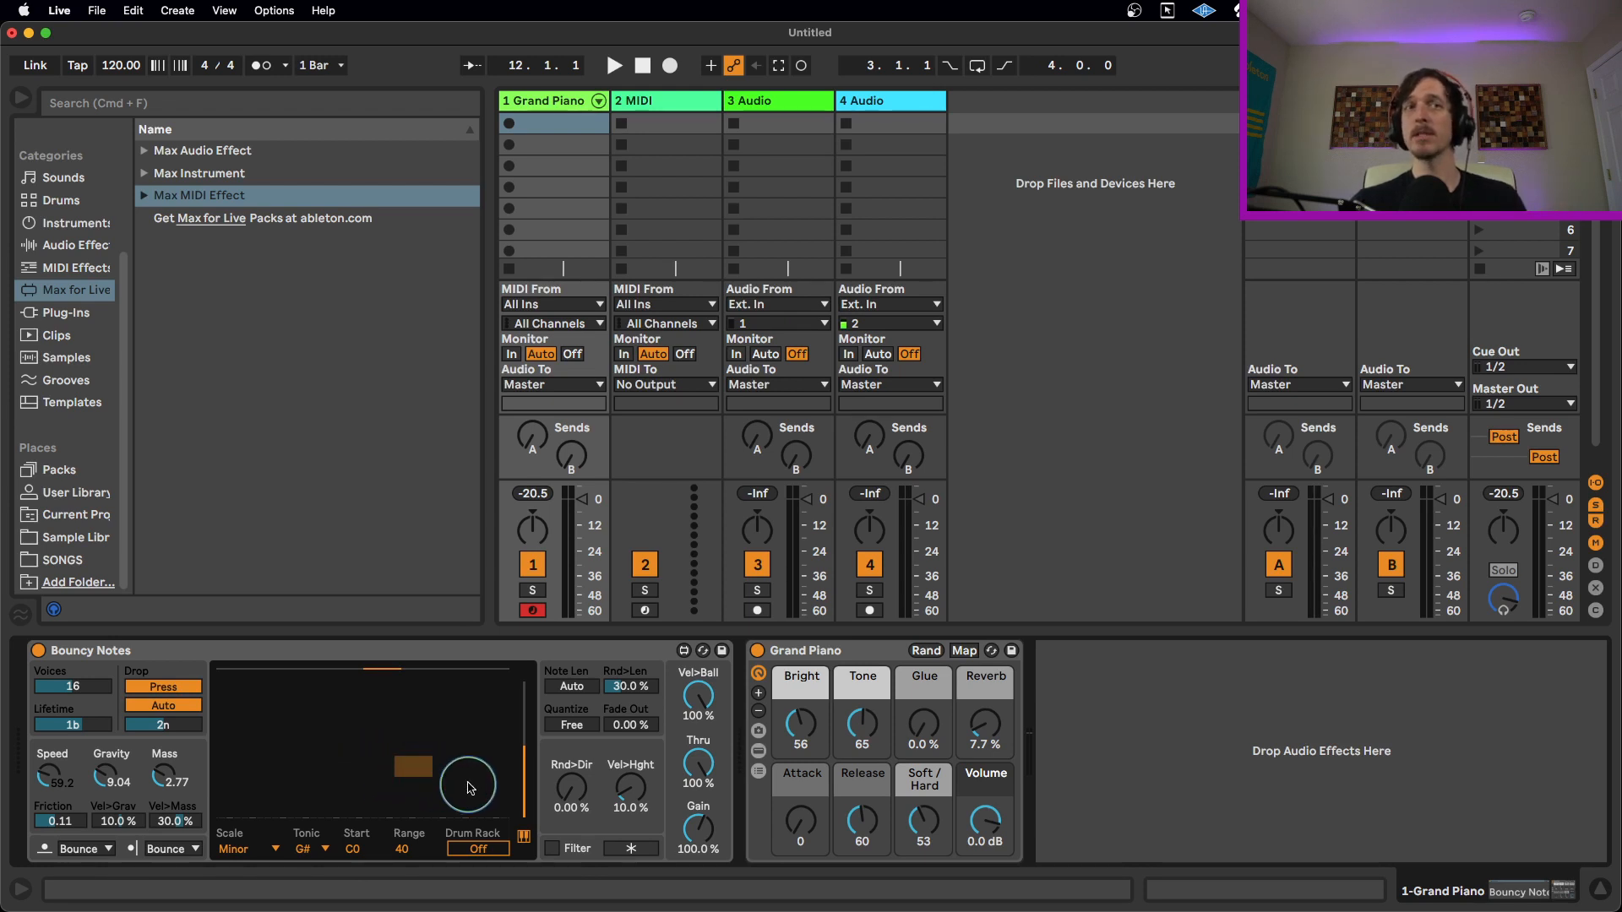
click(611, 66)
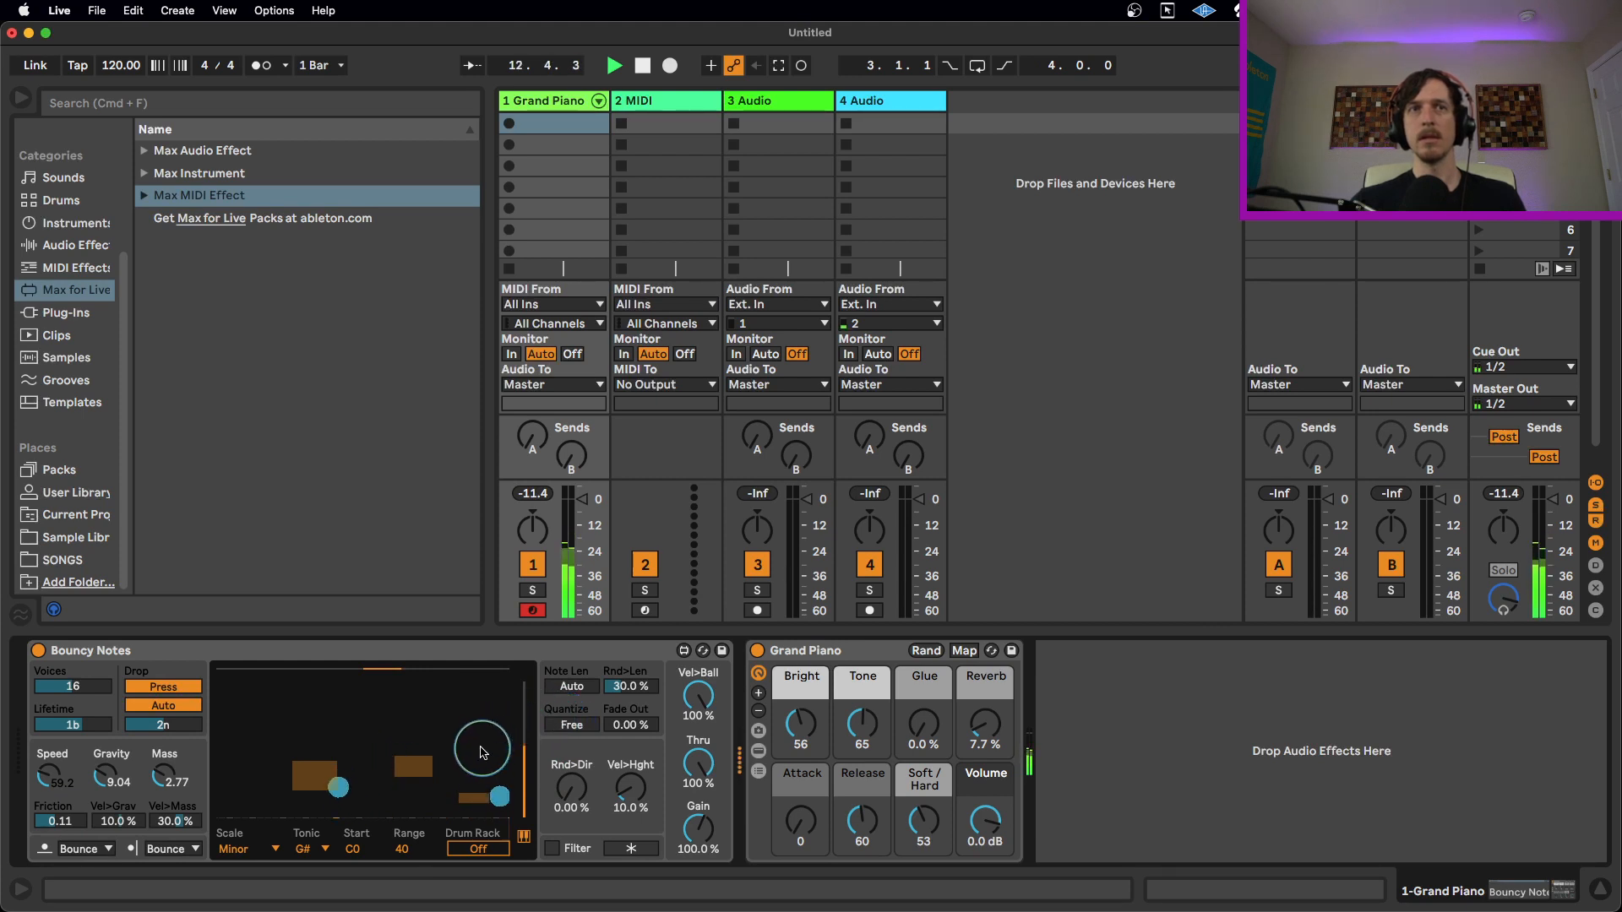
click(613, 66)
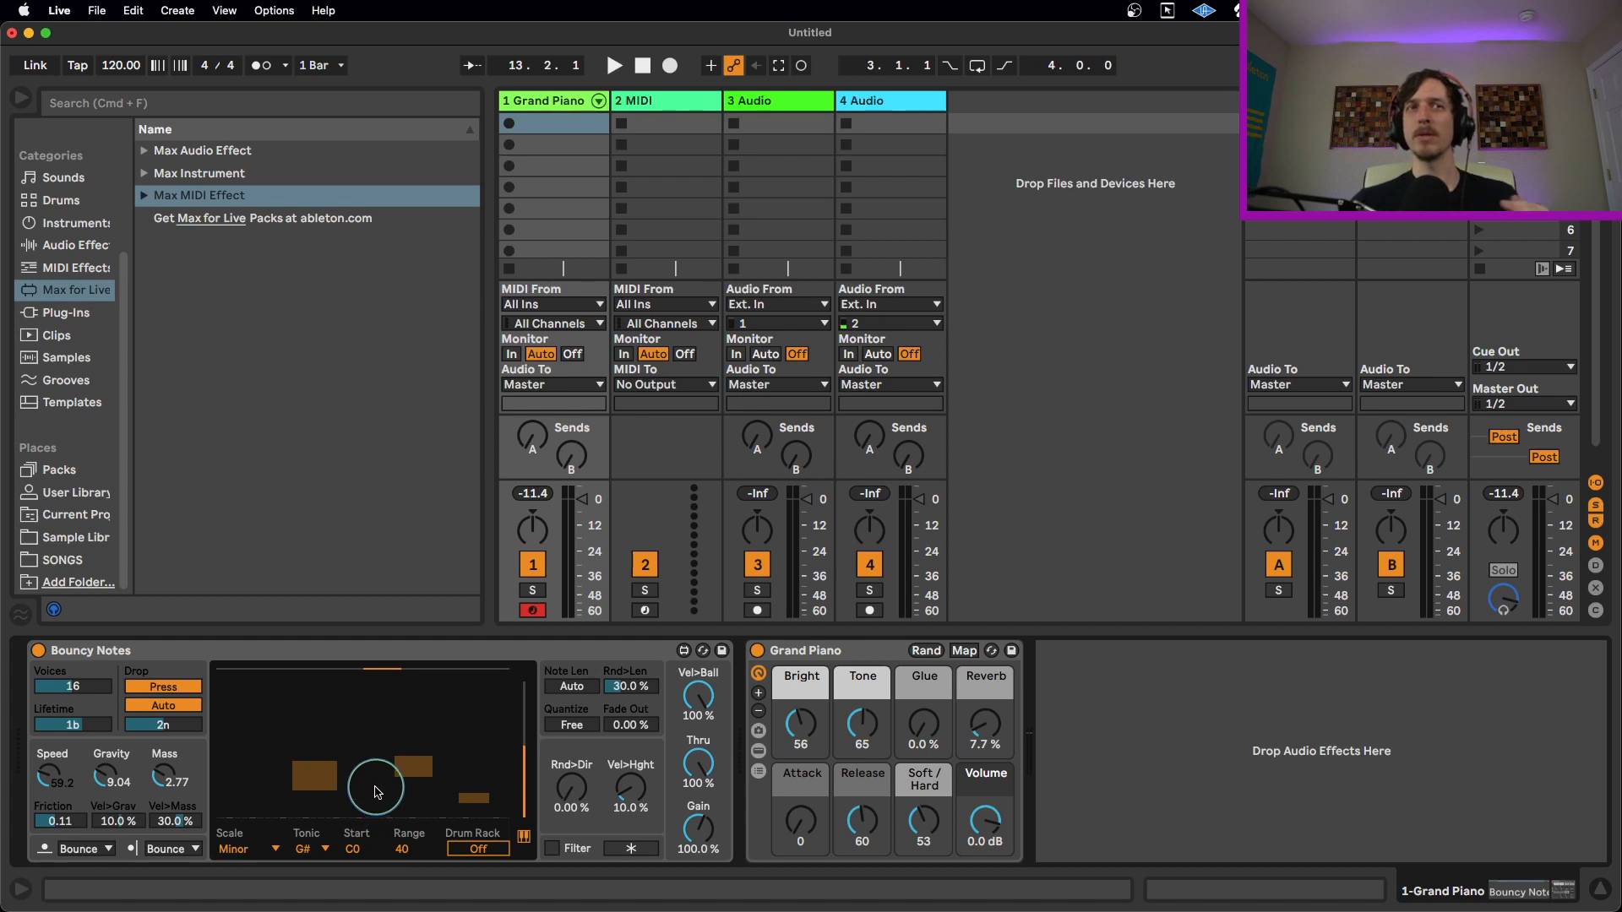
click(612, 66)
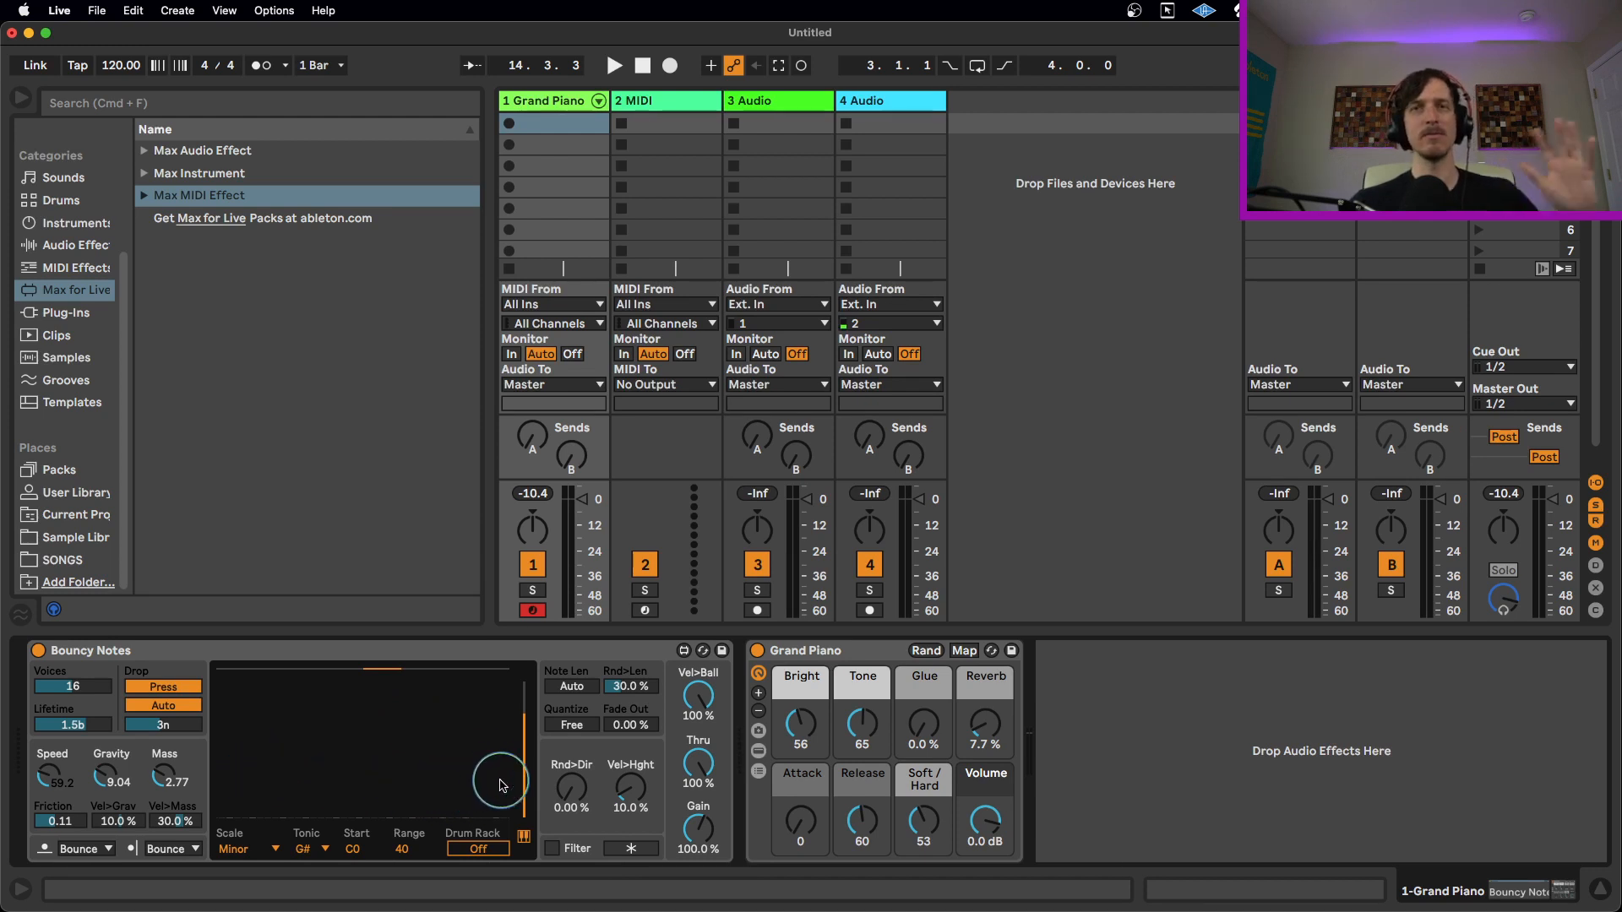
mouse_move(580, 702)
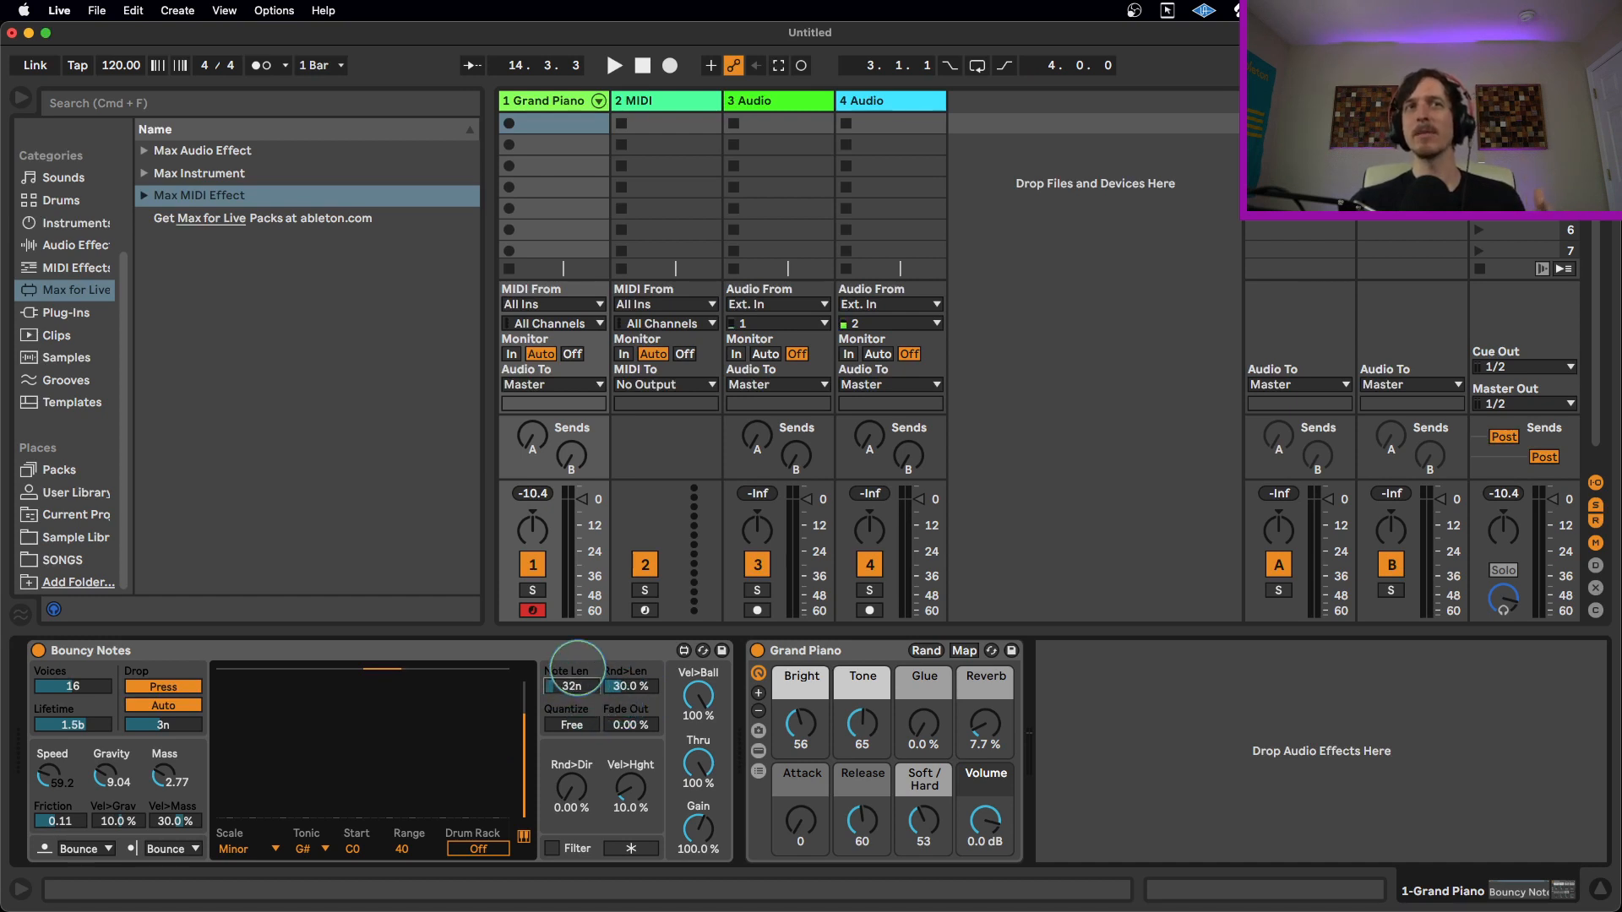
- Set Quantize to 8n with Note Len on Auto and drop a ball to play through the Grand Piano
click(569, 686)
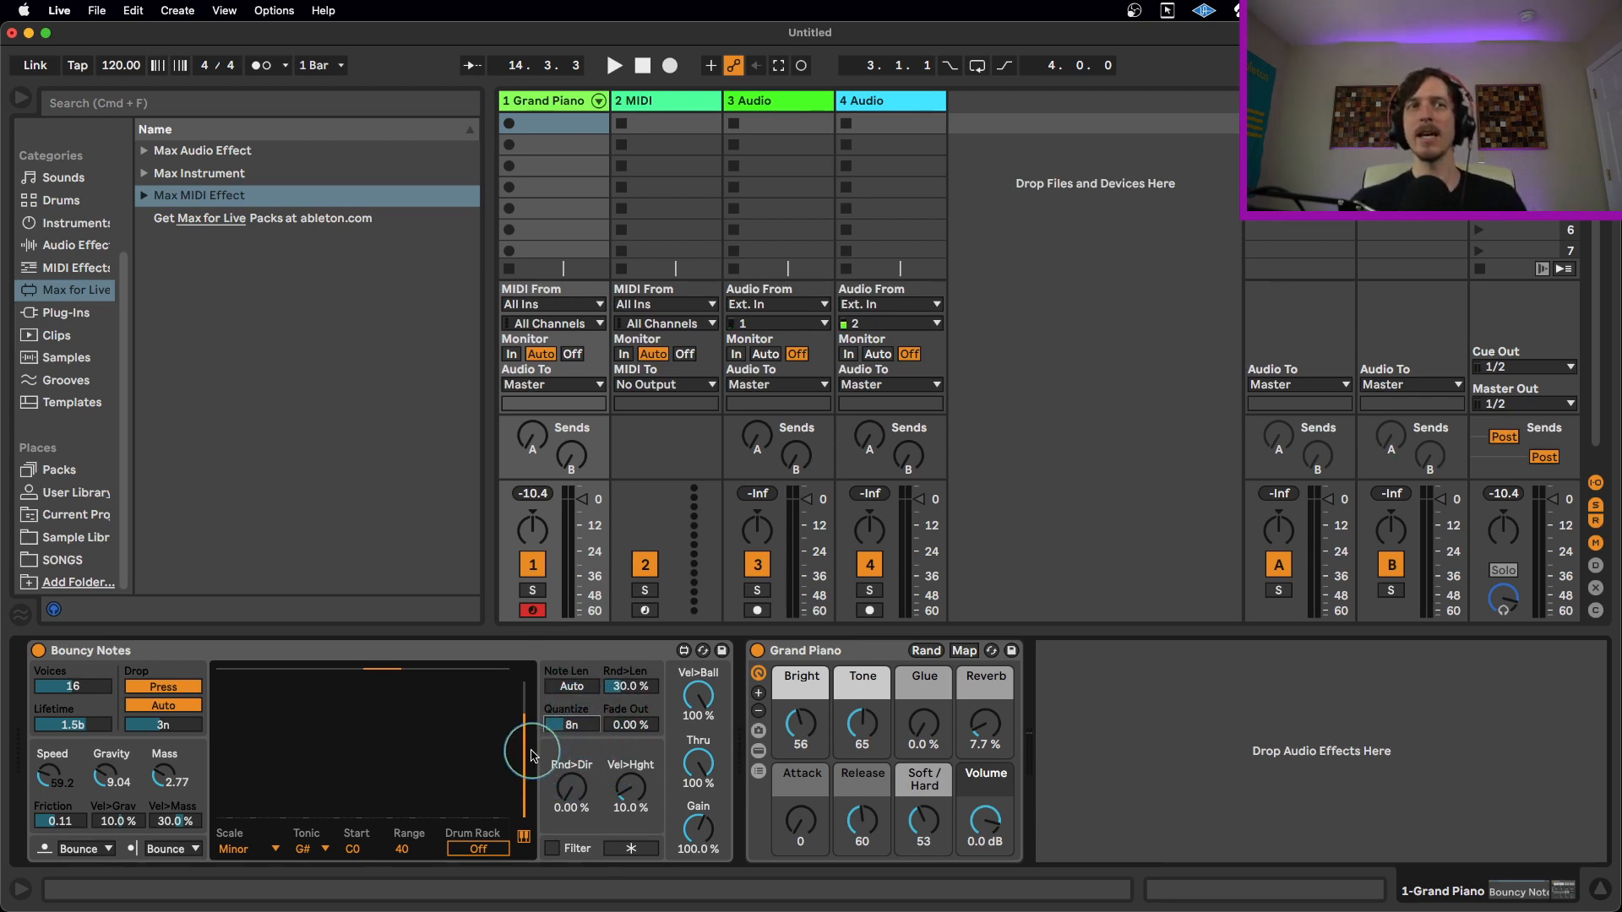
click(611, 66)
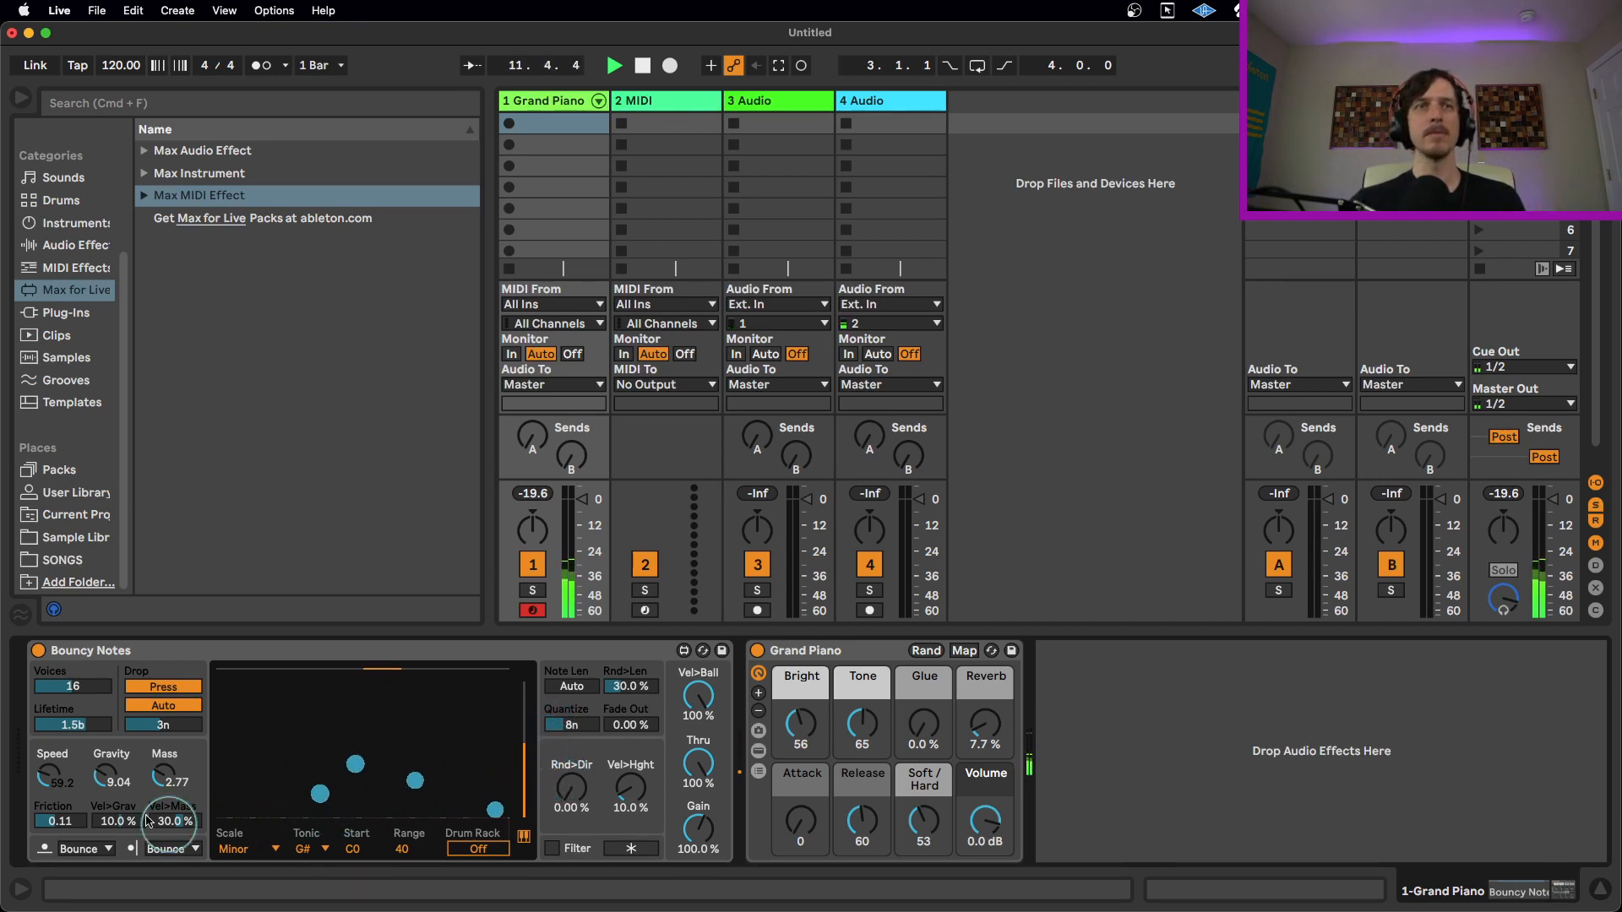
drag(164, 780, 164, 771)
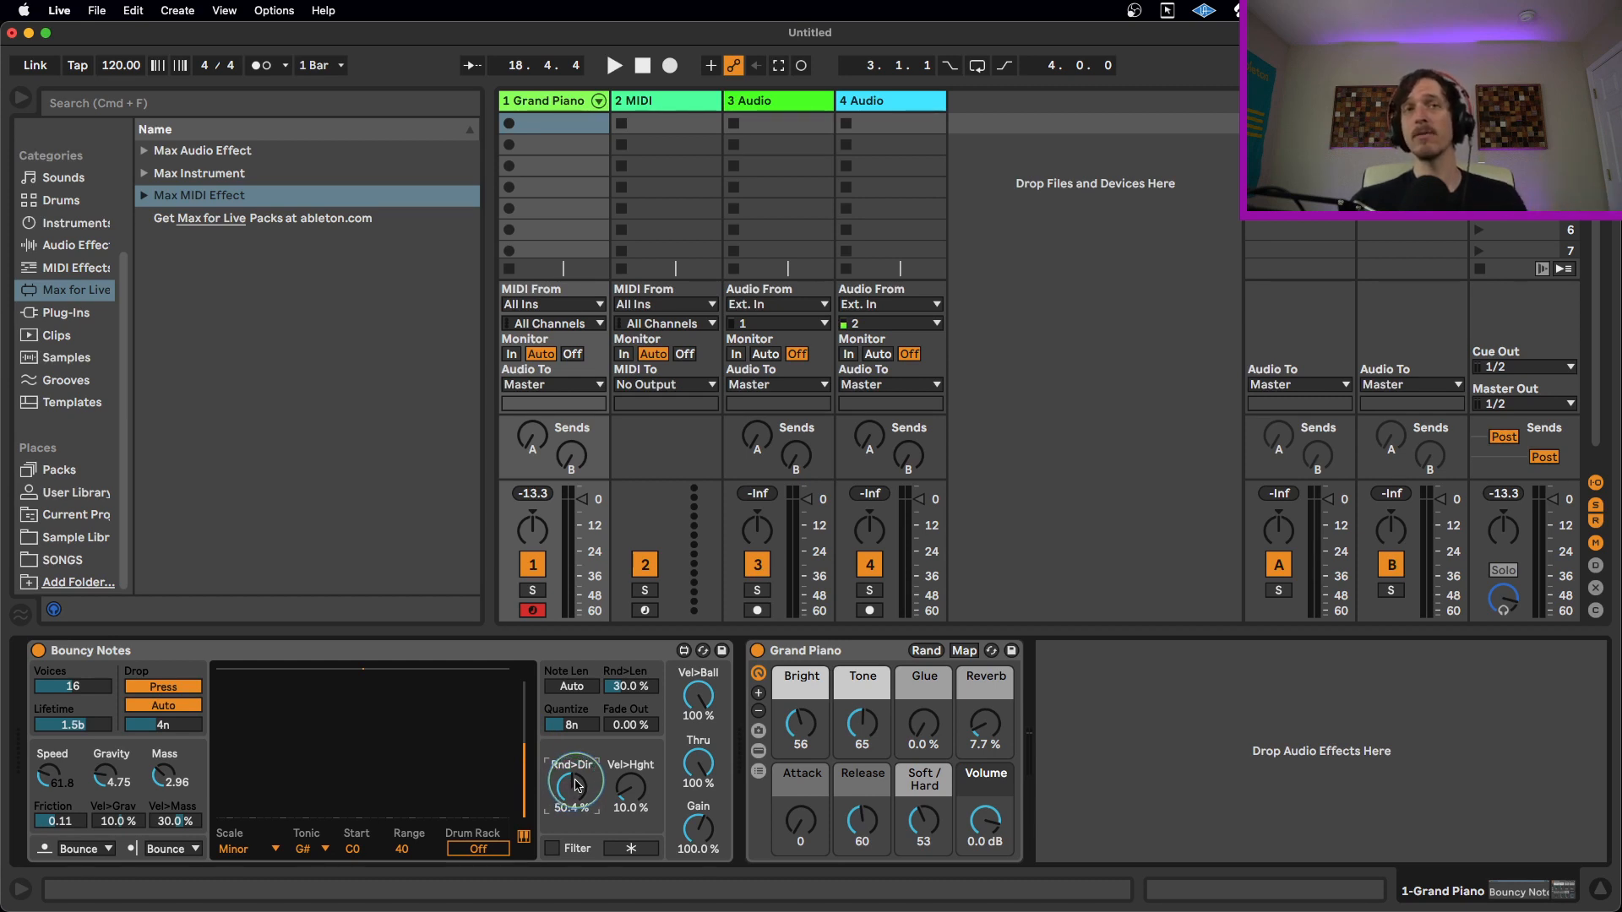
- Set Rnd>Dir to about 50.4% and make the second wall Random, leaving the first on Bounce
click(612, 66)
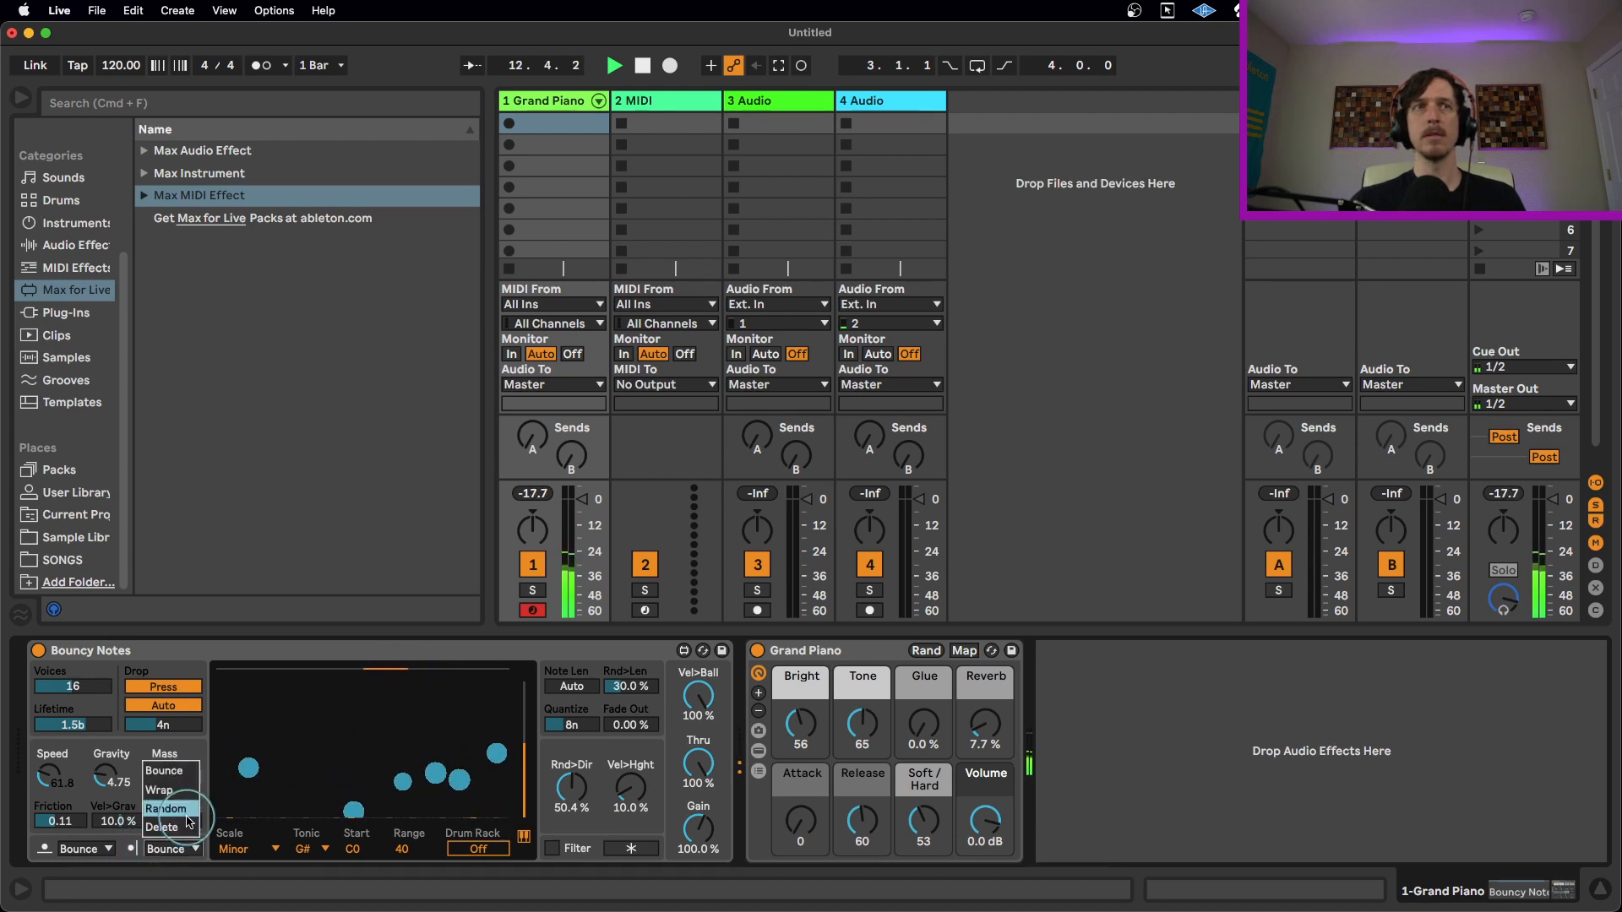
click(166, 809)
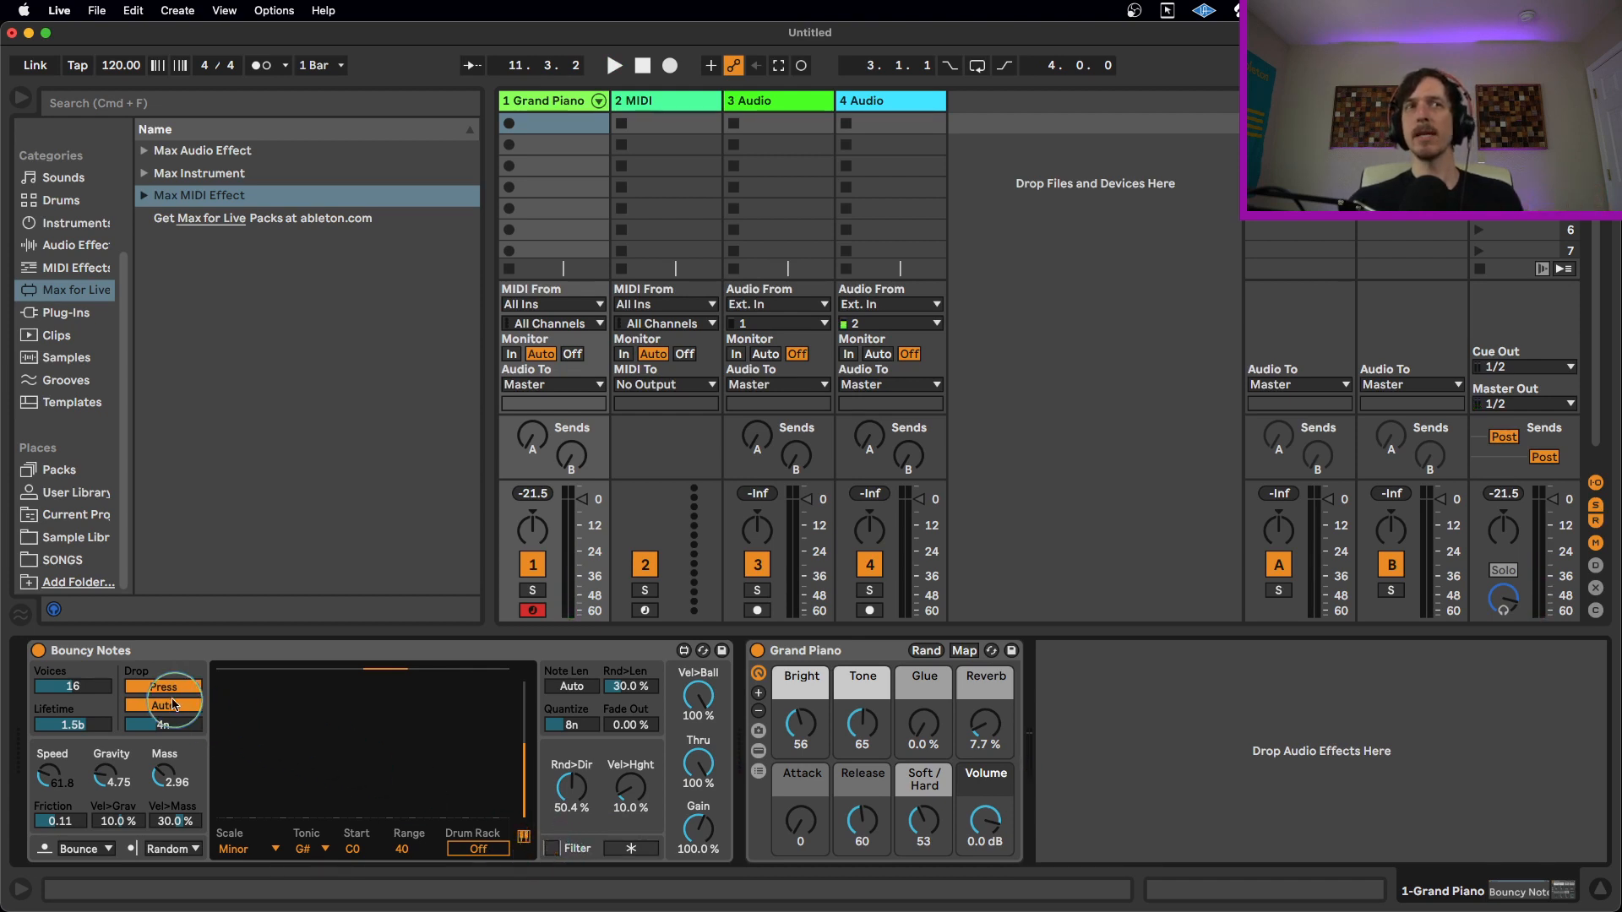
click(162, 706)
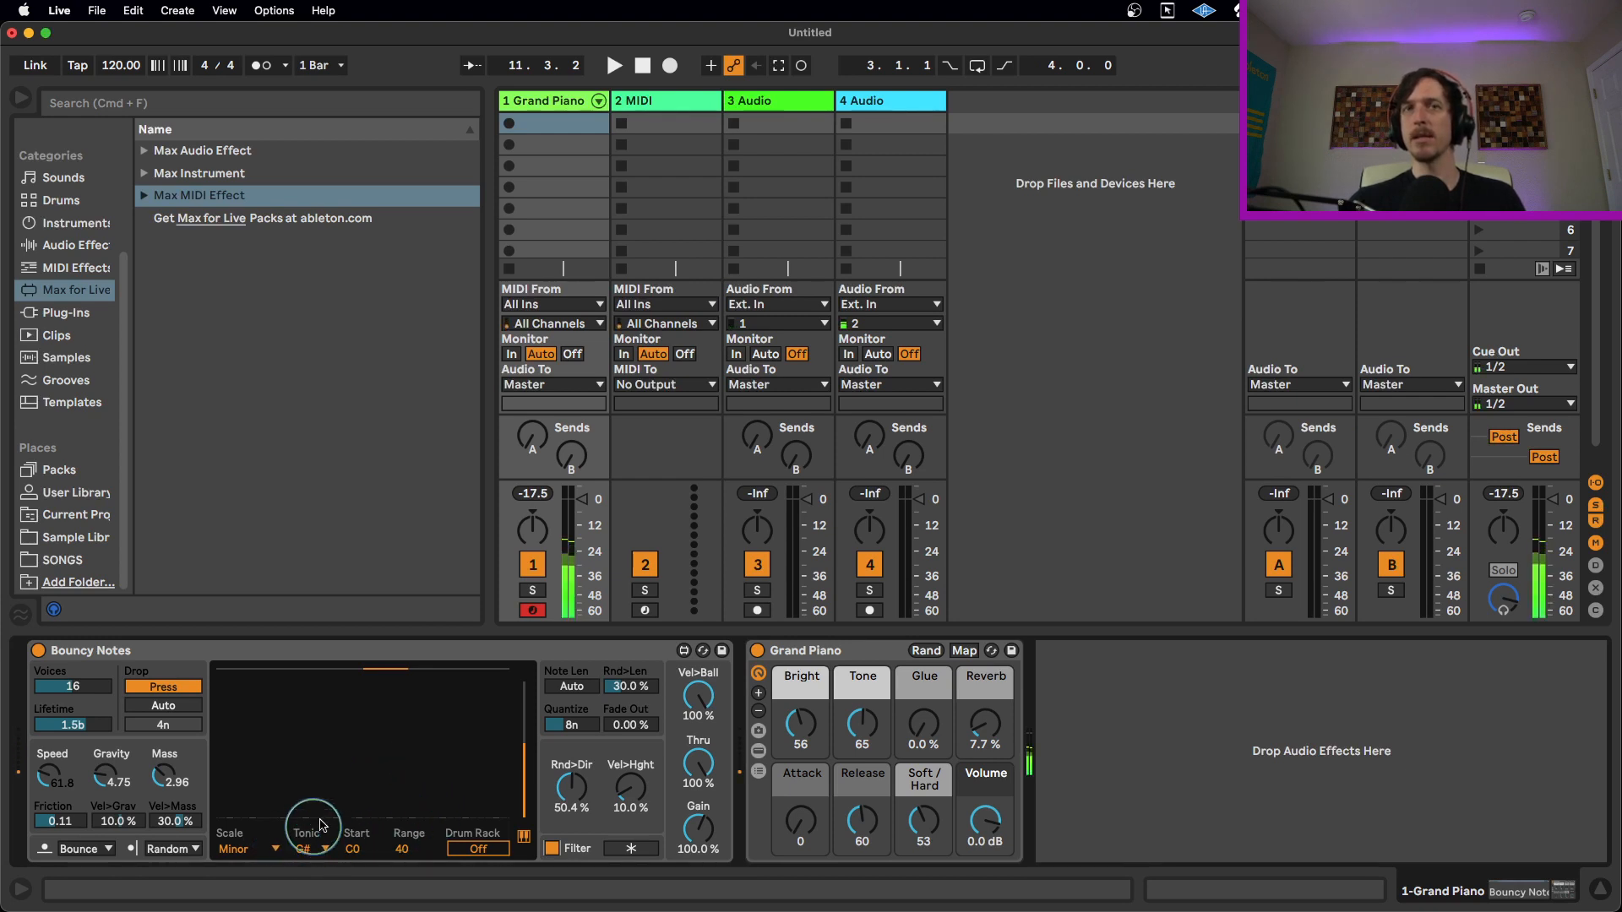
mouse_move(487, 836)
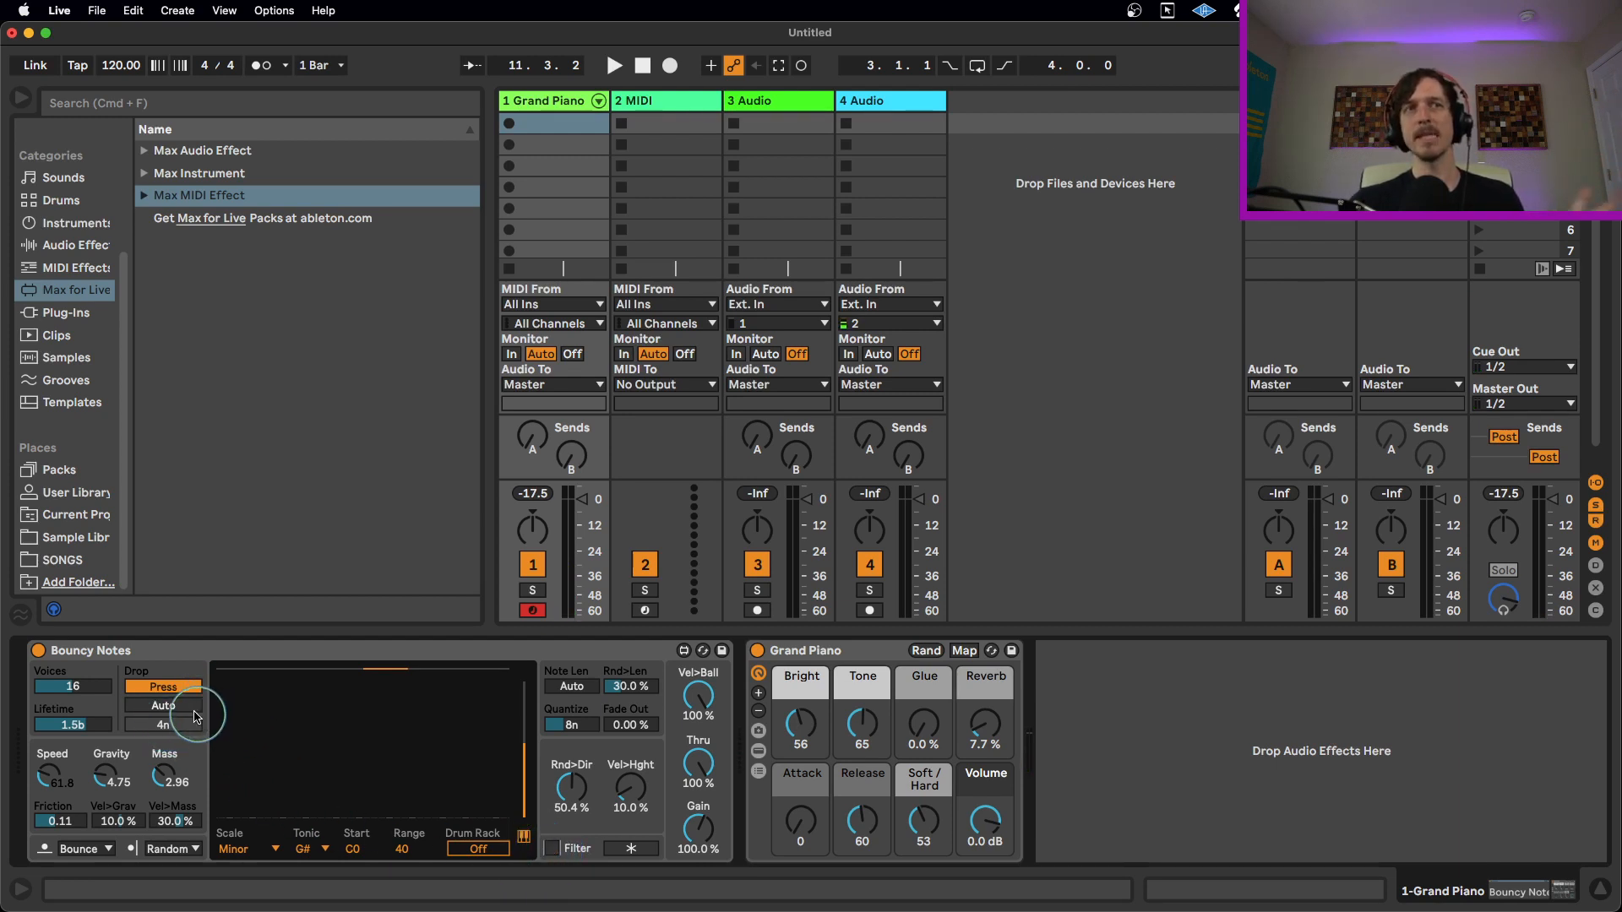
click(162, 707)
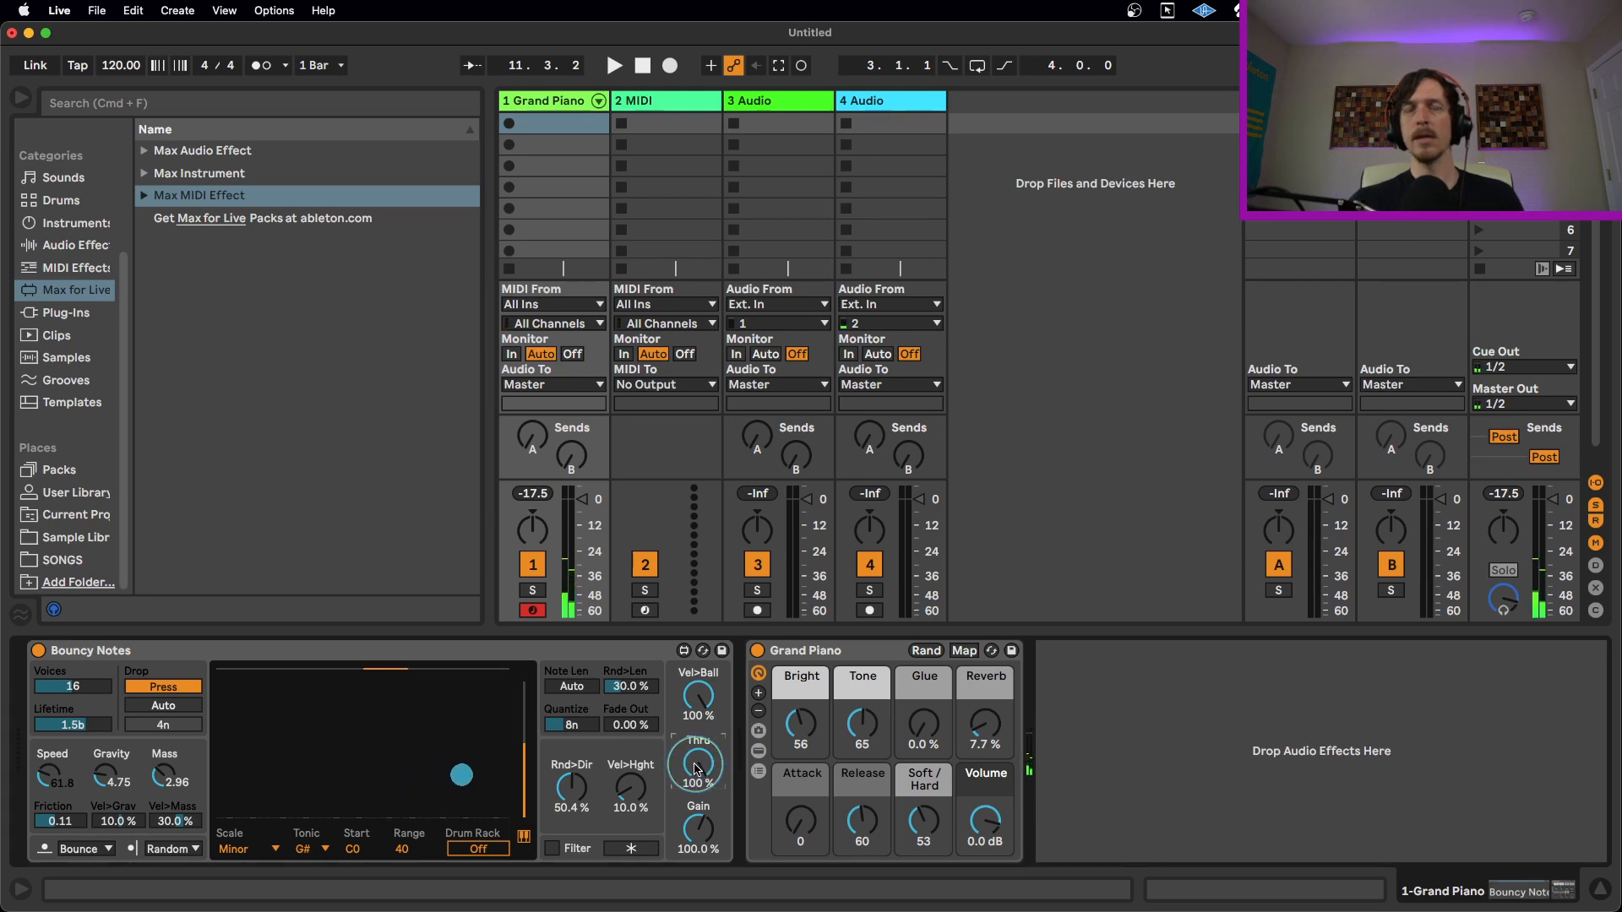
drag(698, 764, 697, 784)
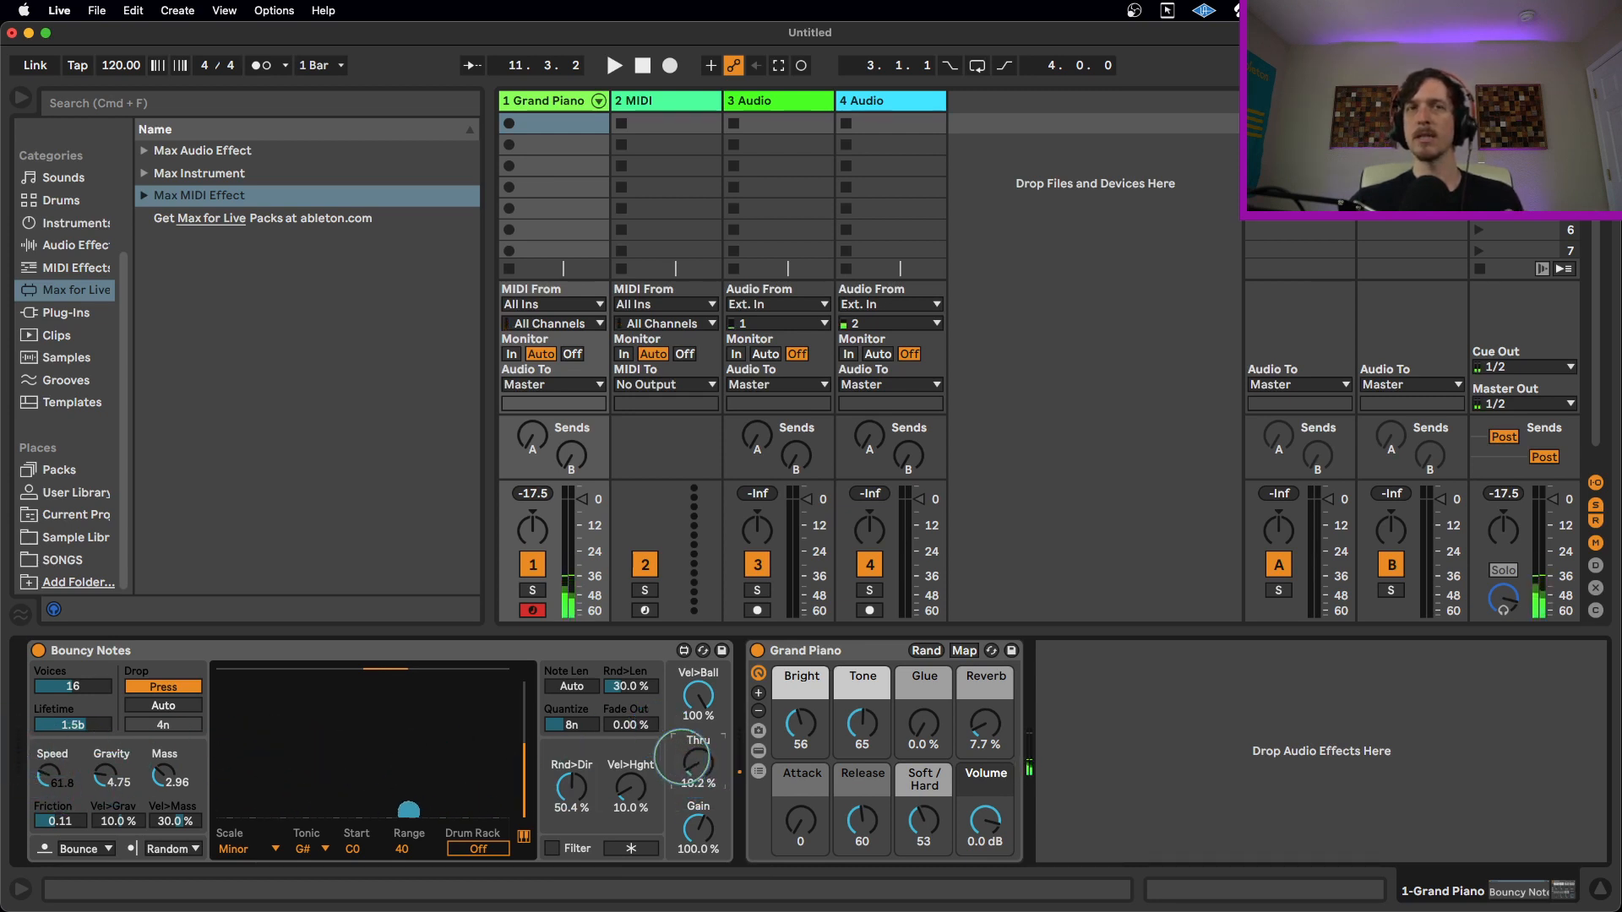
drag(693, 766, 693, 745)
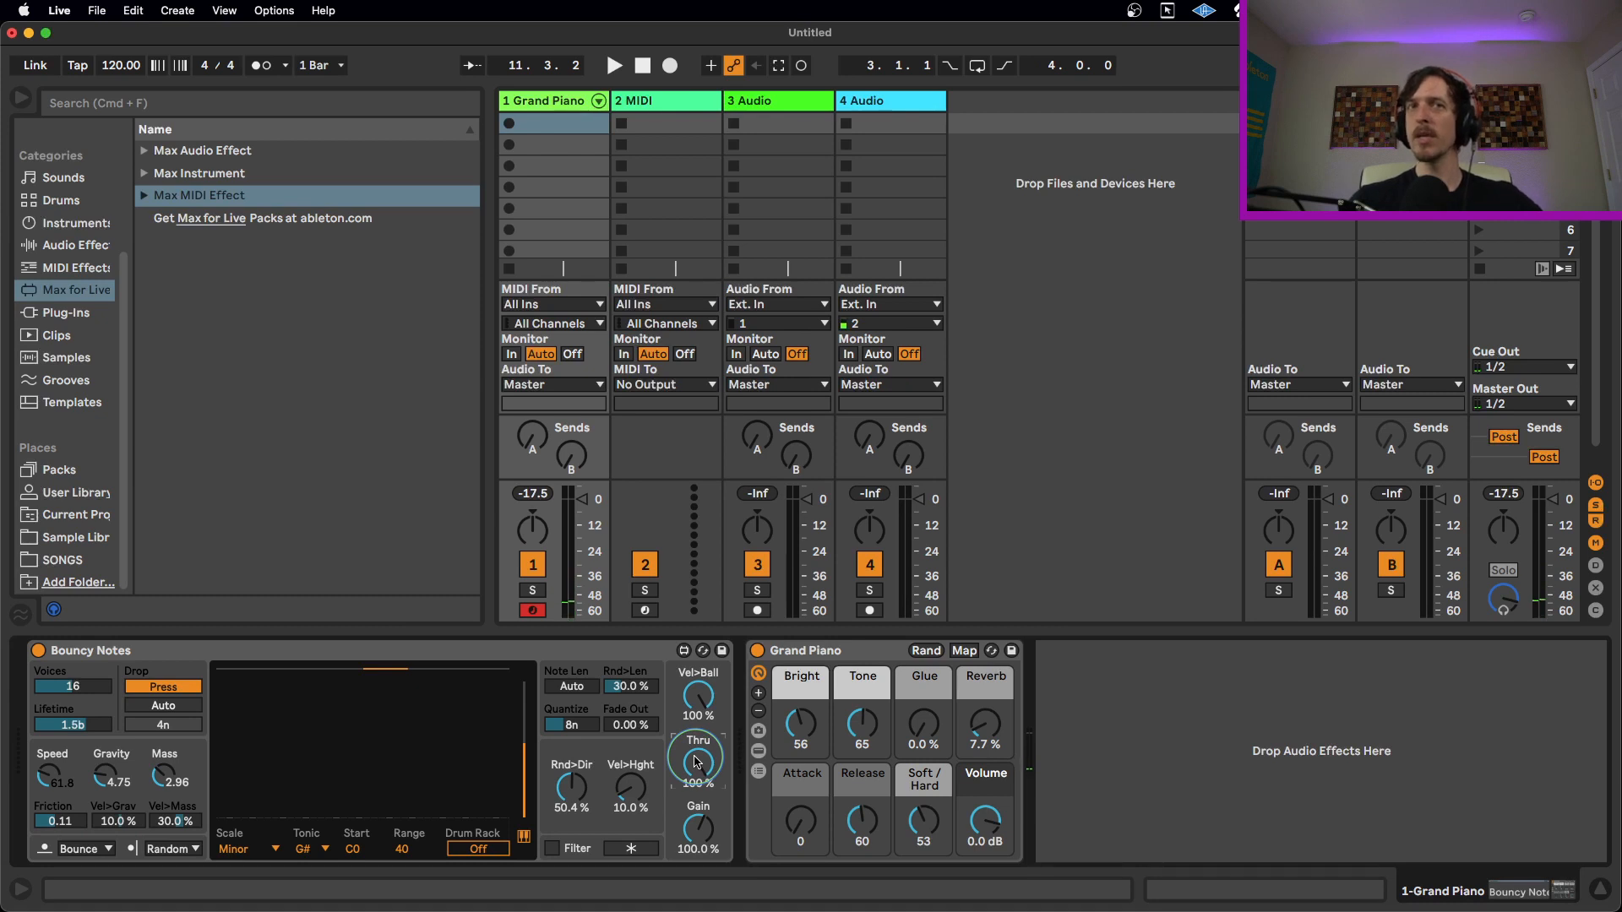
mouse_move(191, 744)
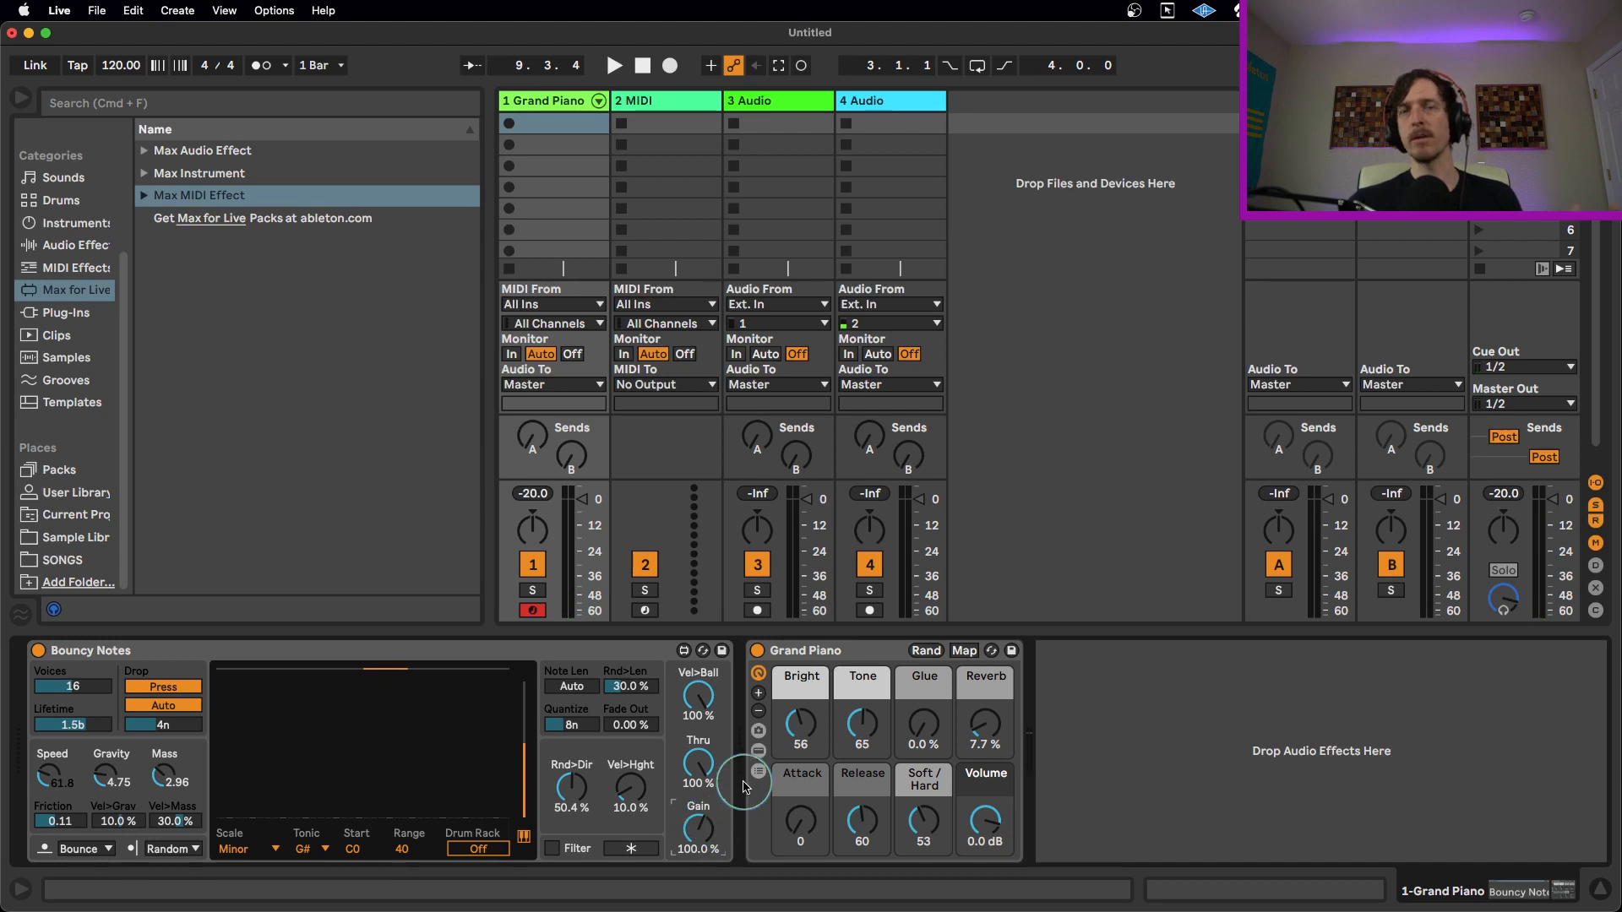
mouse_move(390, 658)
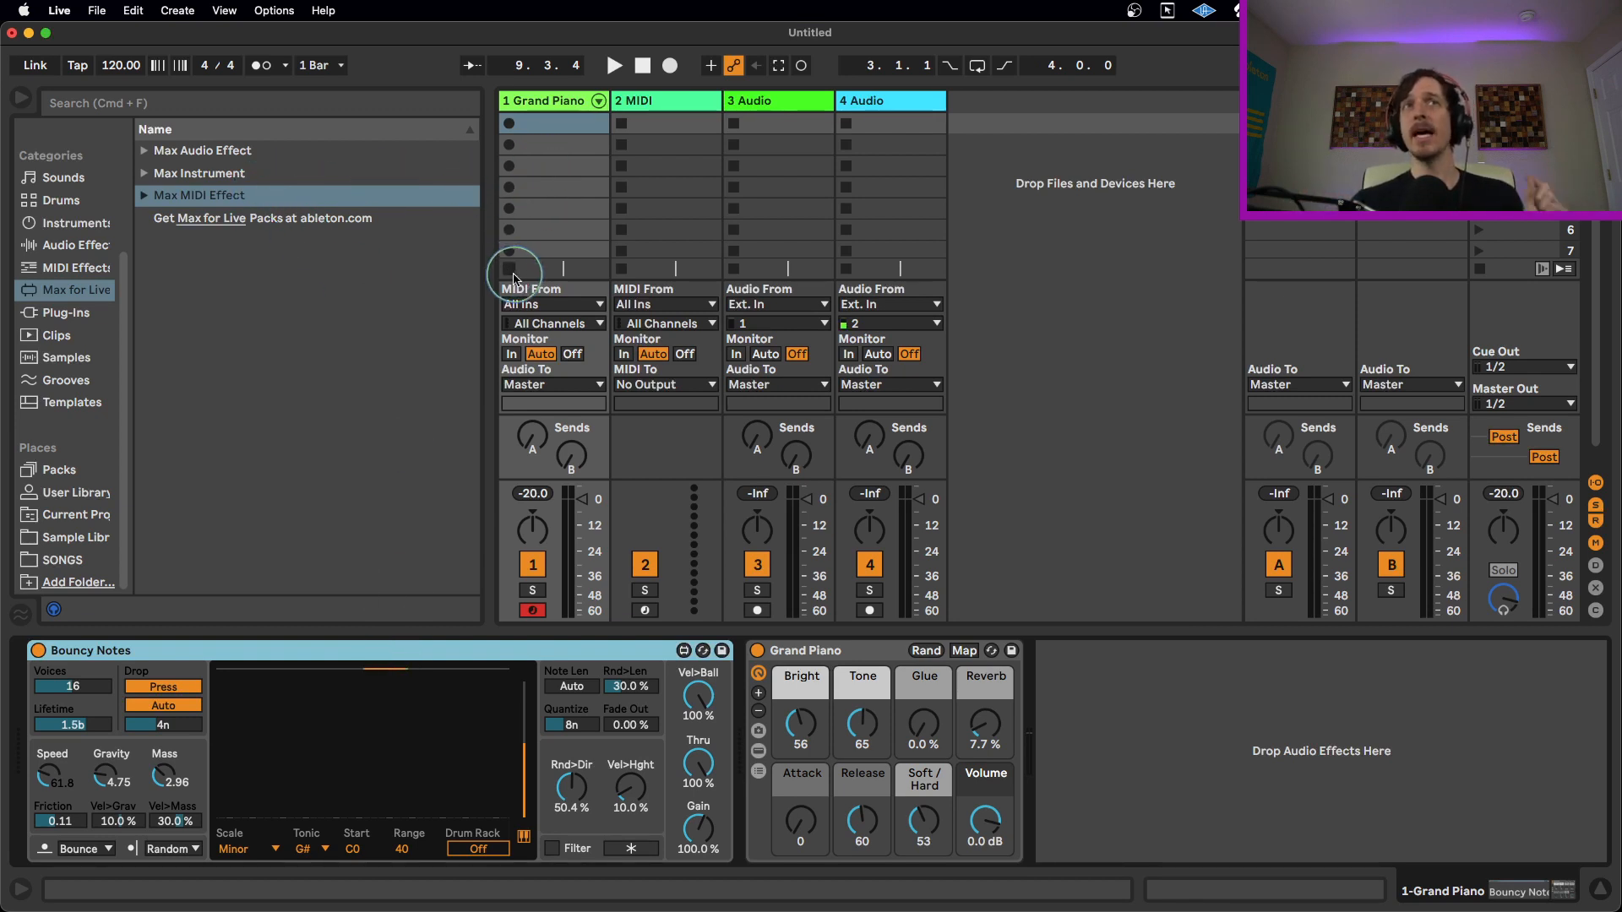
mouse_move(688, 312)
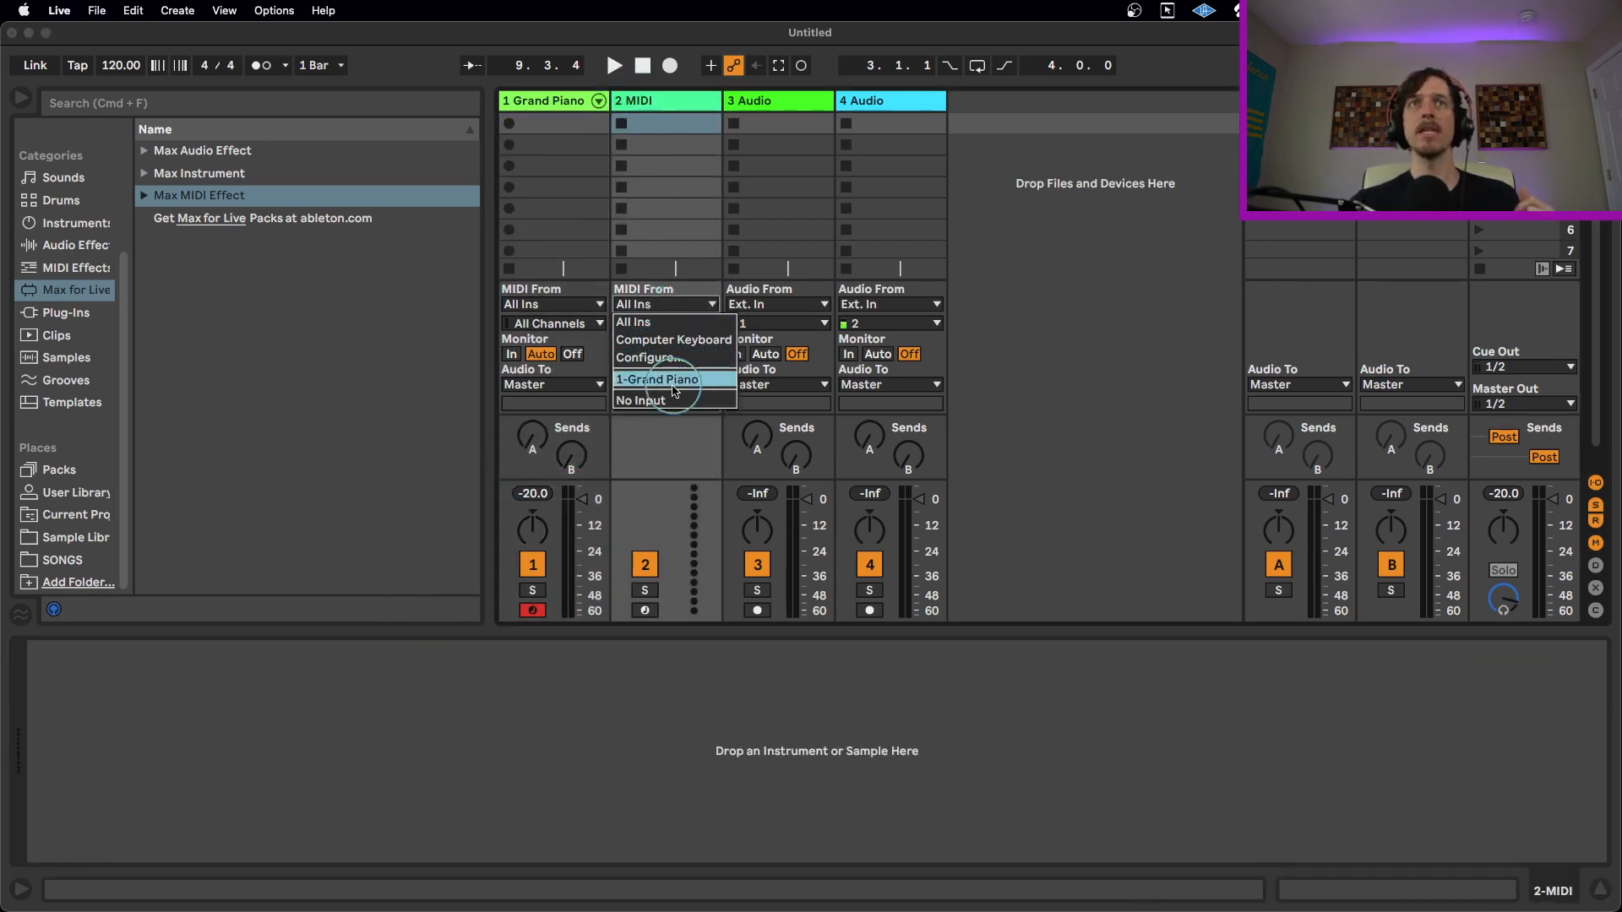
- Route 1-Grand Piano Post FX into track 2, arm it and start recording clip 2-MIDI 1
click(655, 379)
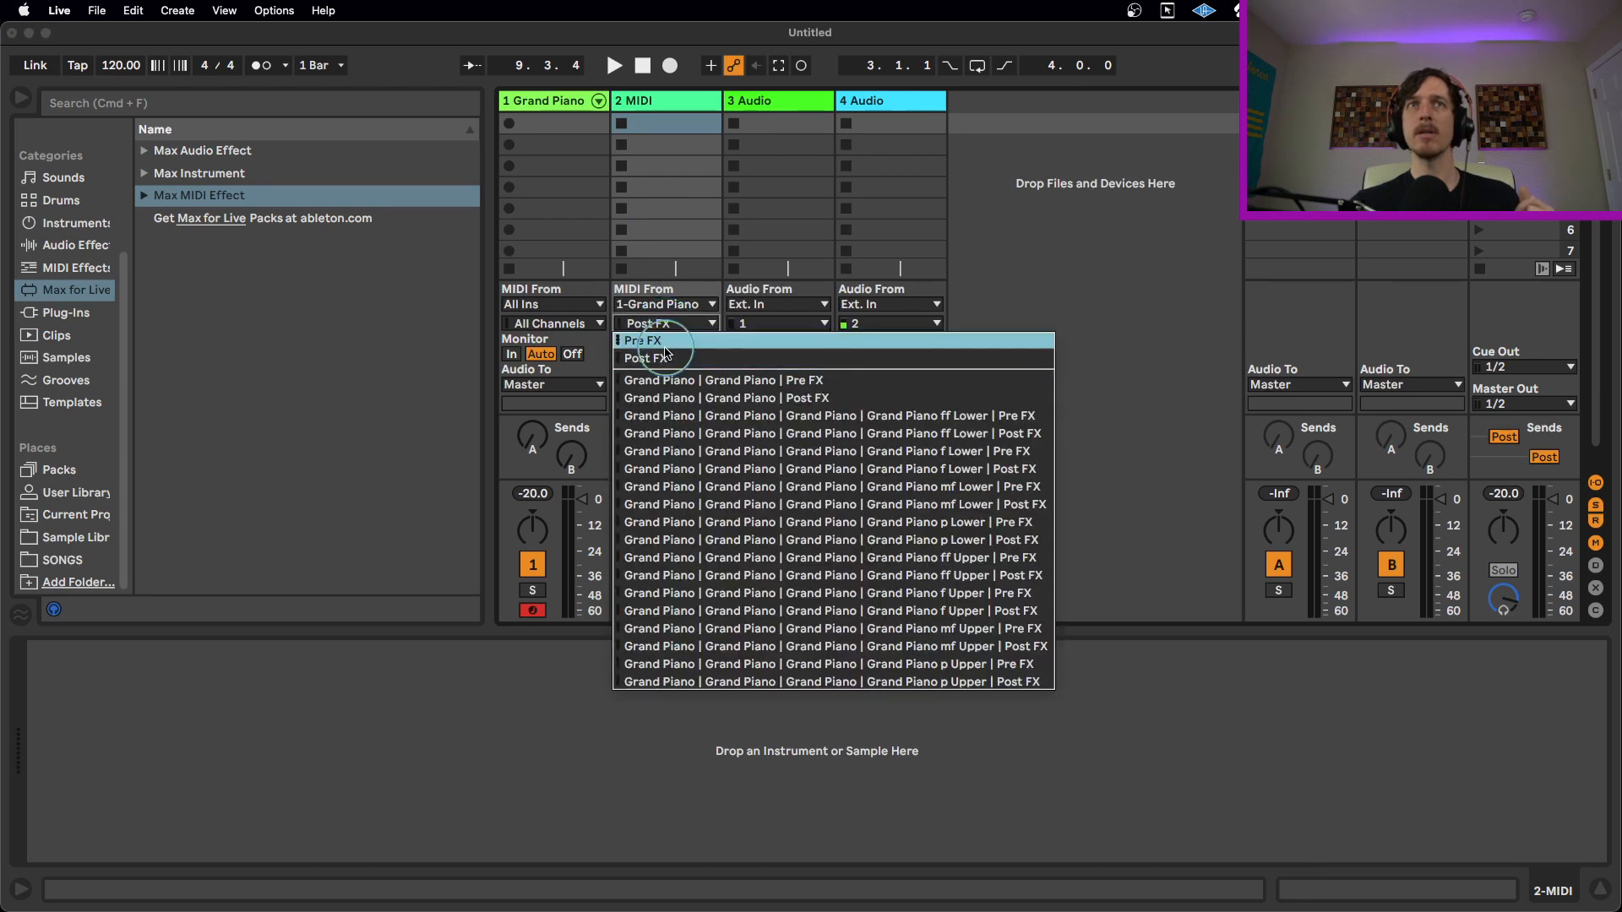
click(645, 356)
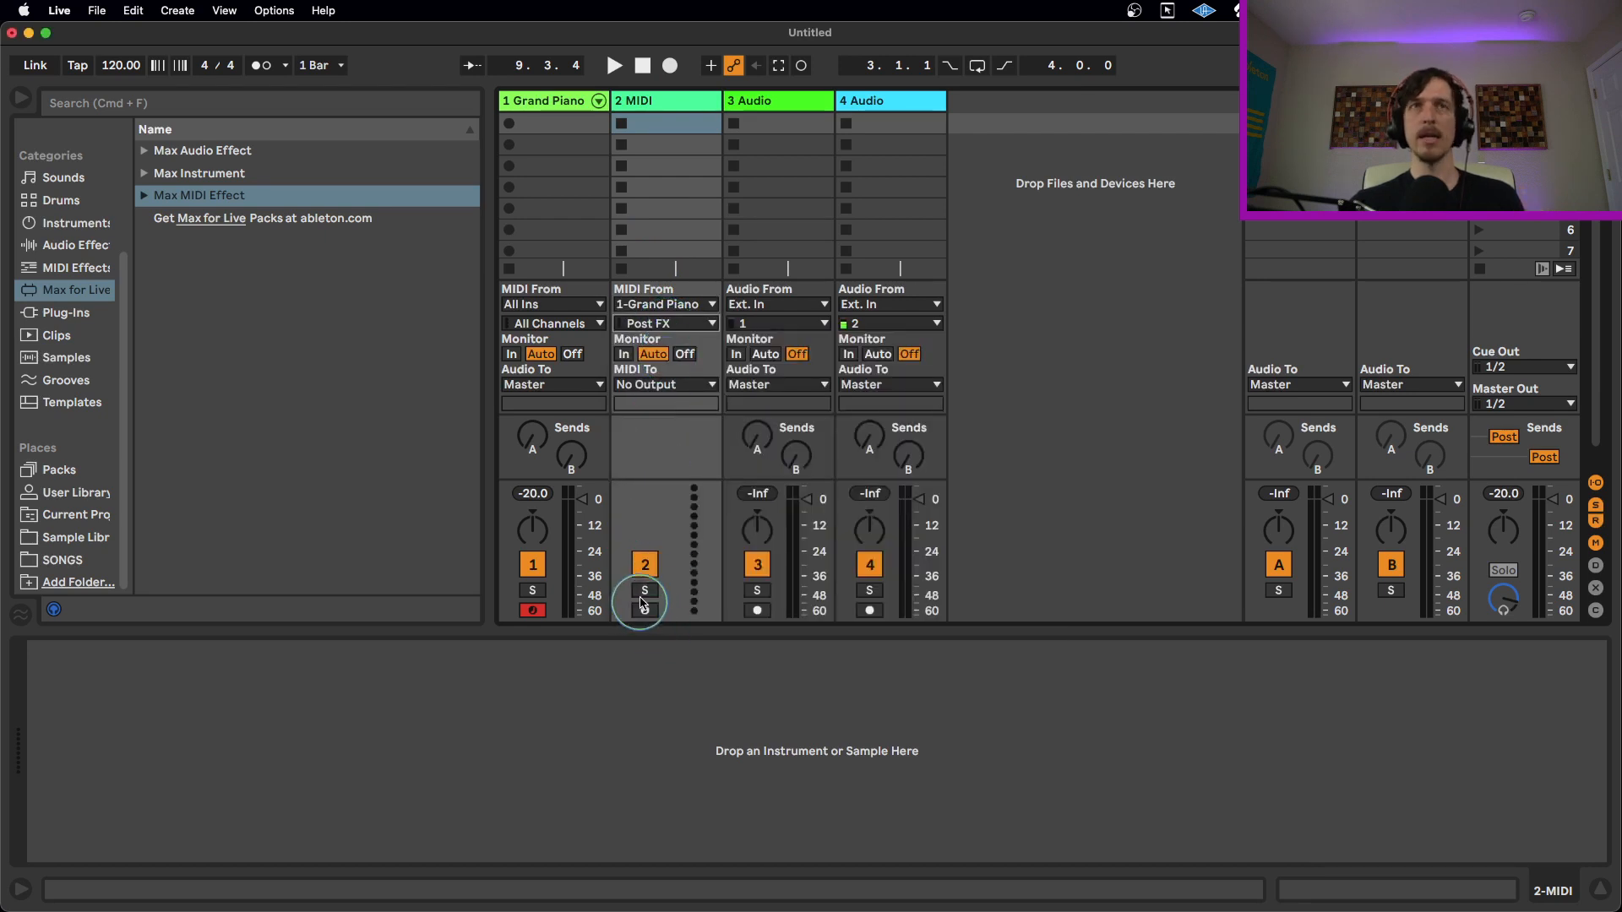
click(644, 610)
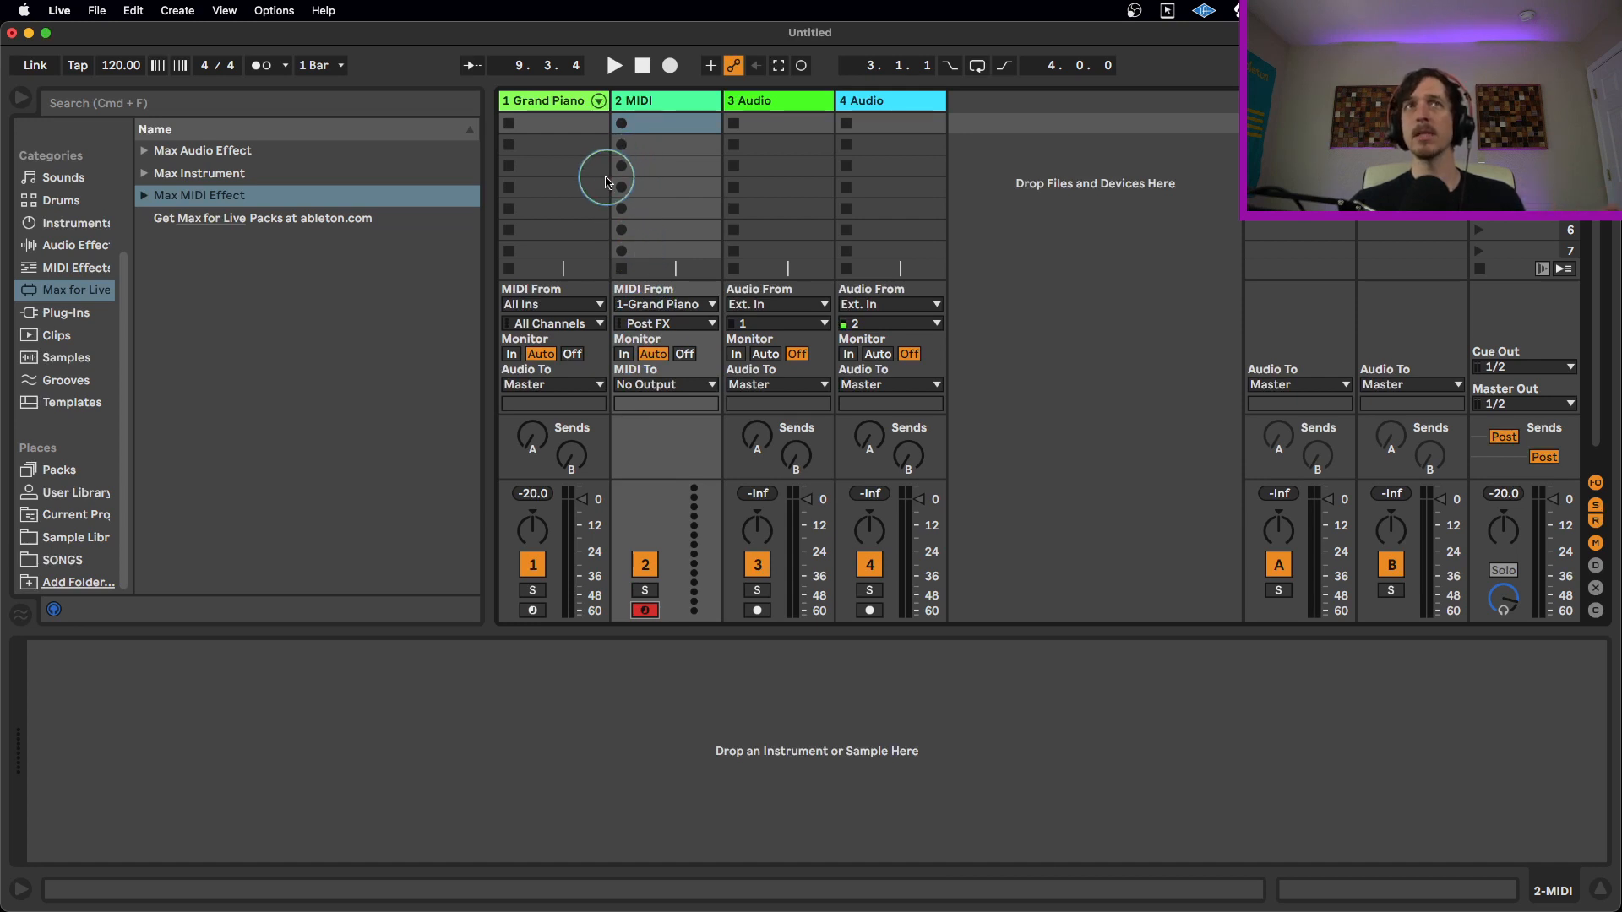
click(666, 166)
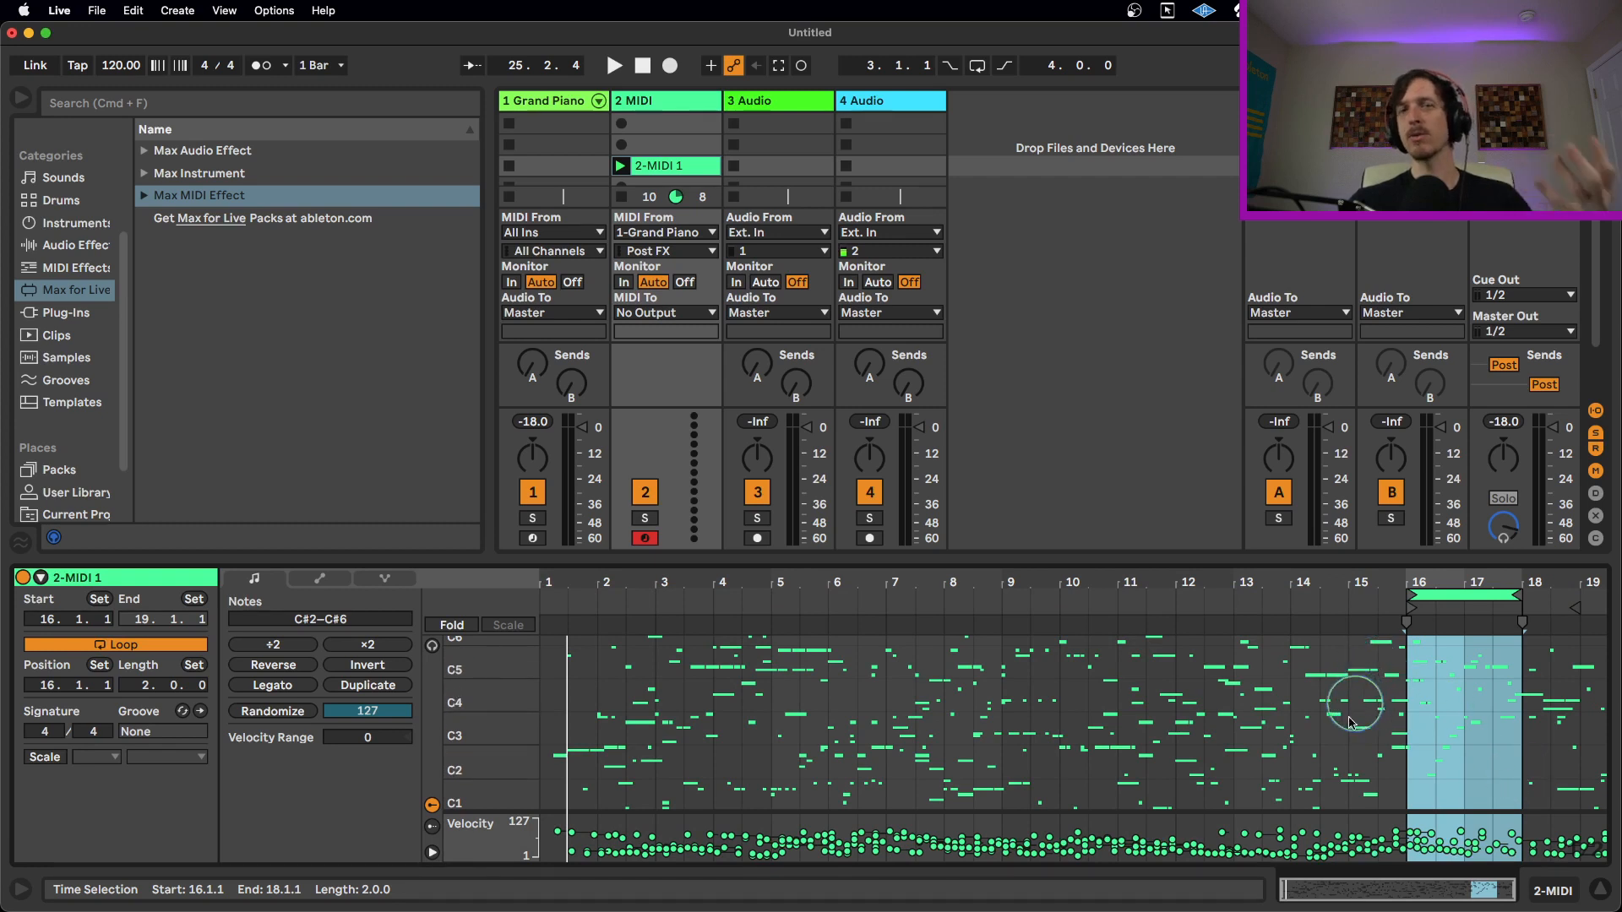
mouse_move(1370, 713)
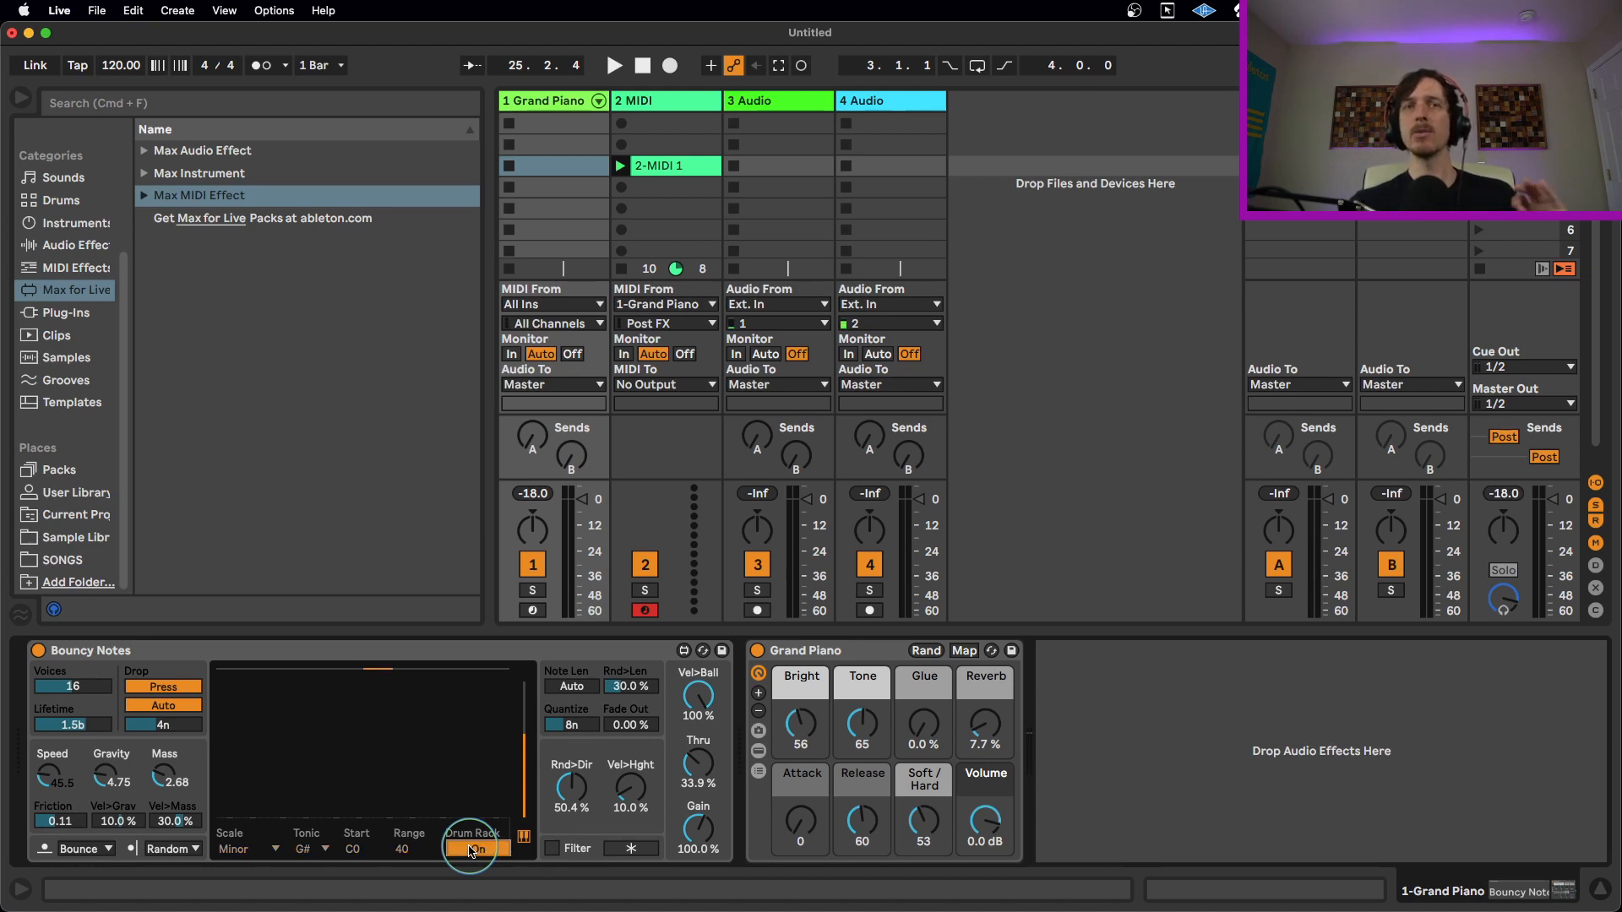
- Switch Drum Rack mode off, load 606 Core Kit.adg onto track 1 and remove the cymbal on pad D2
click(477, 848)
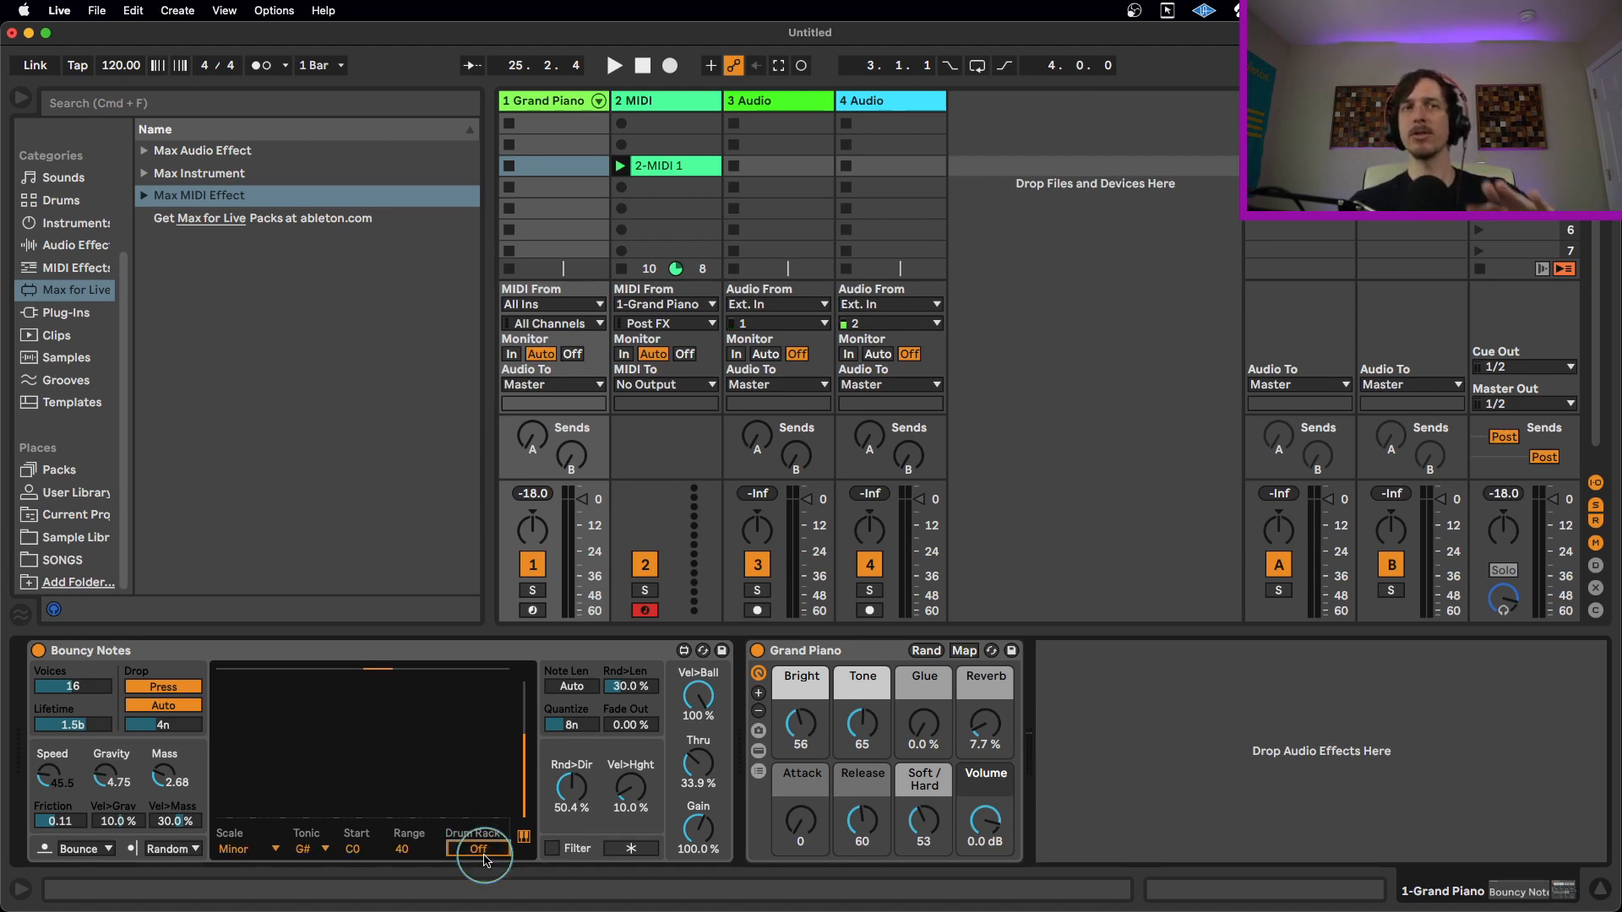
click(57, 199)
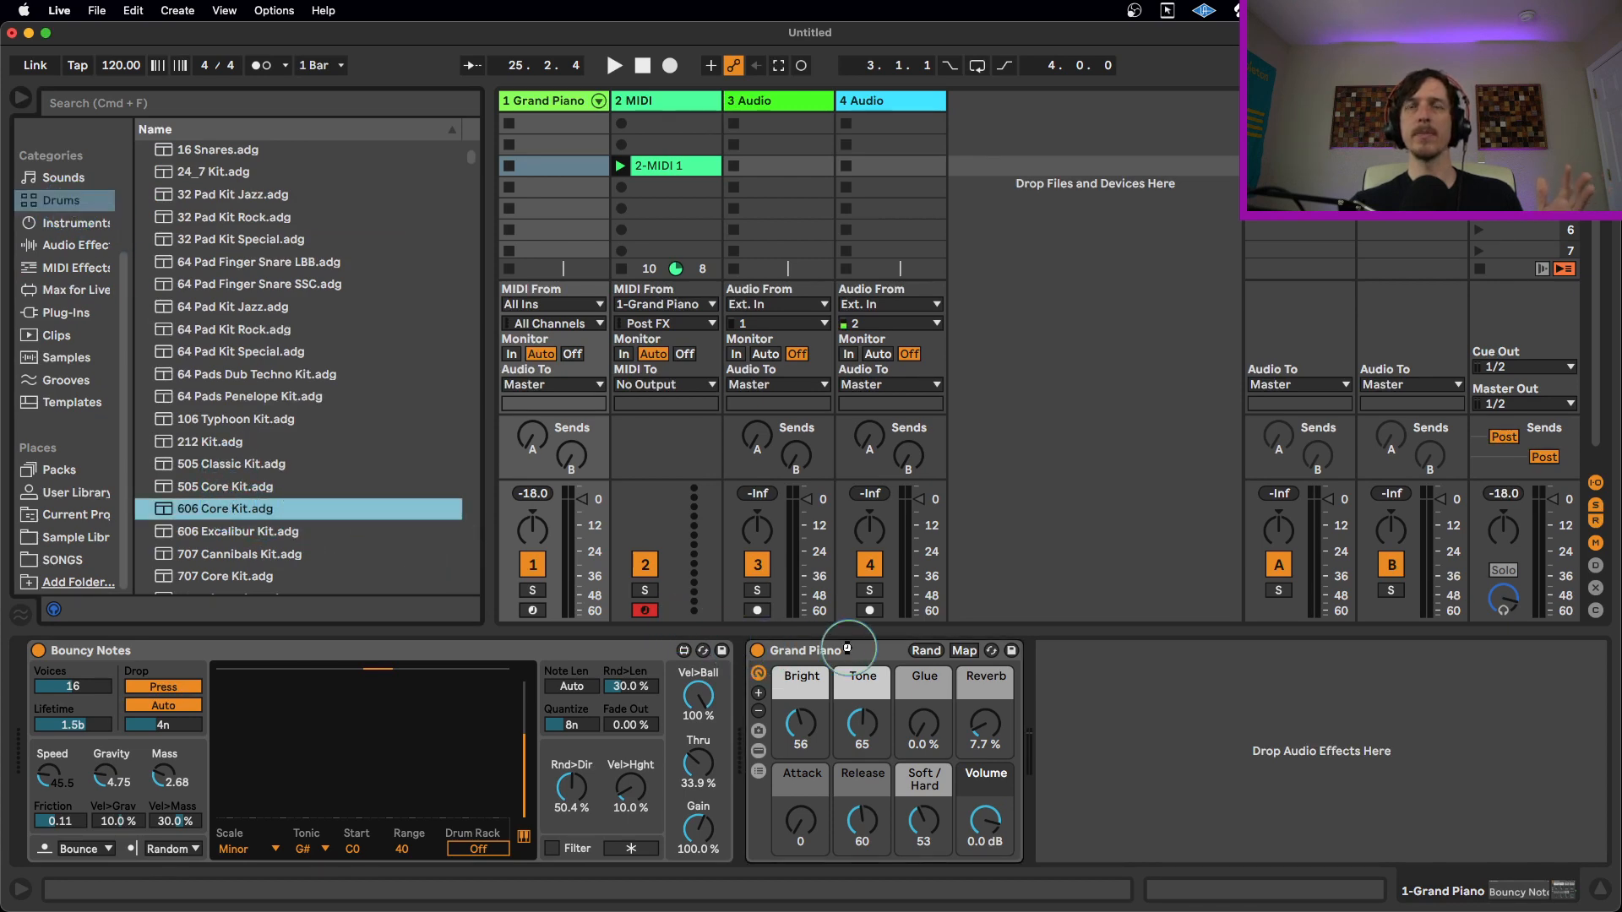
double_click(225, 509)
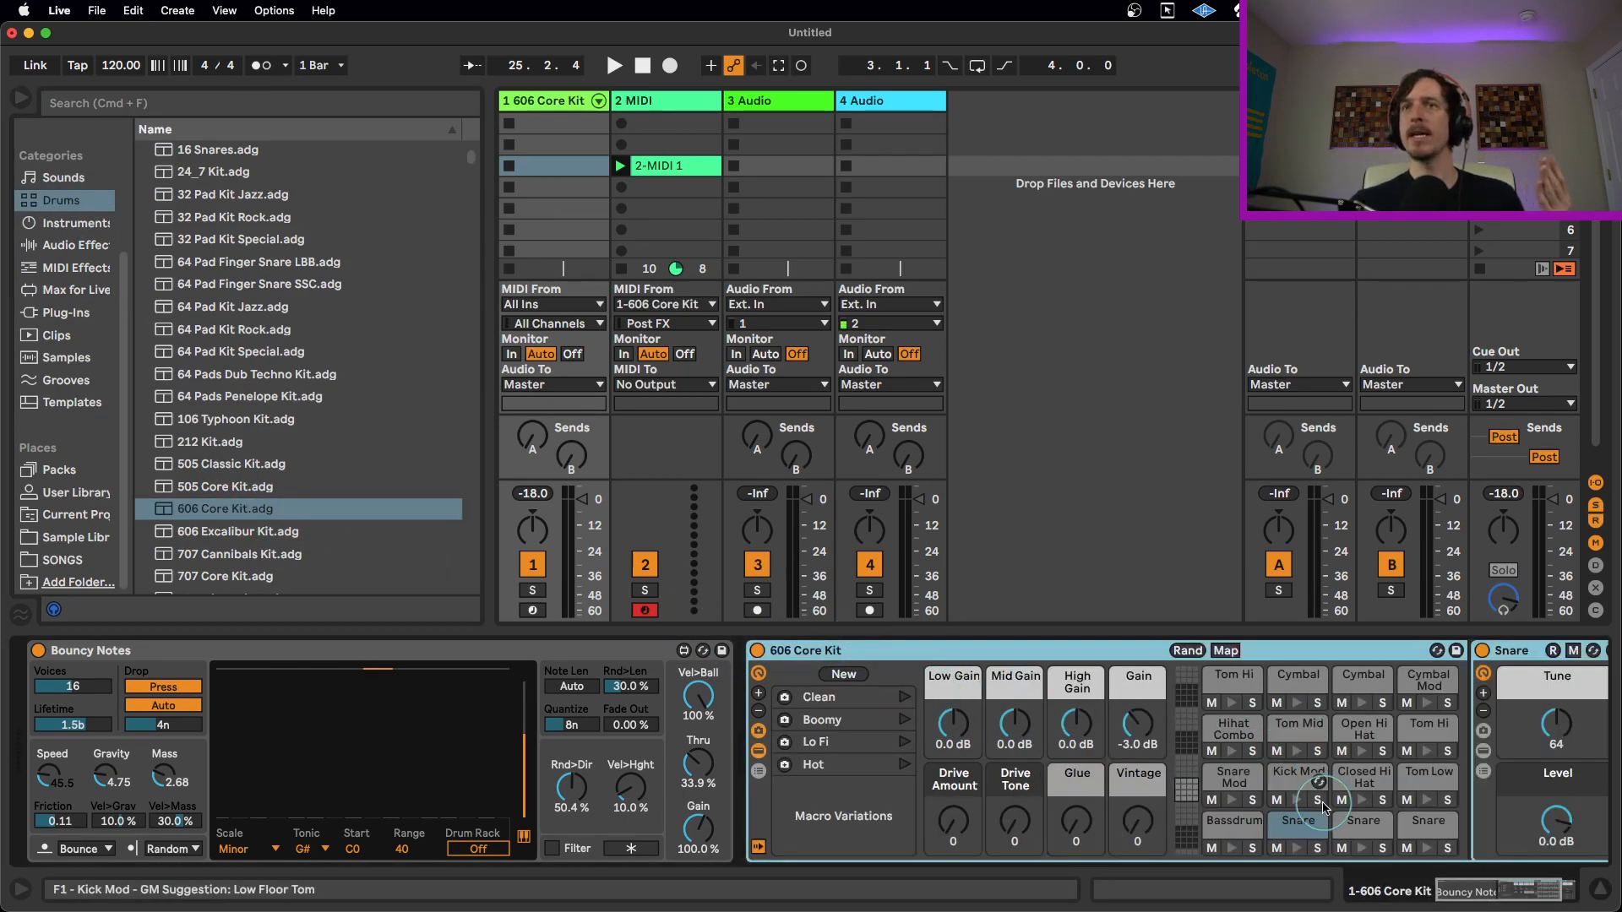
mouse_move(1428, 688)
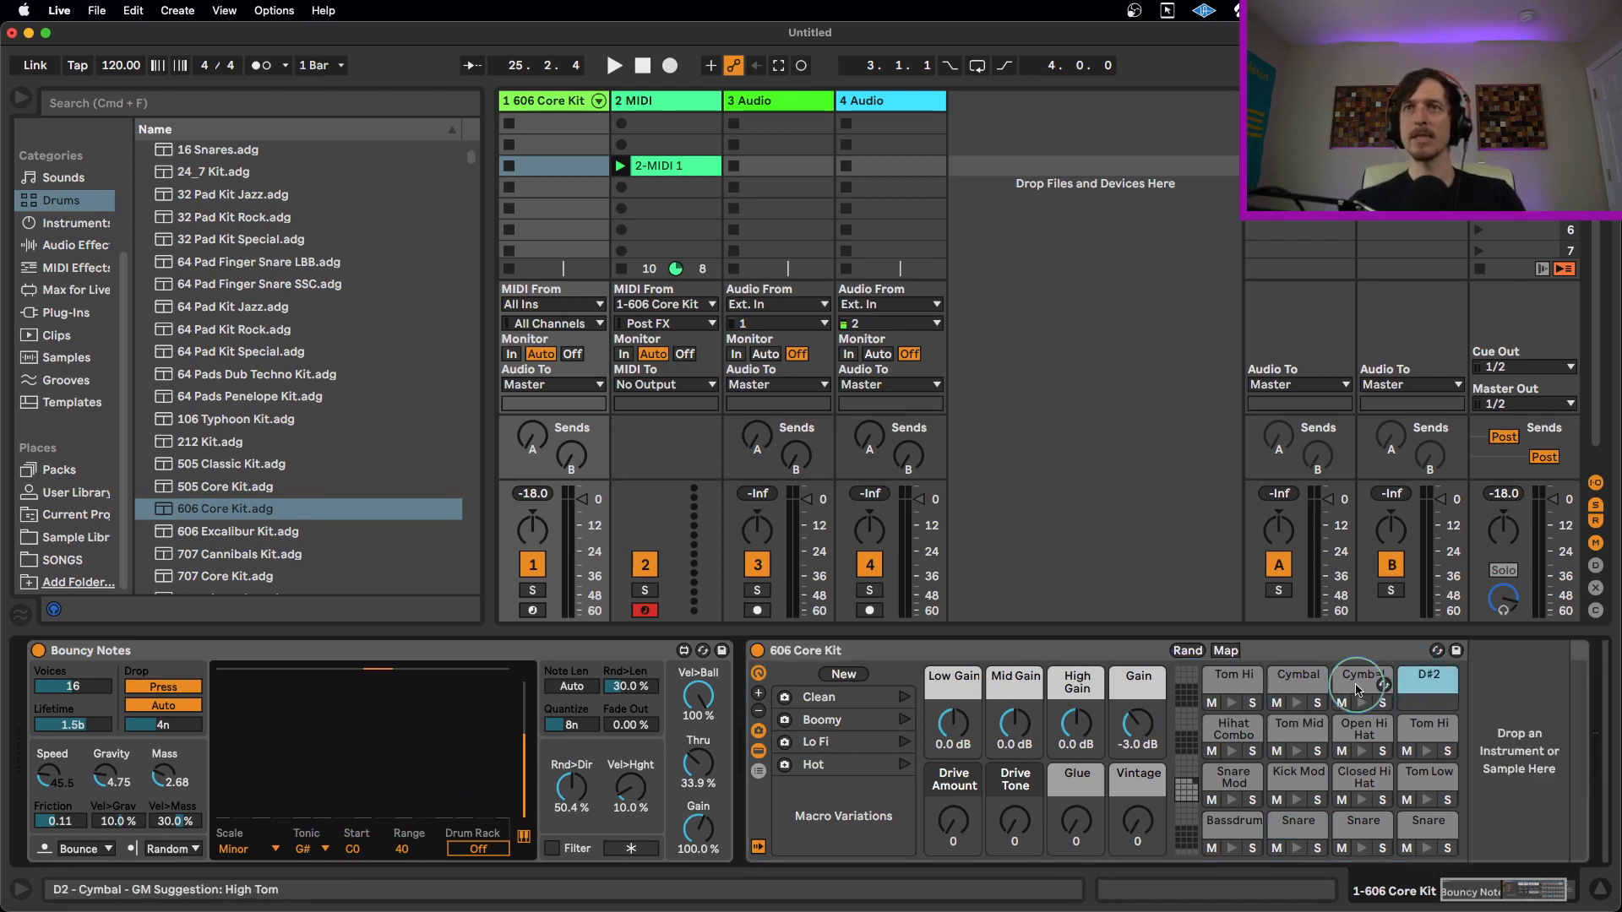
click(1362, 674)
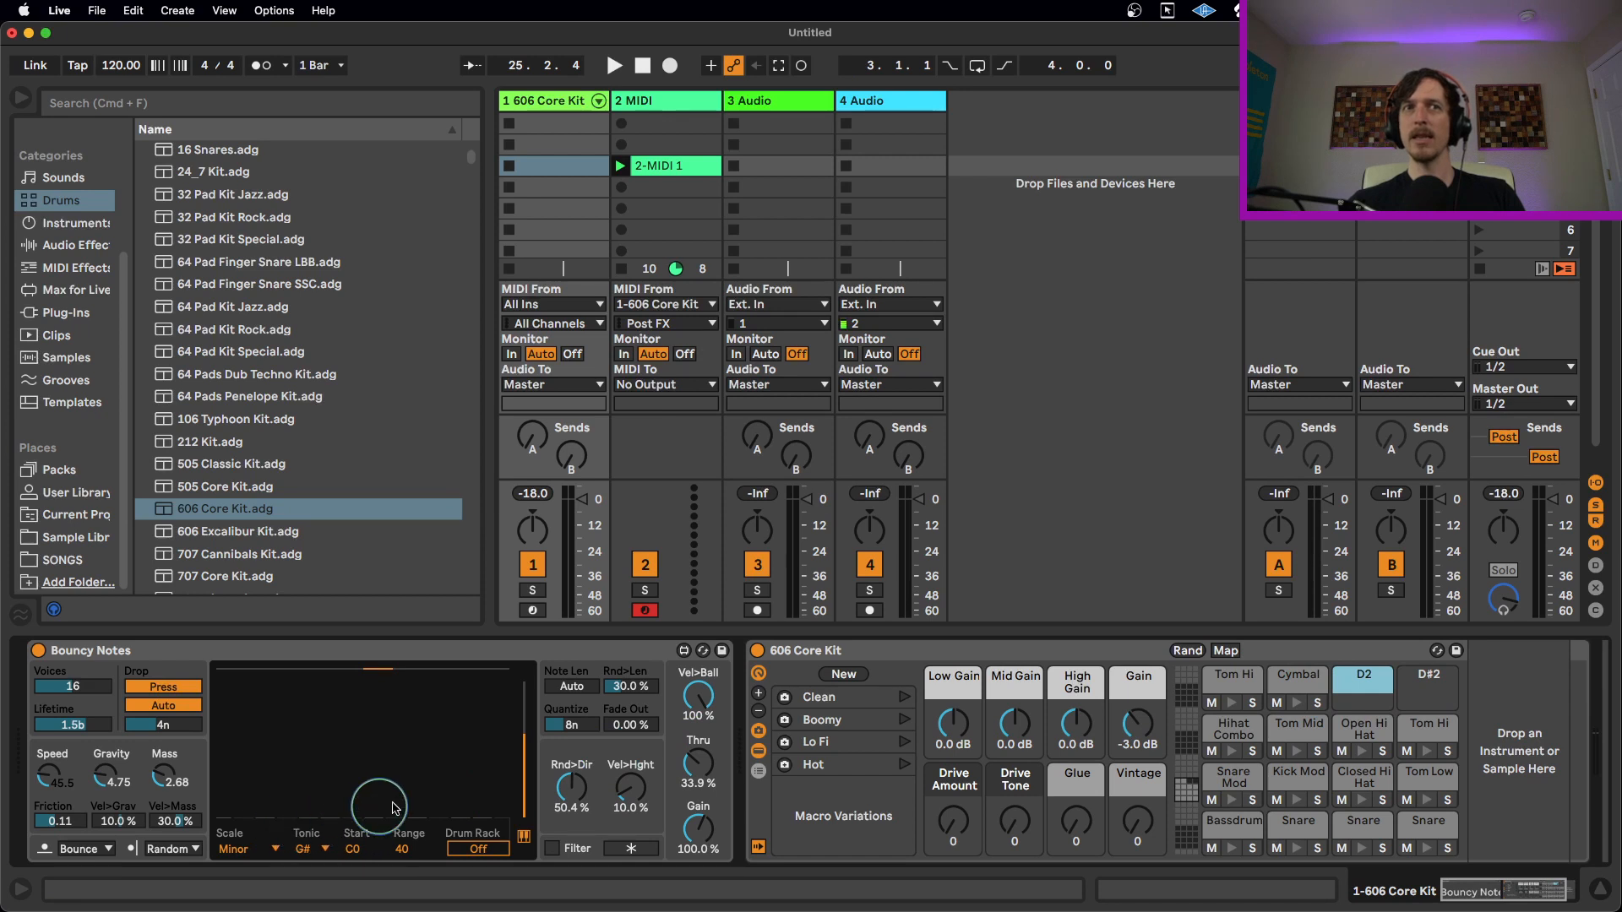
mouse_move(474, 828)
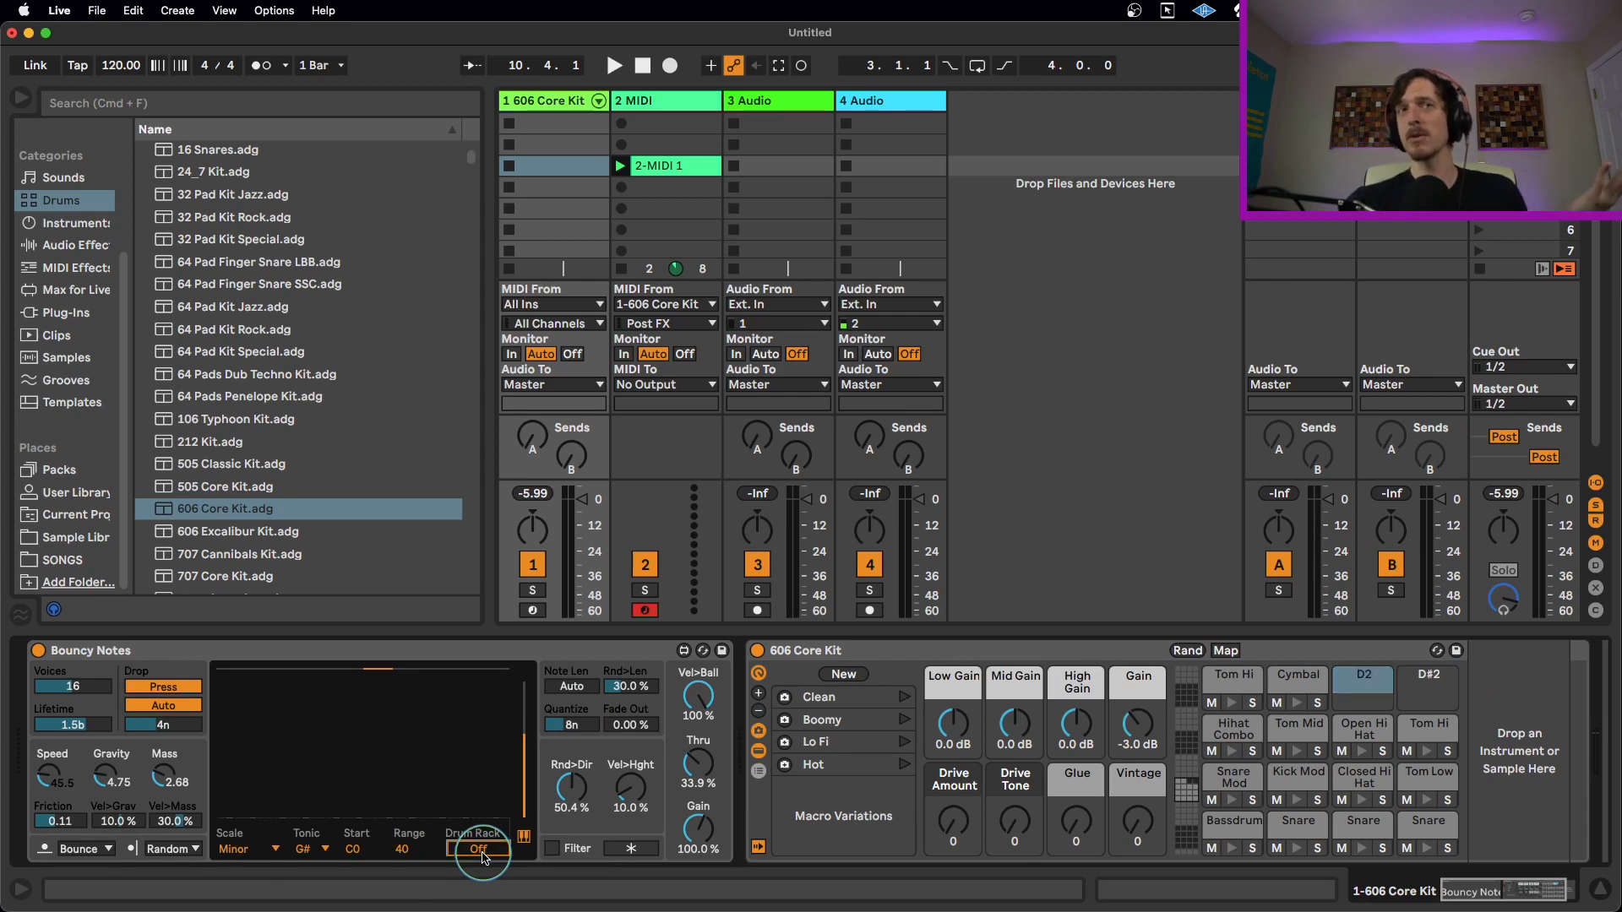
mouse_move(528, 687)
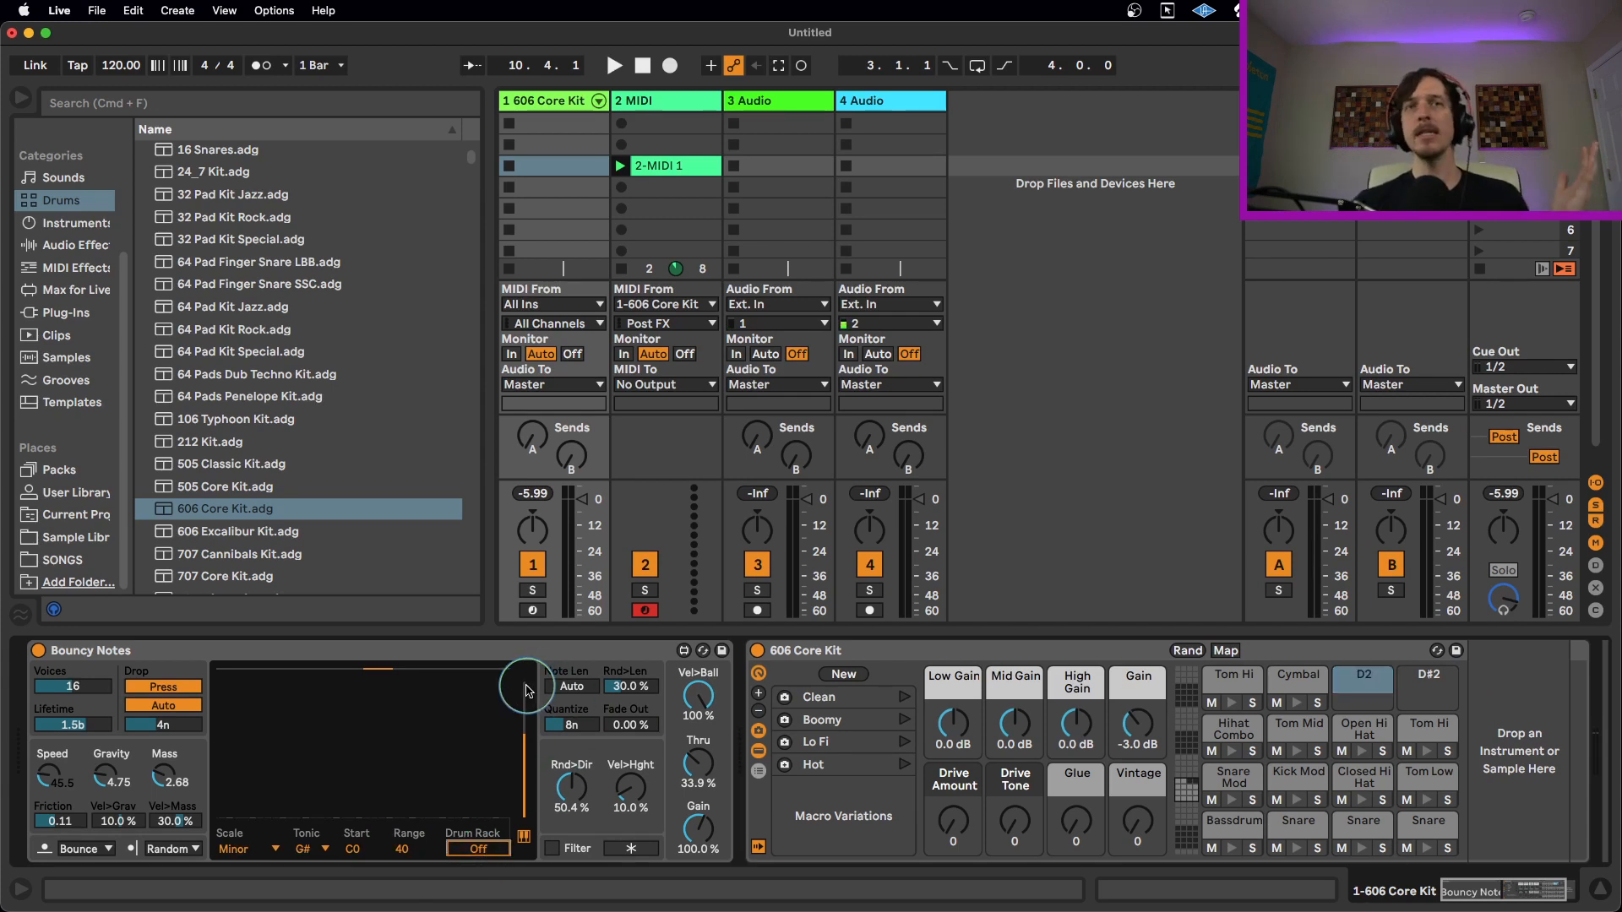